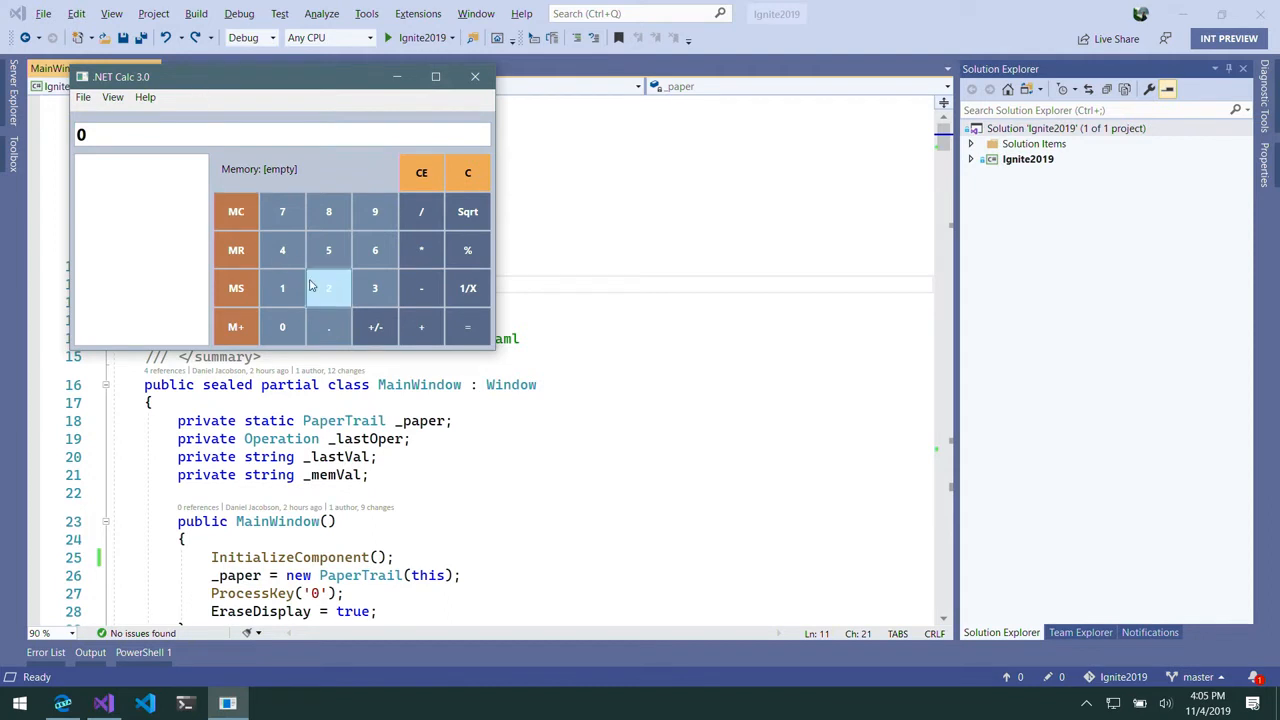
Enter 2 + 2 in the .NET Calc window and evaluate it to get 4
left_click(328, 288)
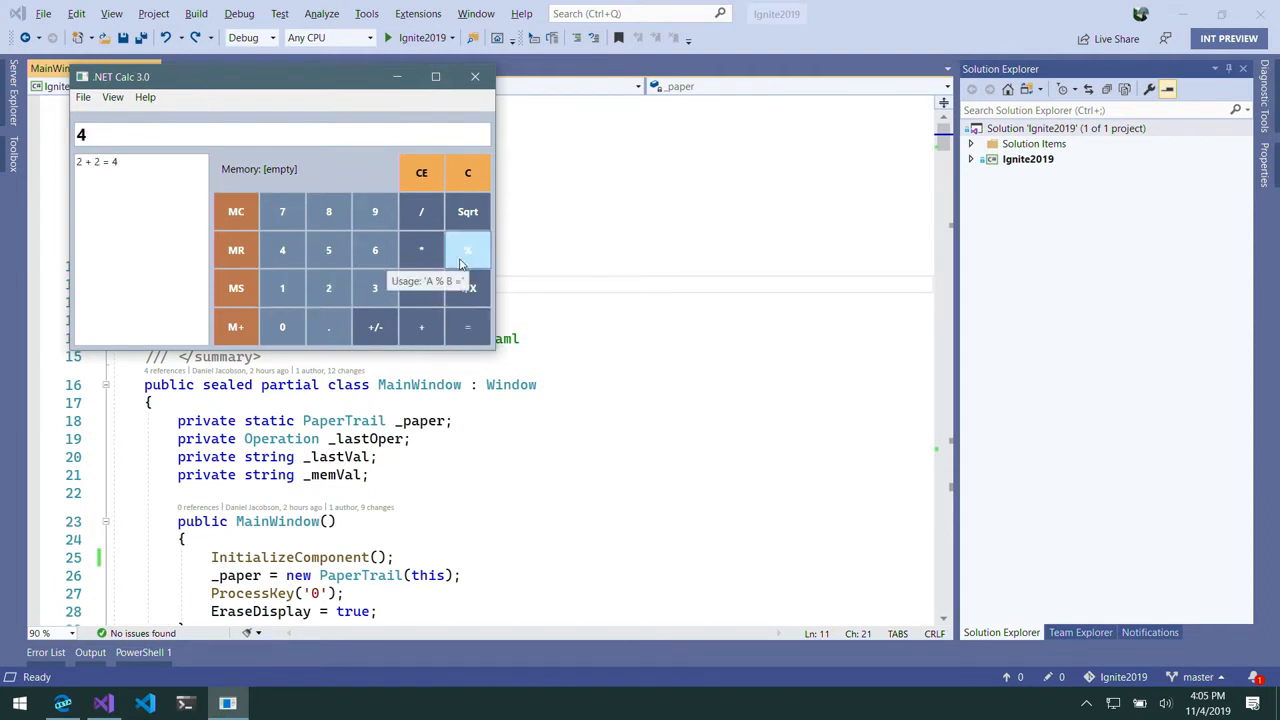
mouse_move(282, 328)
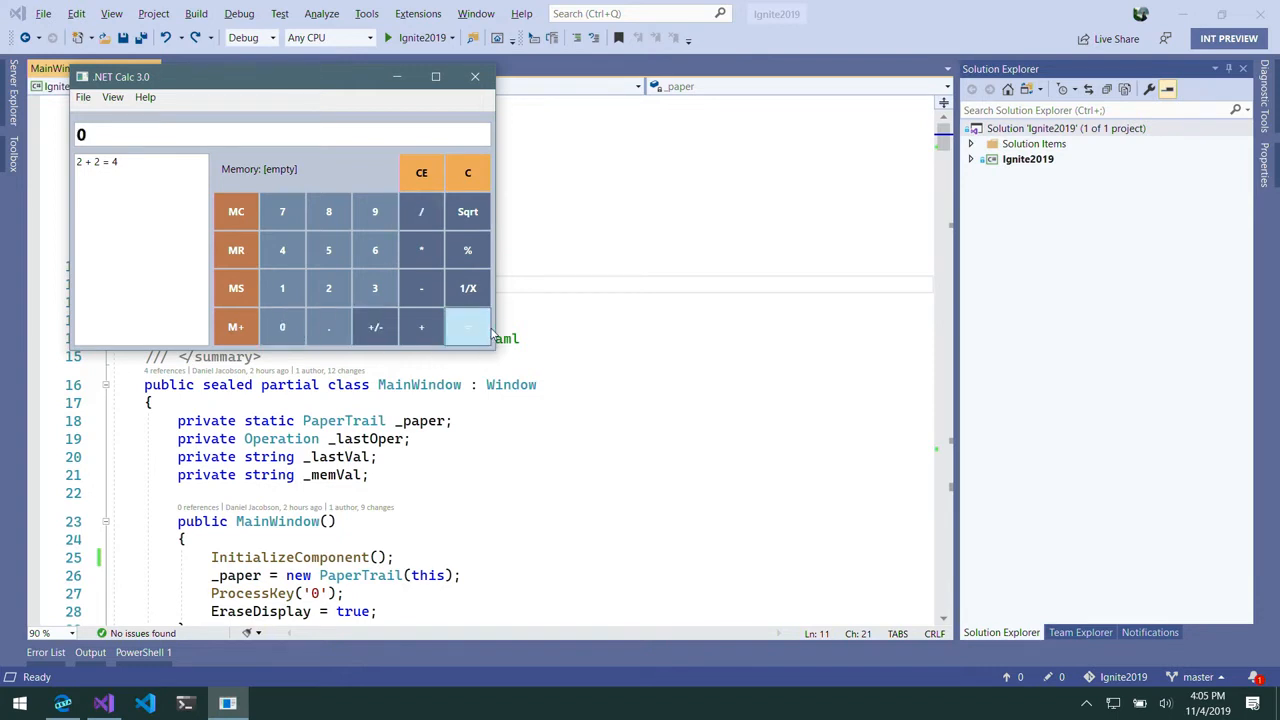
left_click(474, 76)
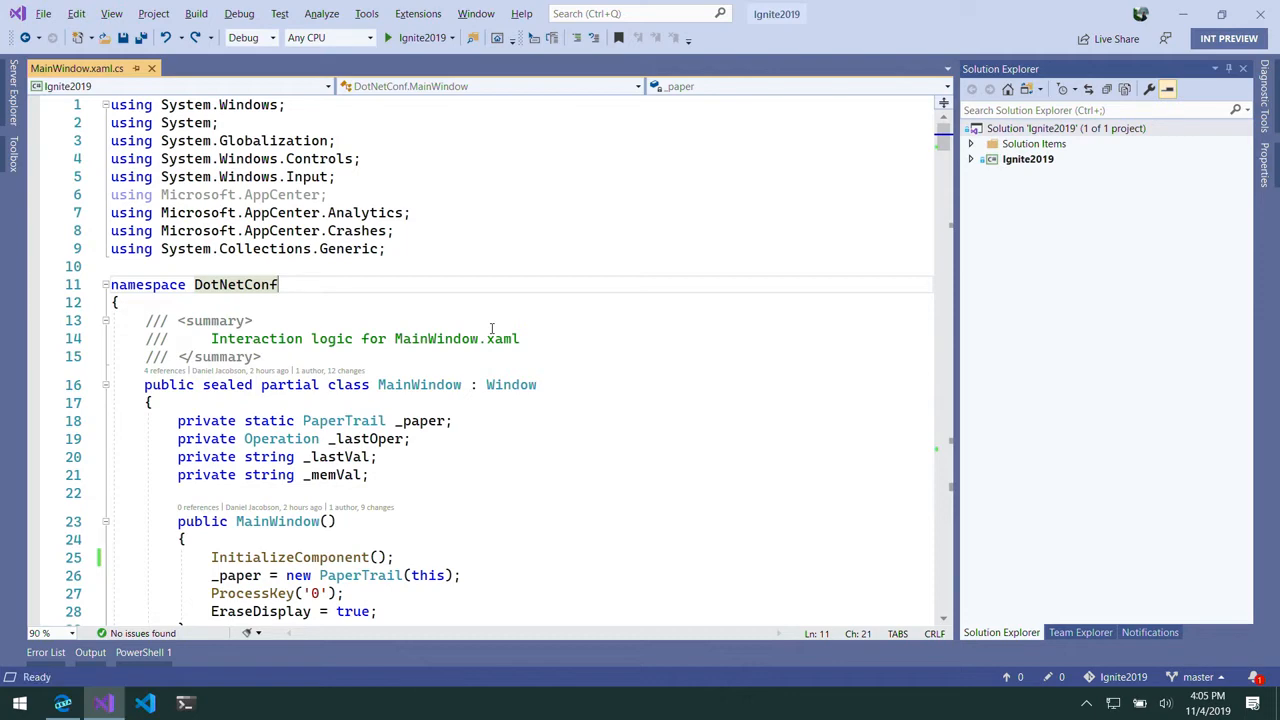
Show the Ignite2019 overview's Start the SDK snippets with using statements and AppCenter.Start
left_click(96, 700)
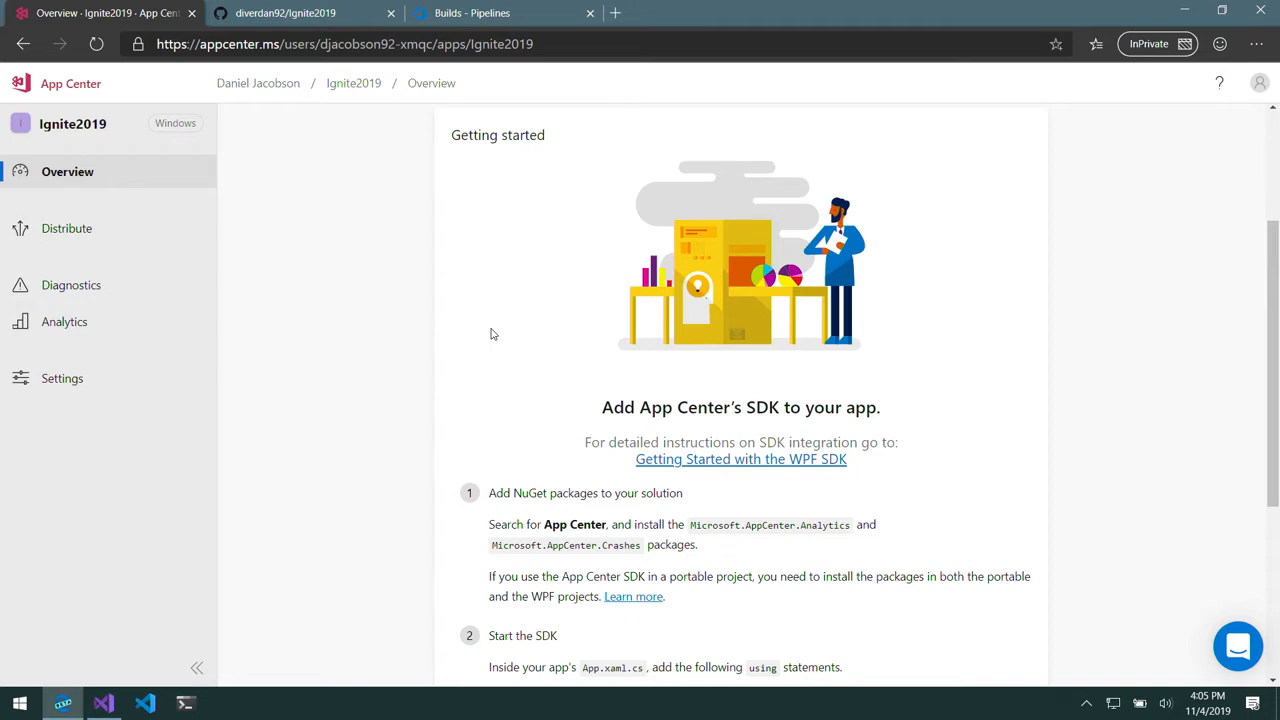
mouse_move(996, 384)
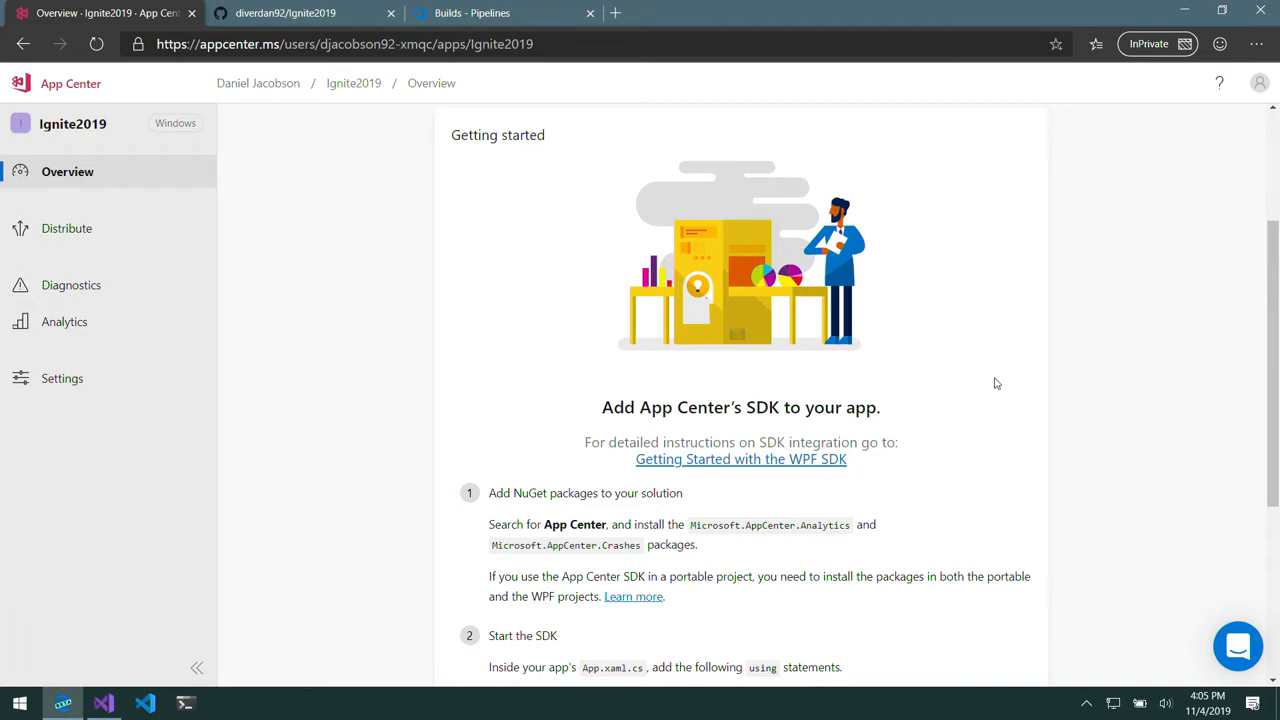
scroll("down", 3)
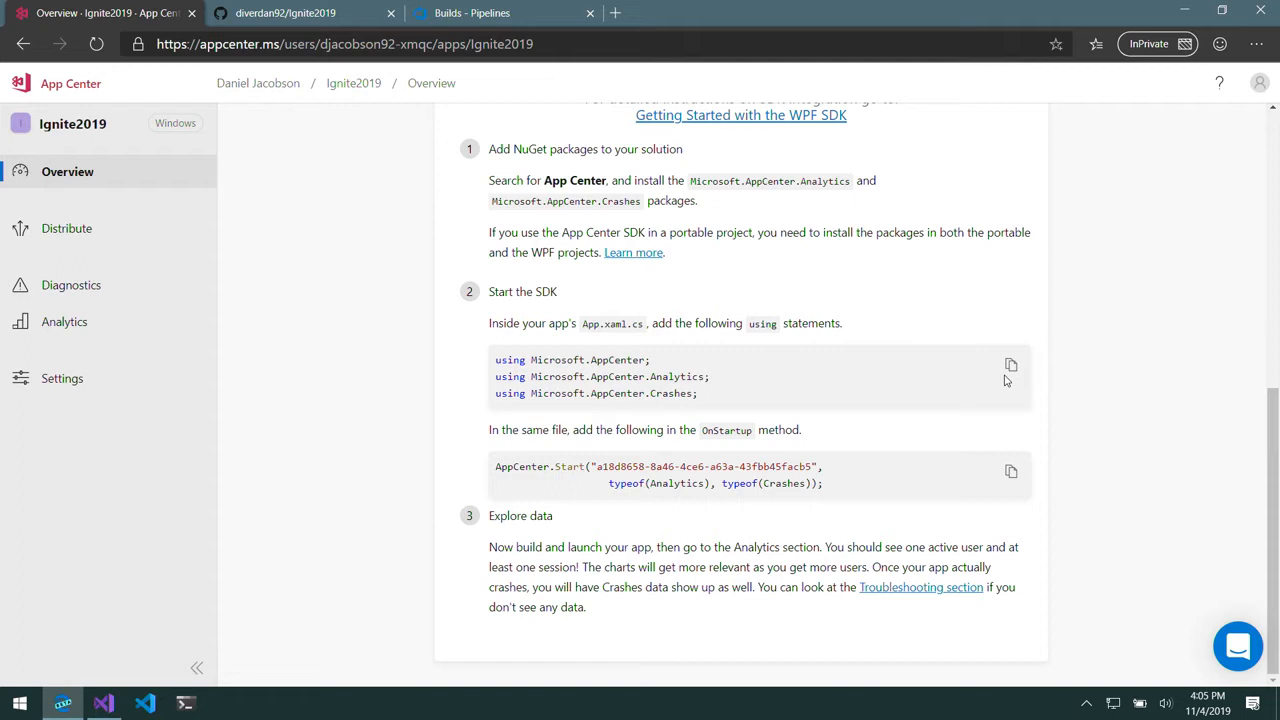
mouse_move(1012, 480)
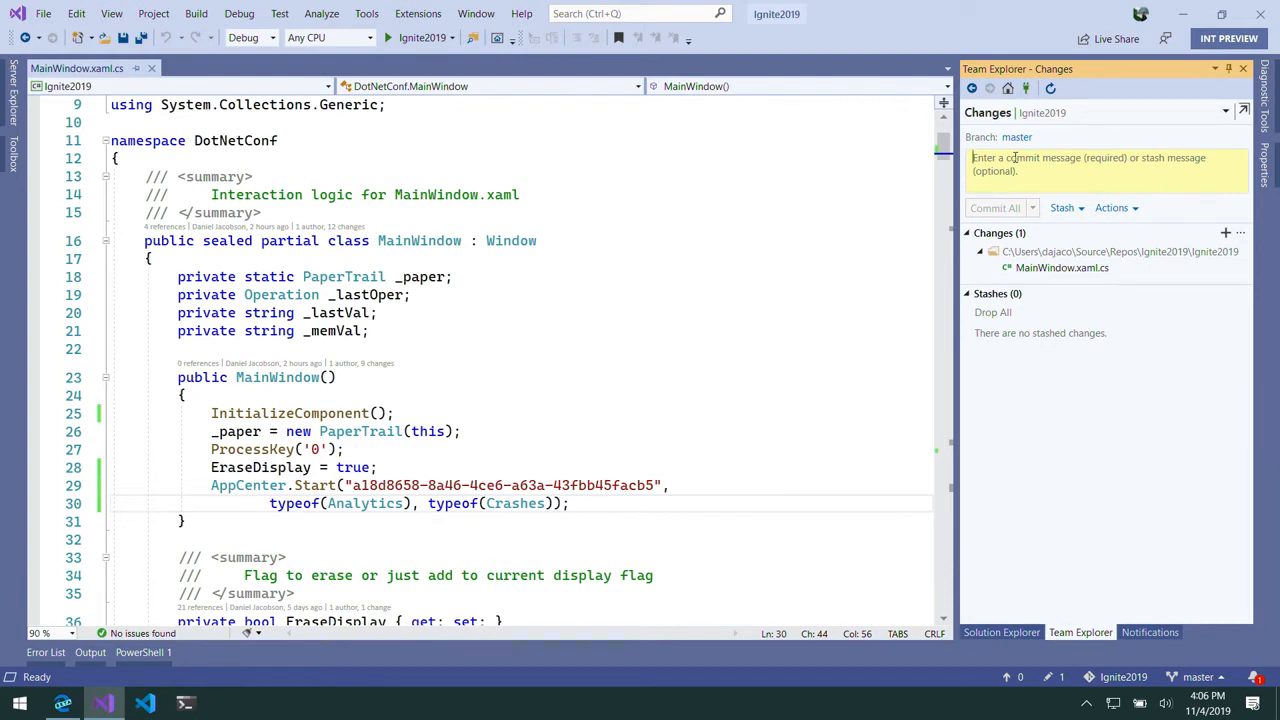
Commit all changes with the message 'Adding app center' and push the outgoing commit
type("Adding app center")
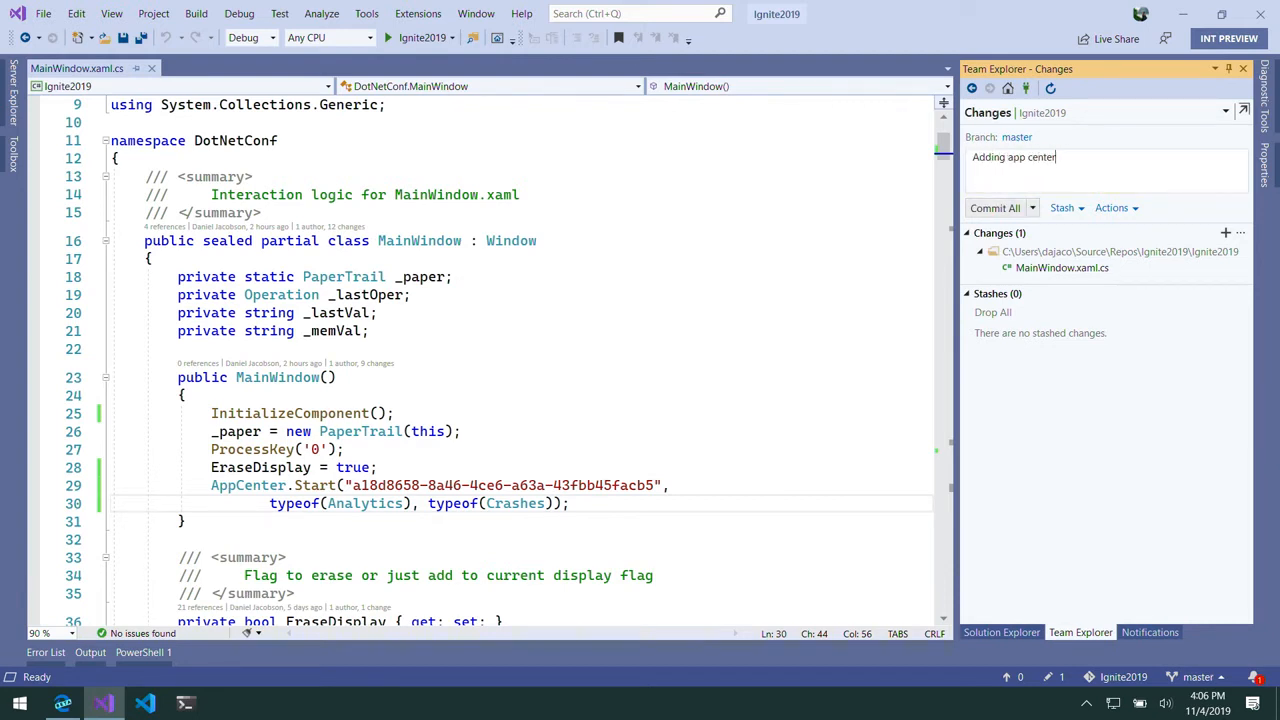
left_click(994, 206)
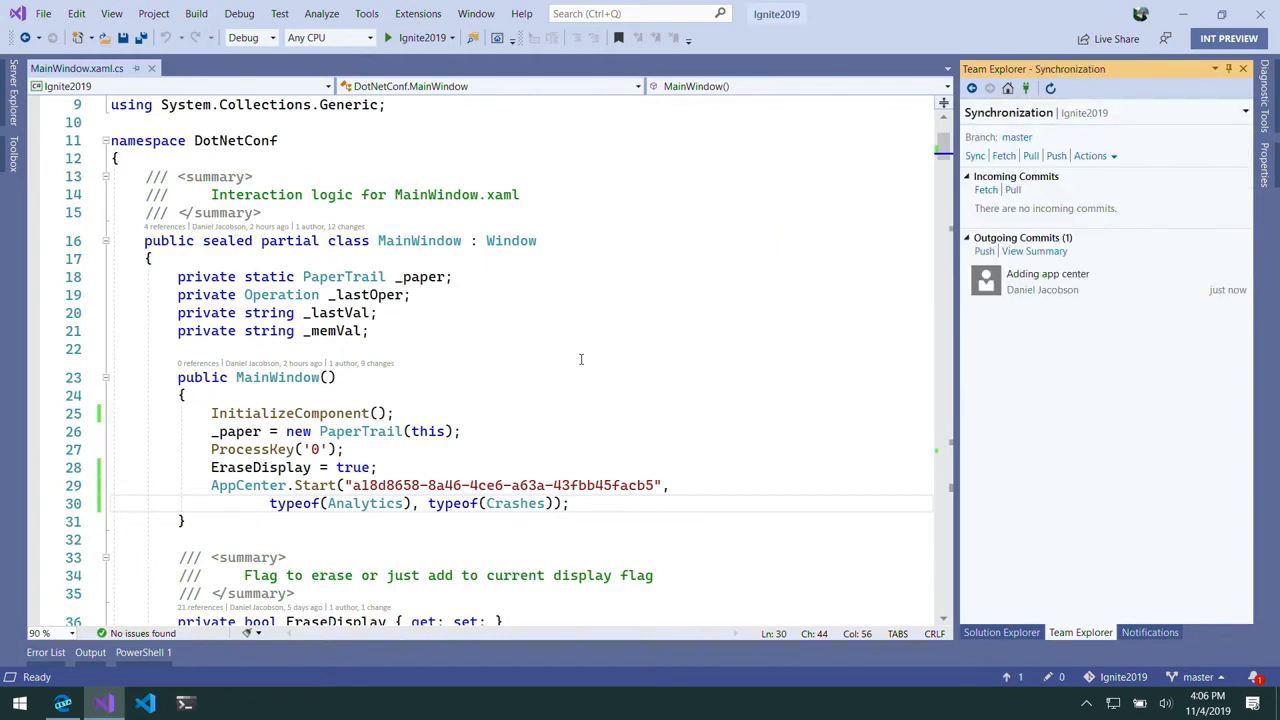
left_click(974, 156)
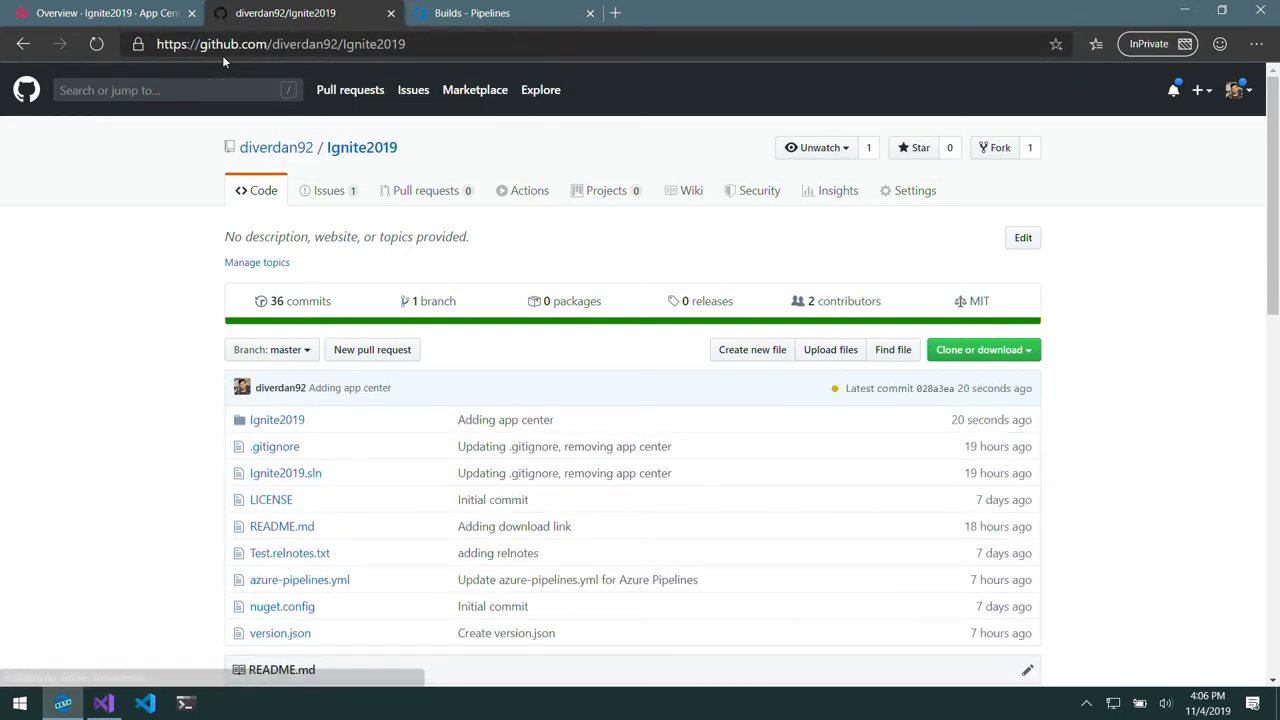
Reach the README's CI Status section and follow the Azure Pipelines succeeded badge
scroll("down", 3)
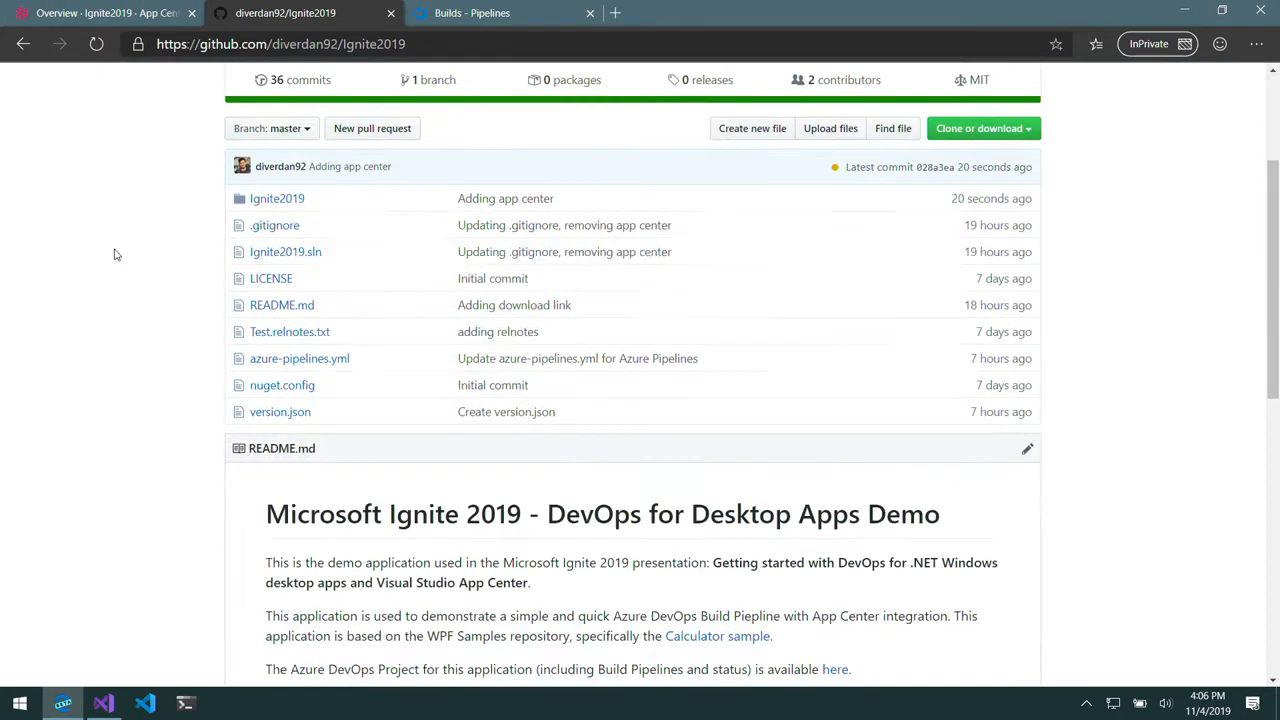
scroll("down", 3)
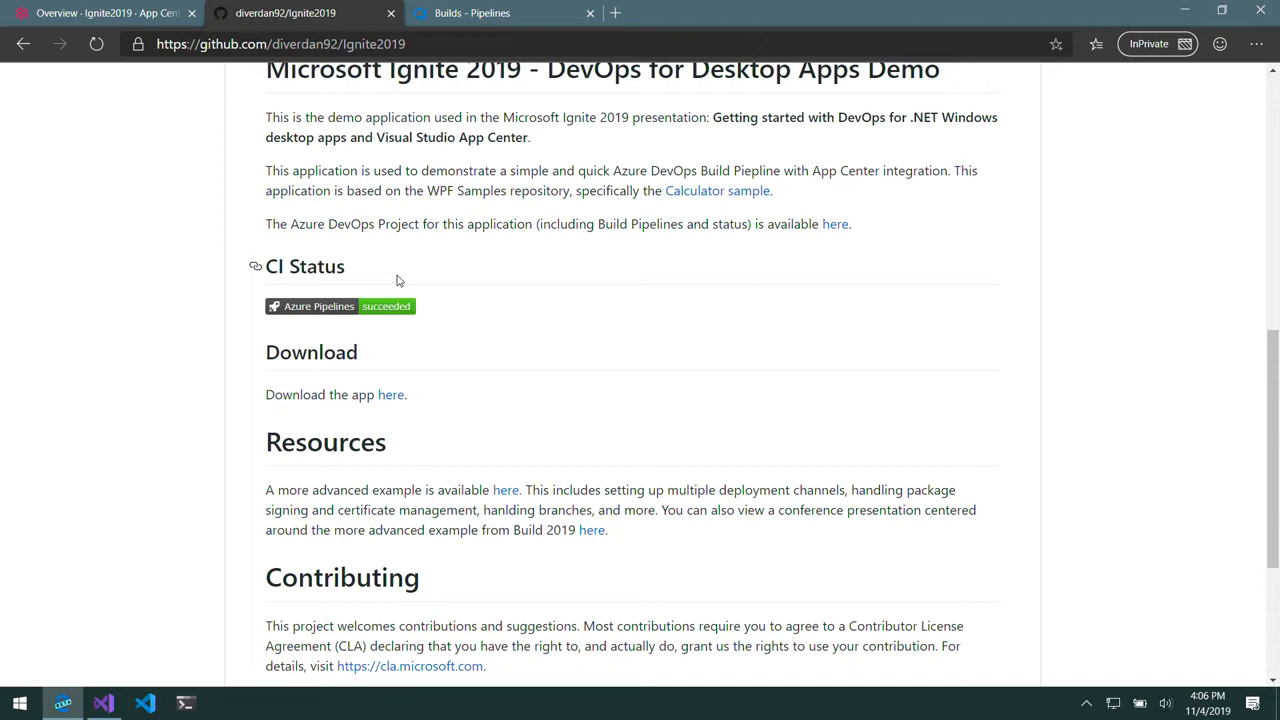
left_click(386, 306)
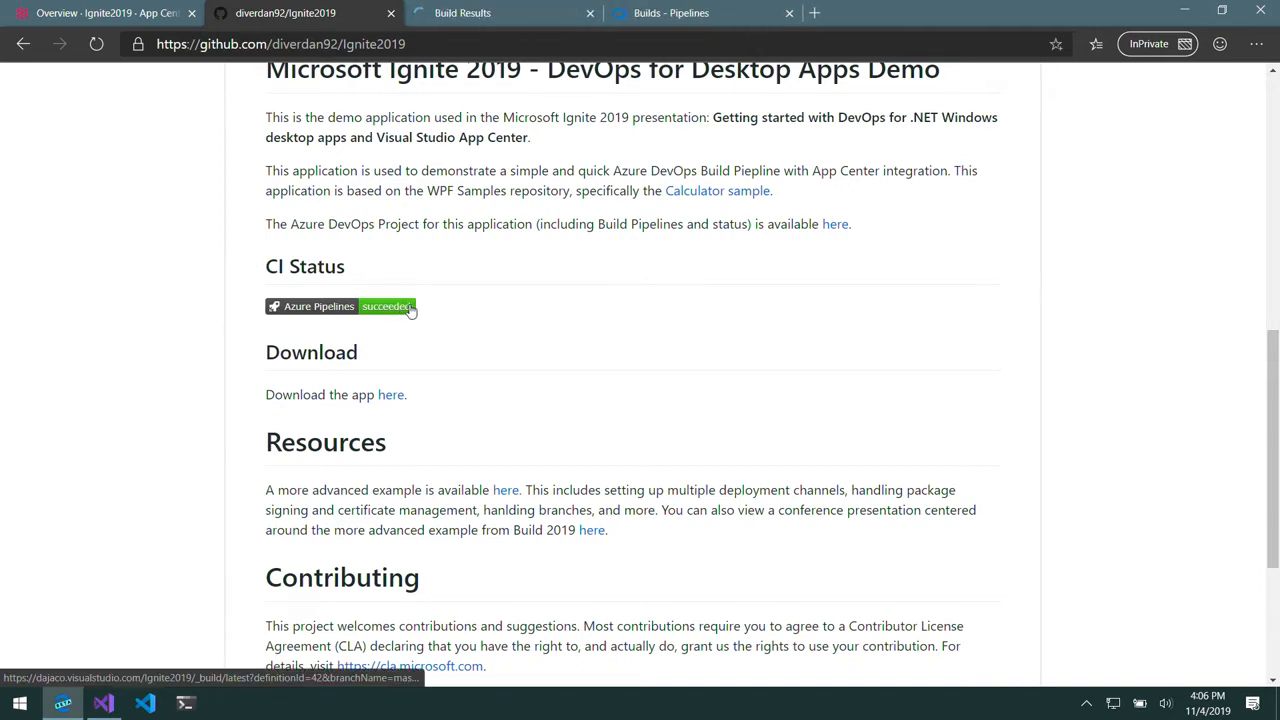
Go to Pipelines > Builds to list the diverdan92.Ignite2019 build history with the queued build
left_click(388, 306)
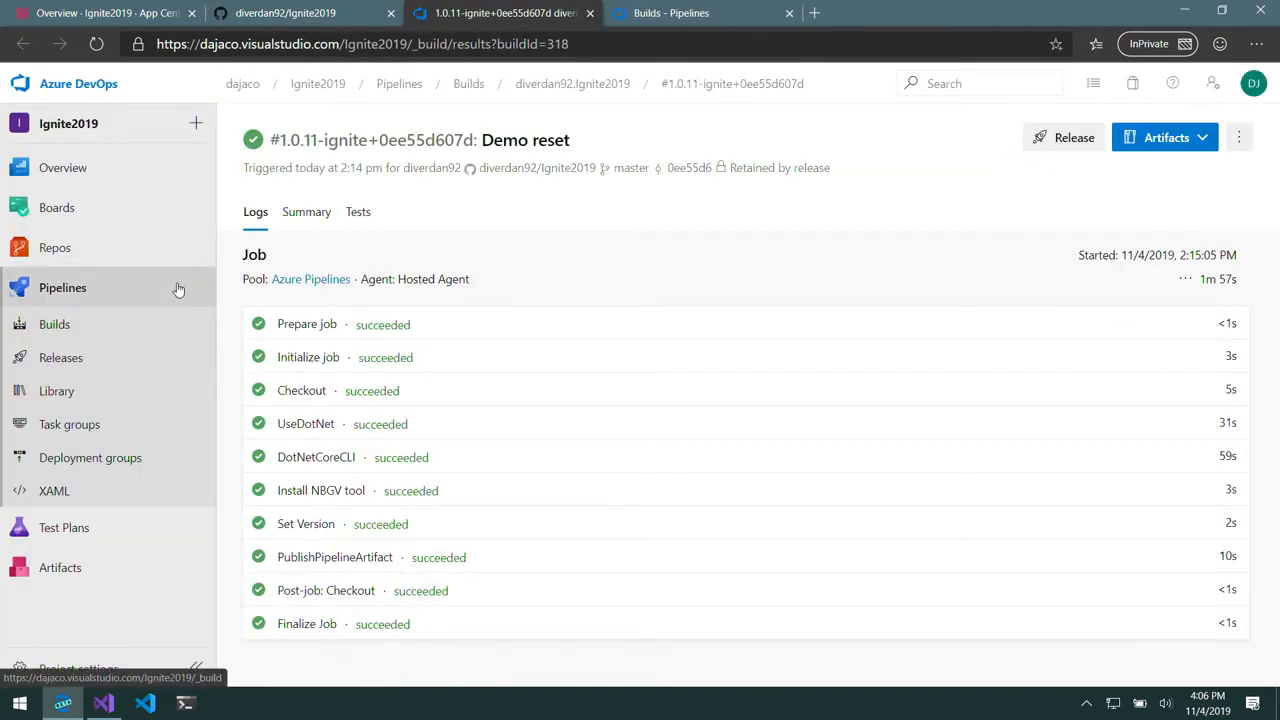
mouse_move(84, 324)
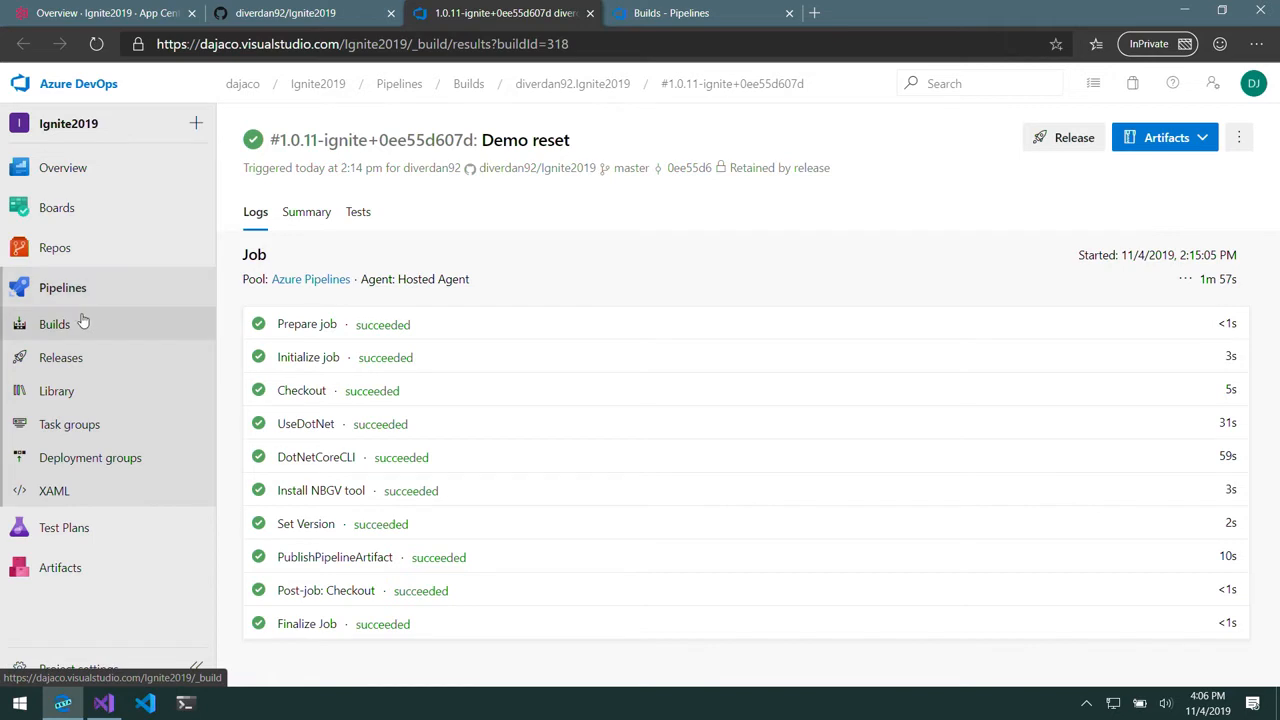
left_click(54, 324)
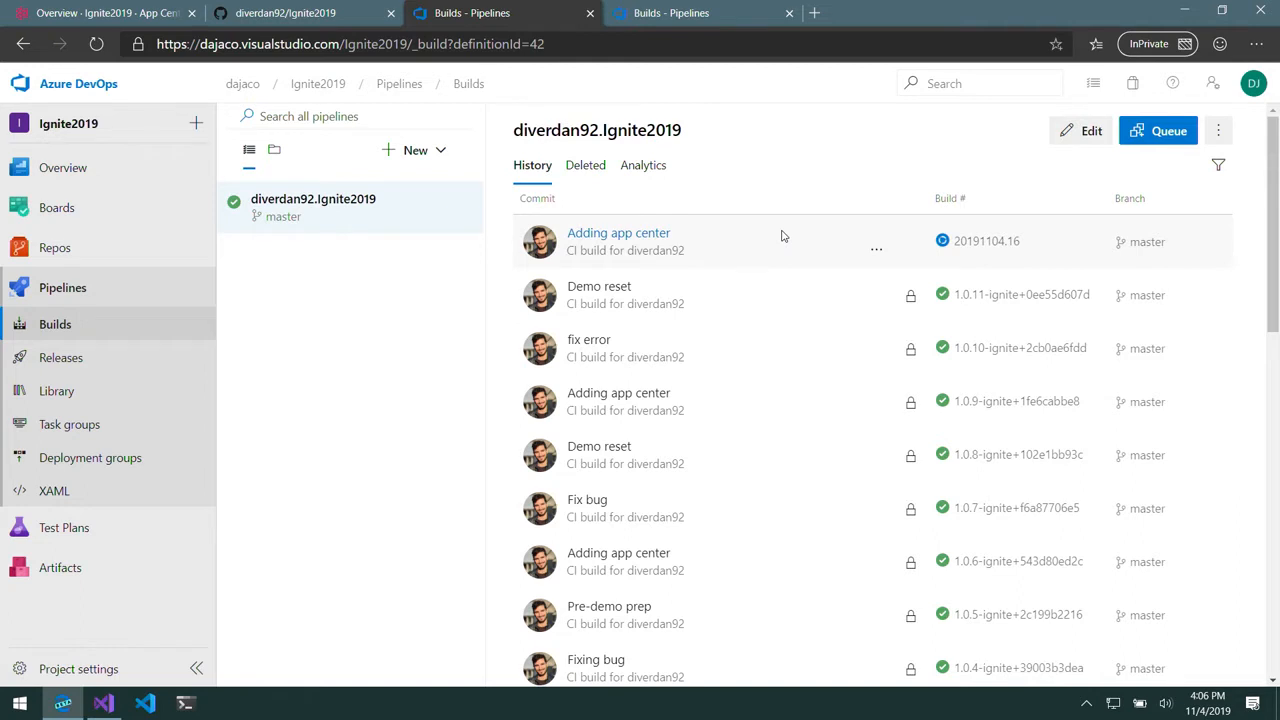
mouse_move(644, 232)
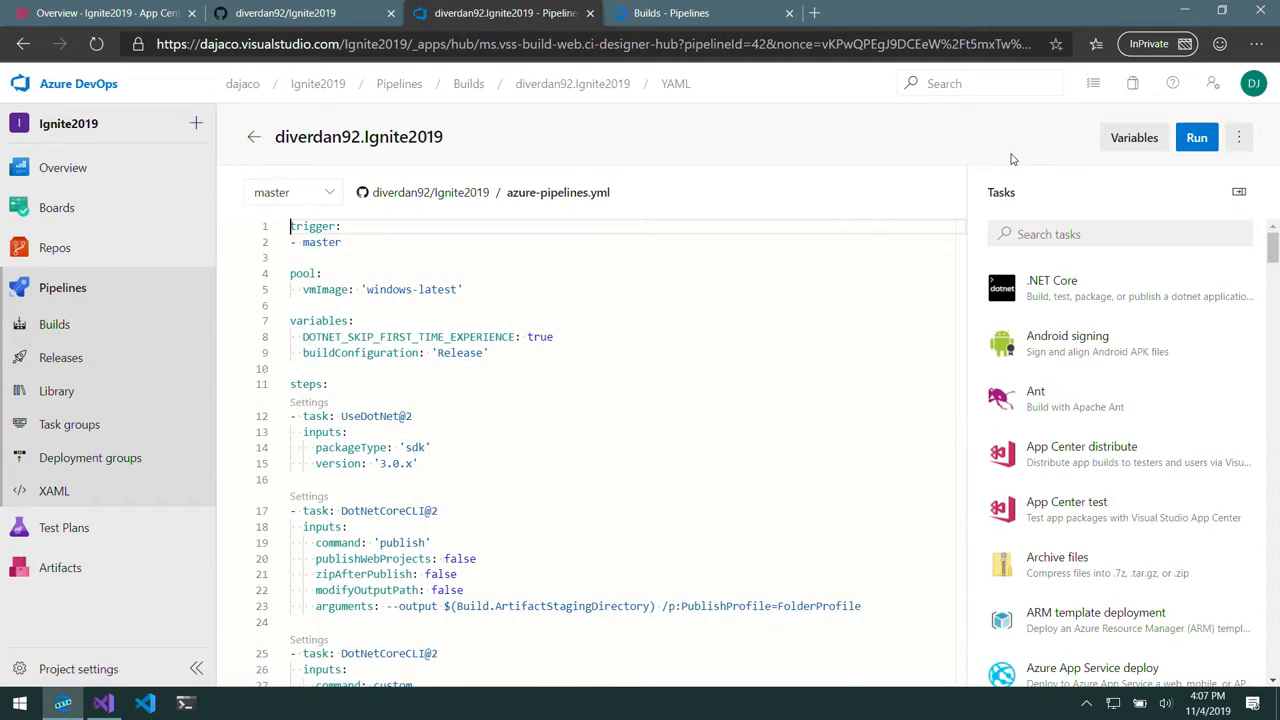
mouse_move(1002, 152)
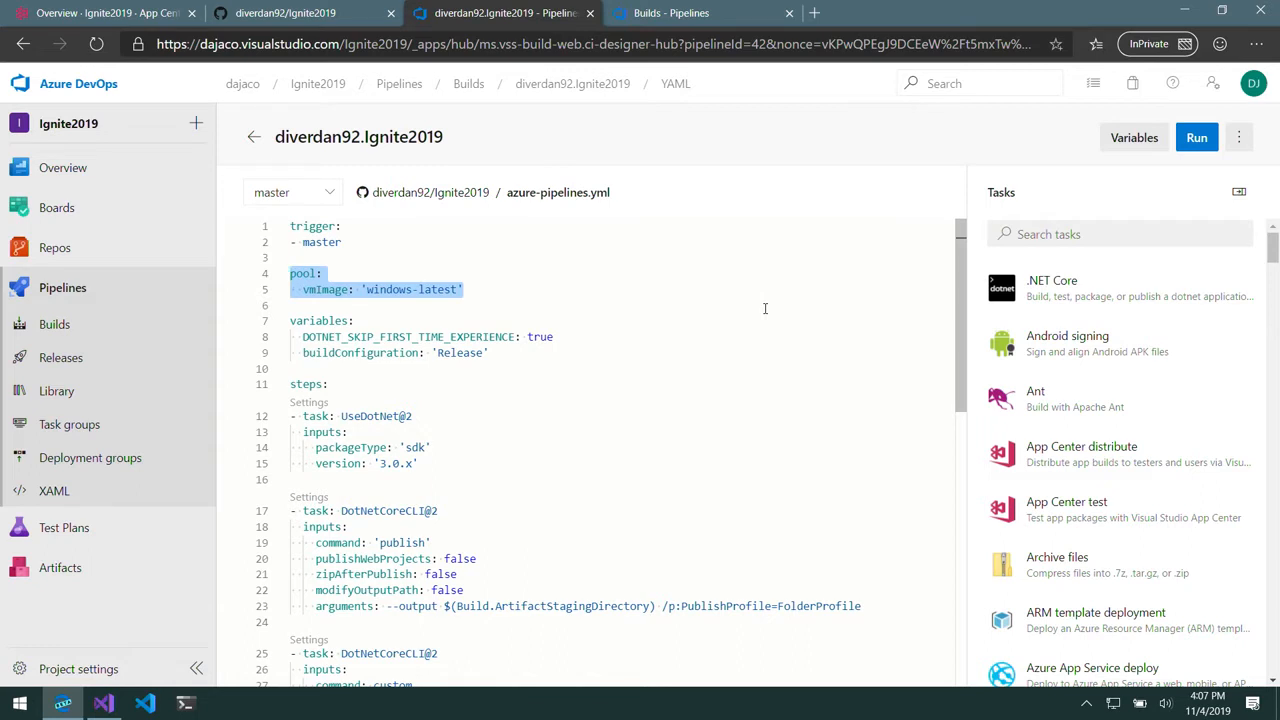
mouse_move(676, 352)
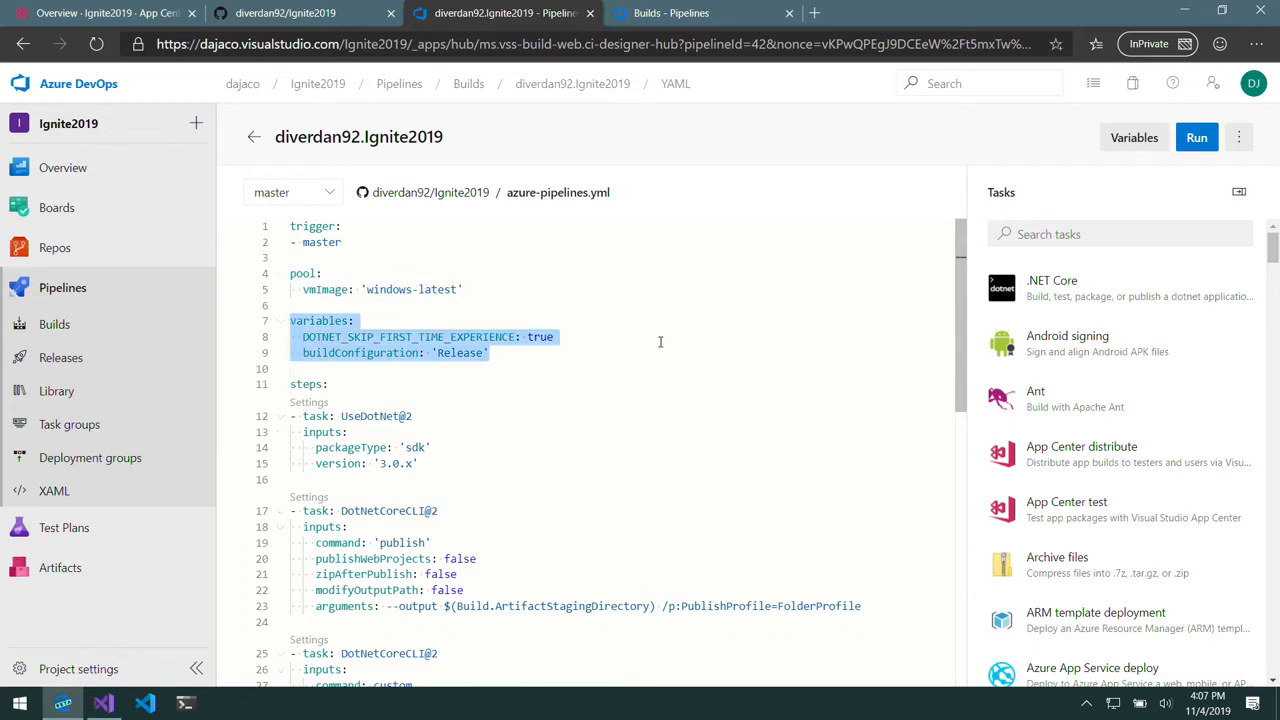
Review azure-pipelines.yml, highlighting the DOTNET_SKIP_FIRST_TIME_EXPERIENCE variable and the DotNetCoreCLI publish step
left_click(580, 336)
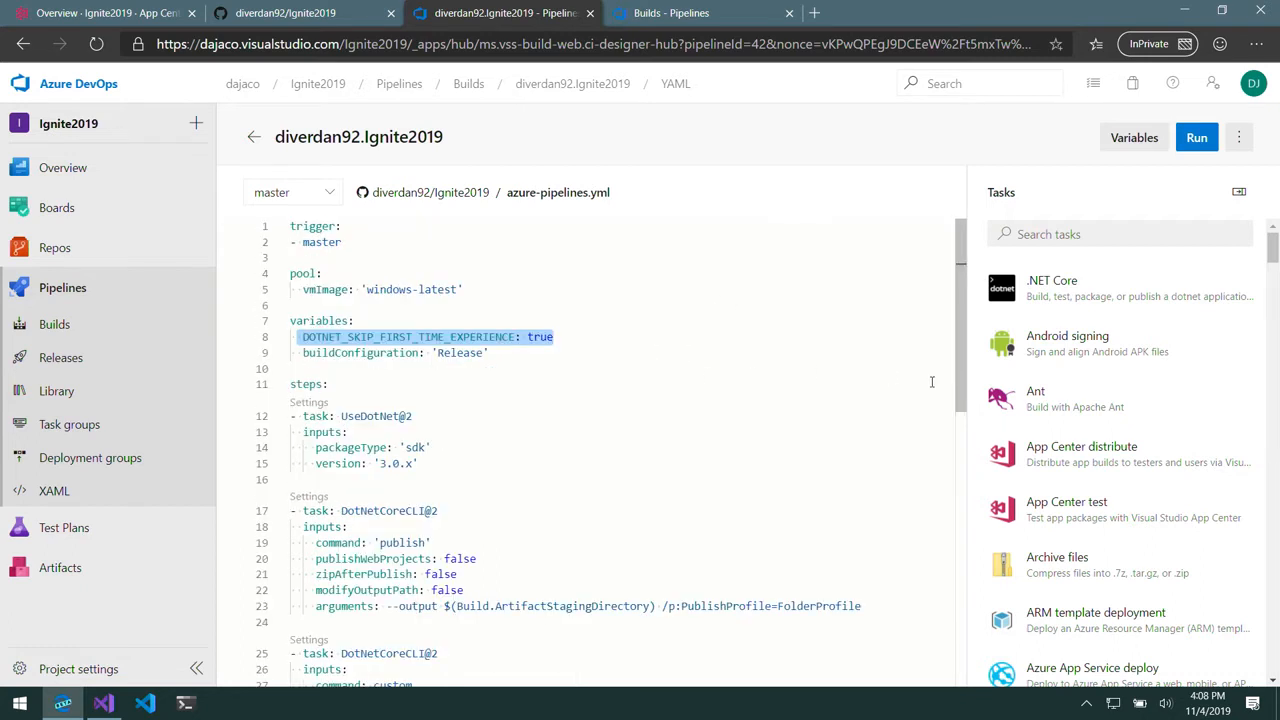
scroll("down", 3)
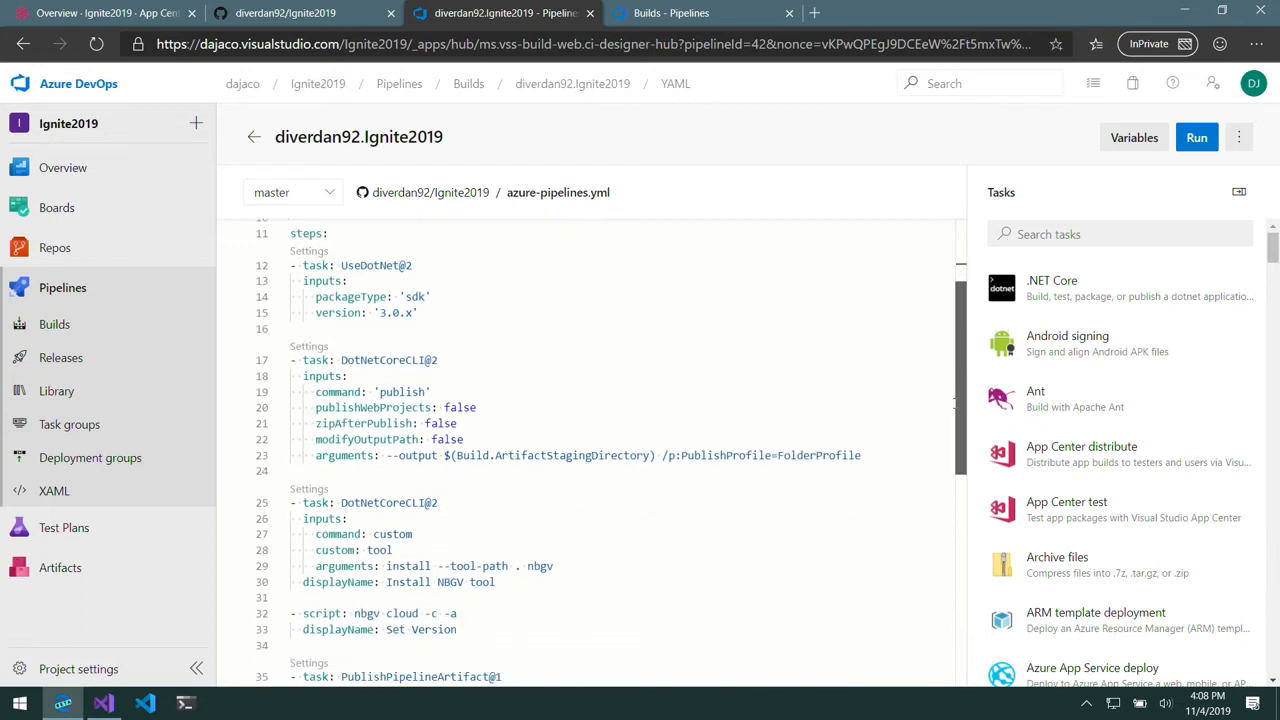
scroll("down", 3)
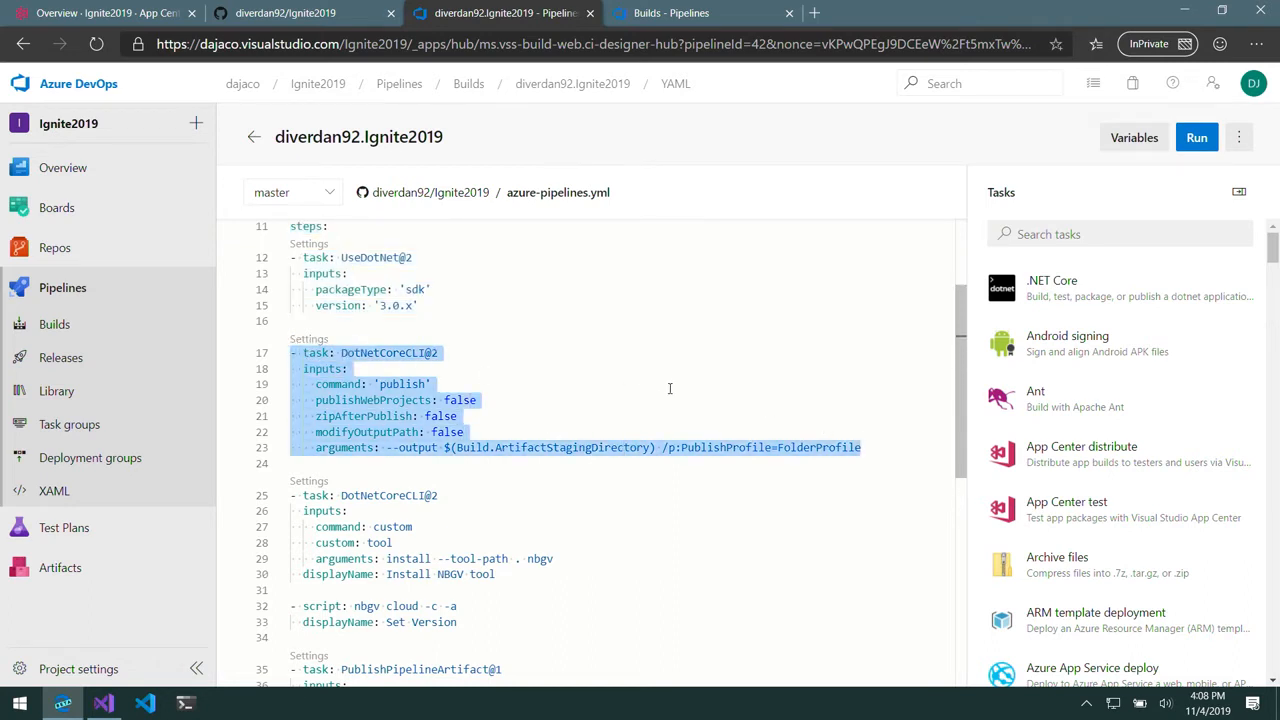
mouse_move(660, 436)
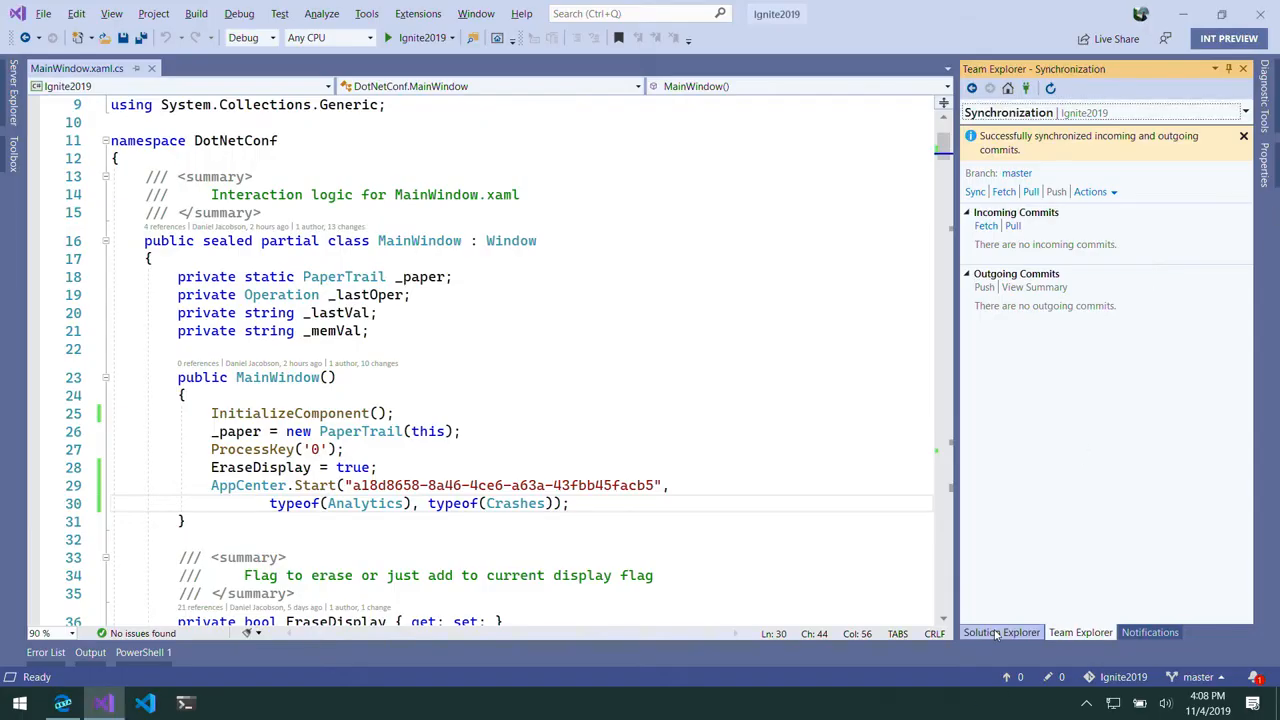
Locate FolderProfile.pubxml under Properties > PublishProfiles in Solution Explorer and view it
left_click(1000, 632)
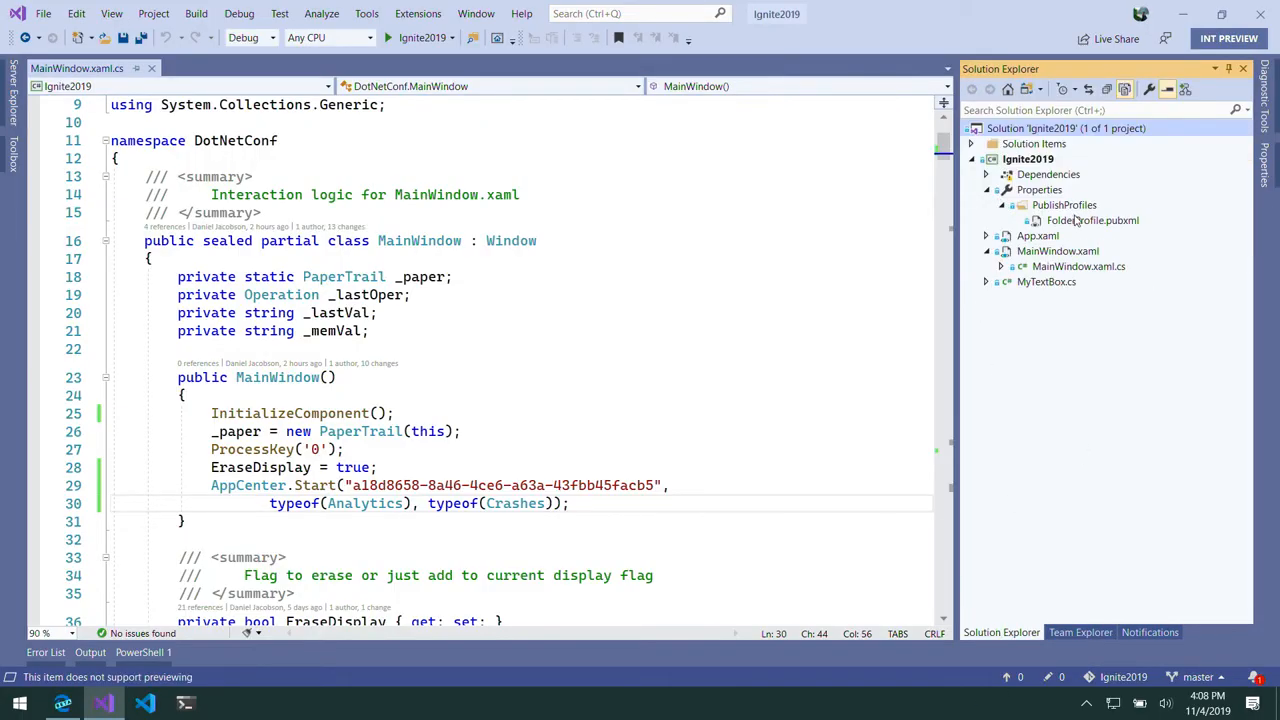
double_click(1092, 220)
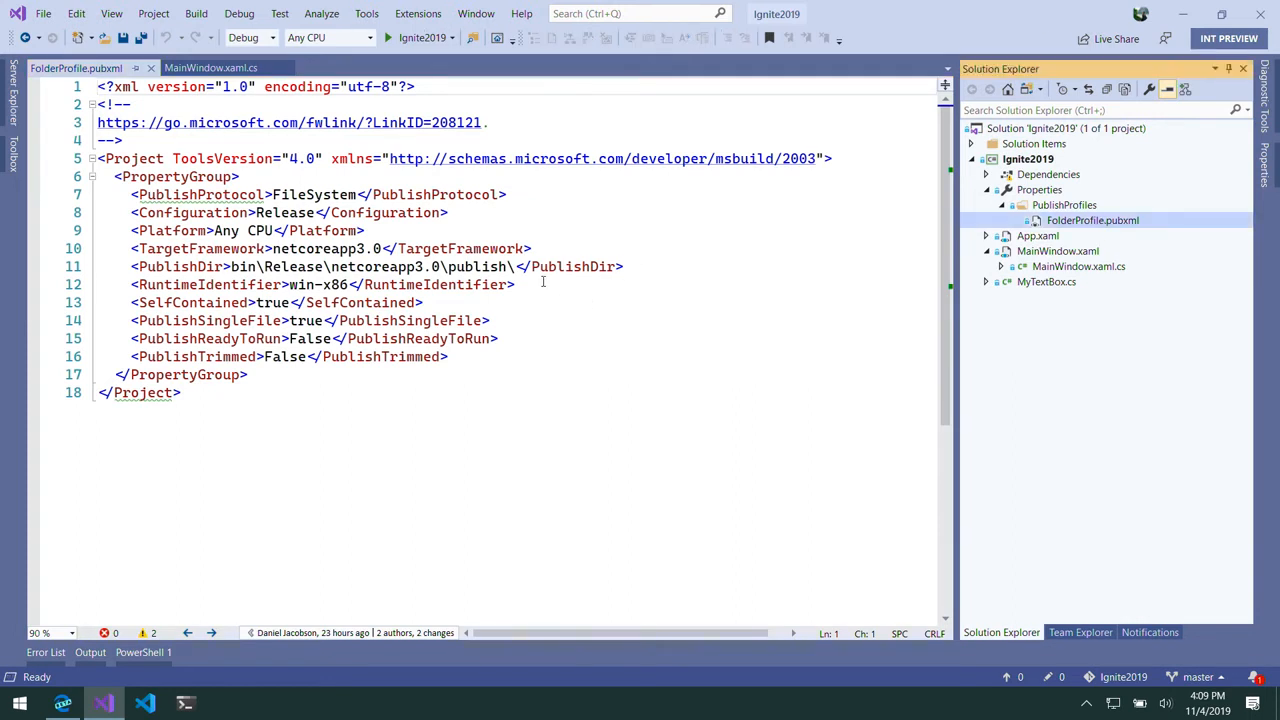
left_click(200, 284)
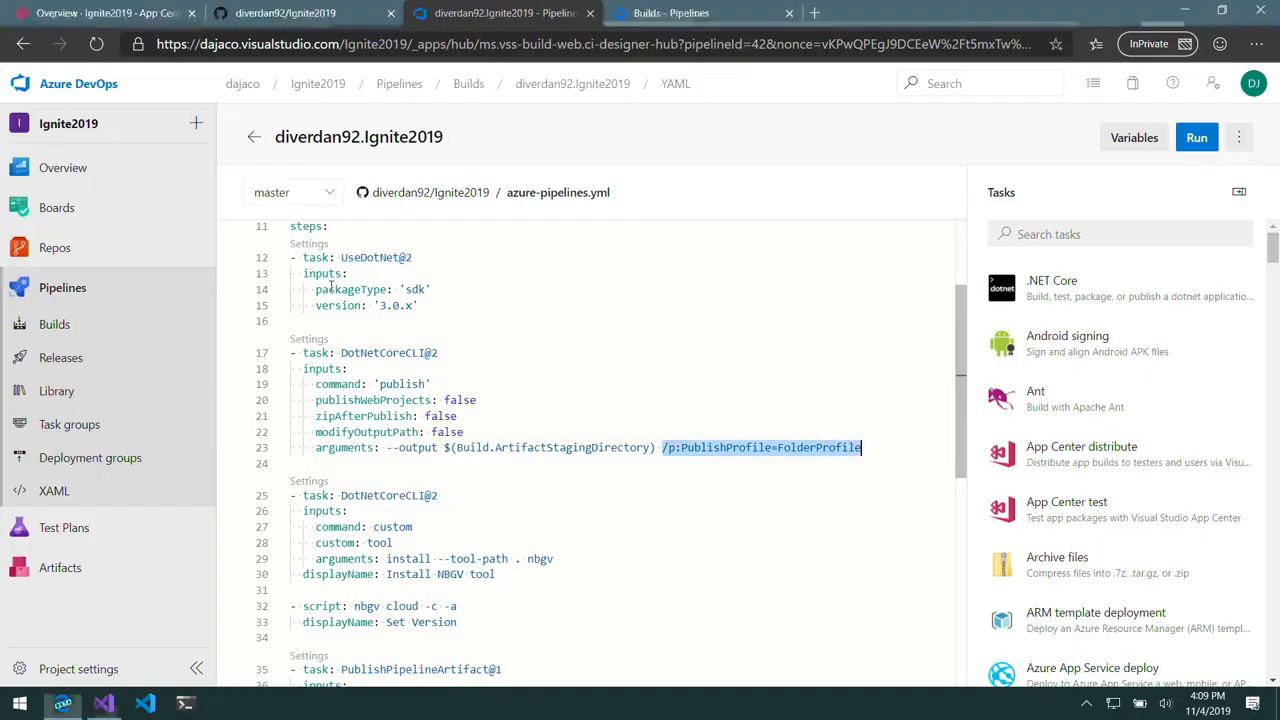
mouse_move(802, 408)
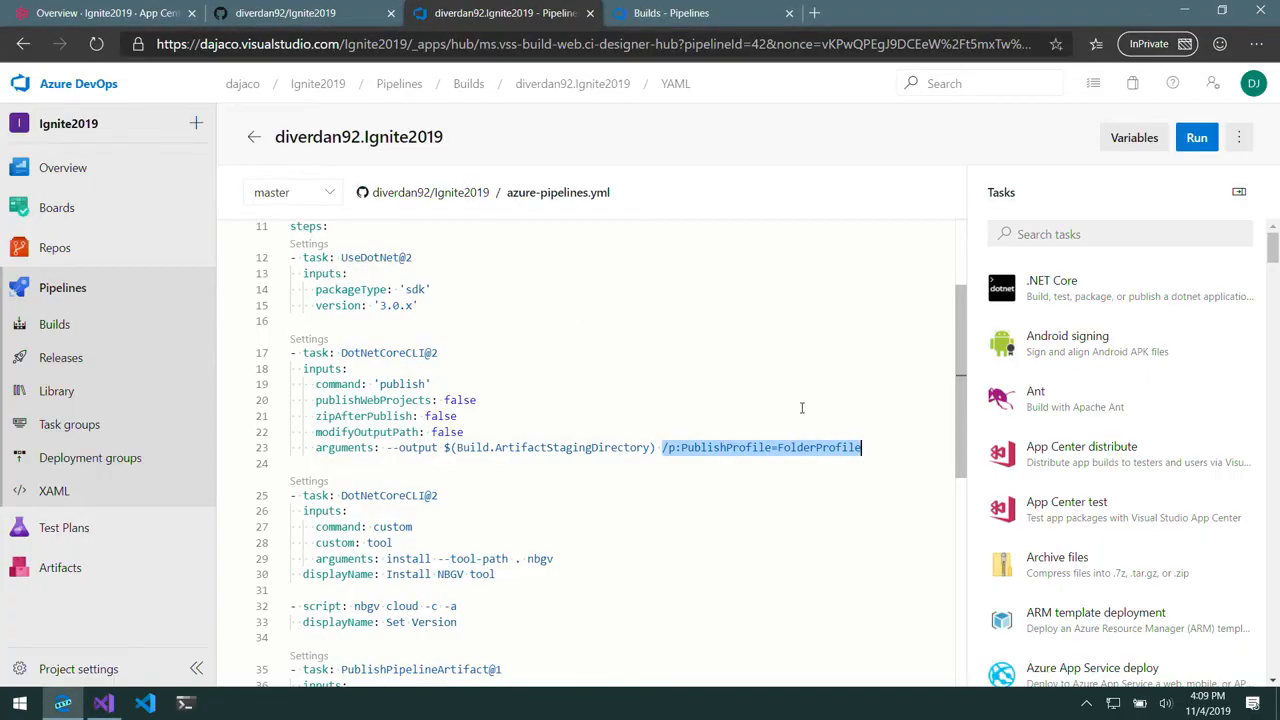
scroll("down", 3)
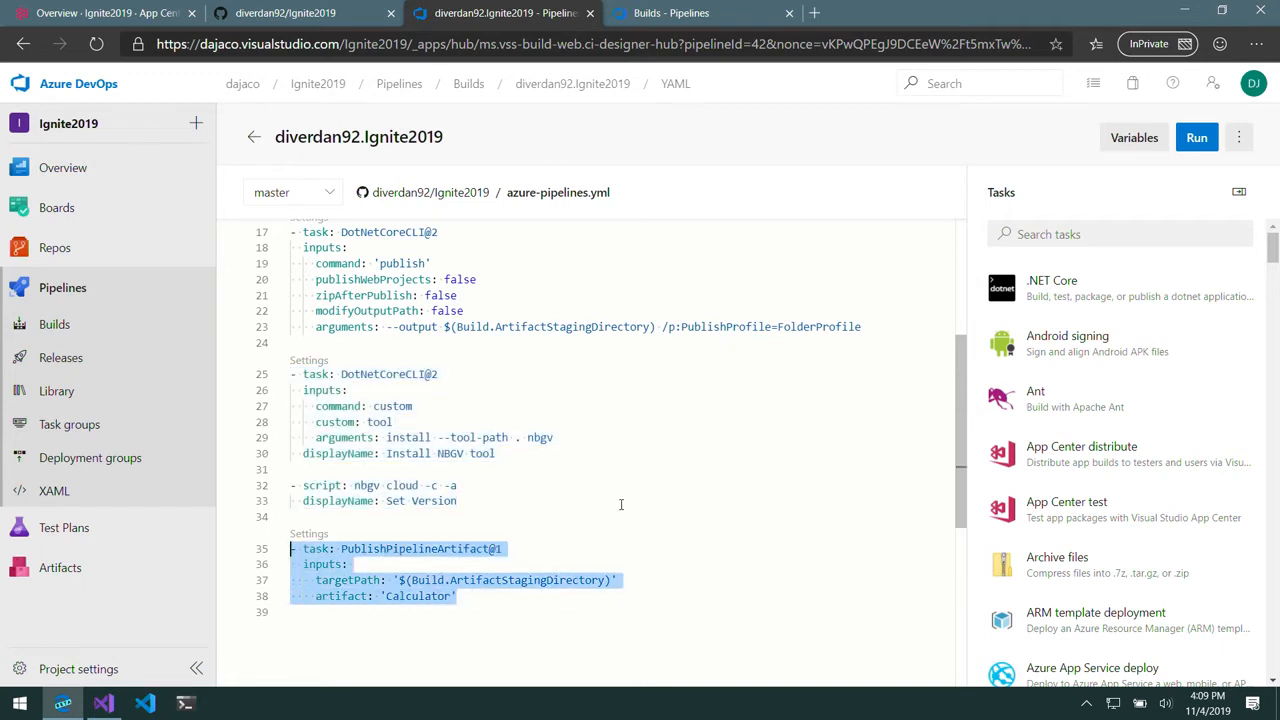
mouse_move(52, 376)
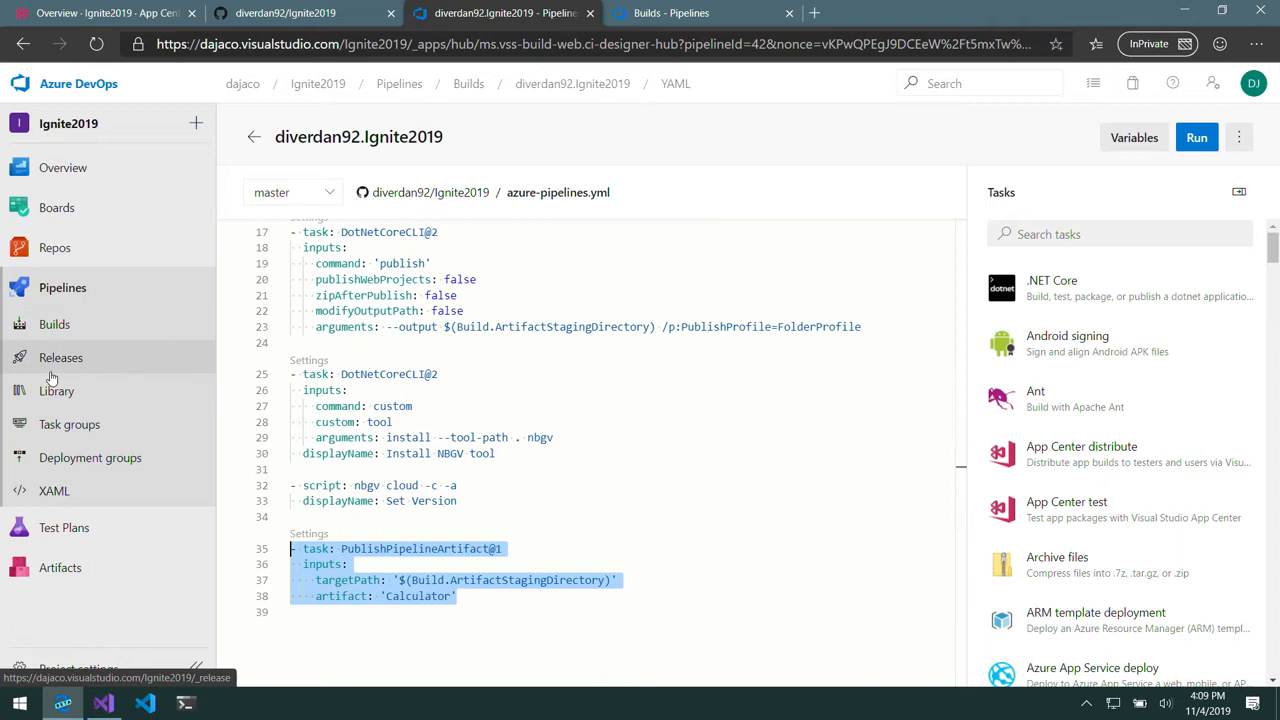
Select 'New release pipeline' under Pipelines > Releases and start editing it
left_click(60, 356)
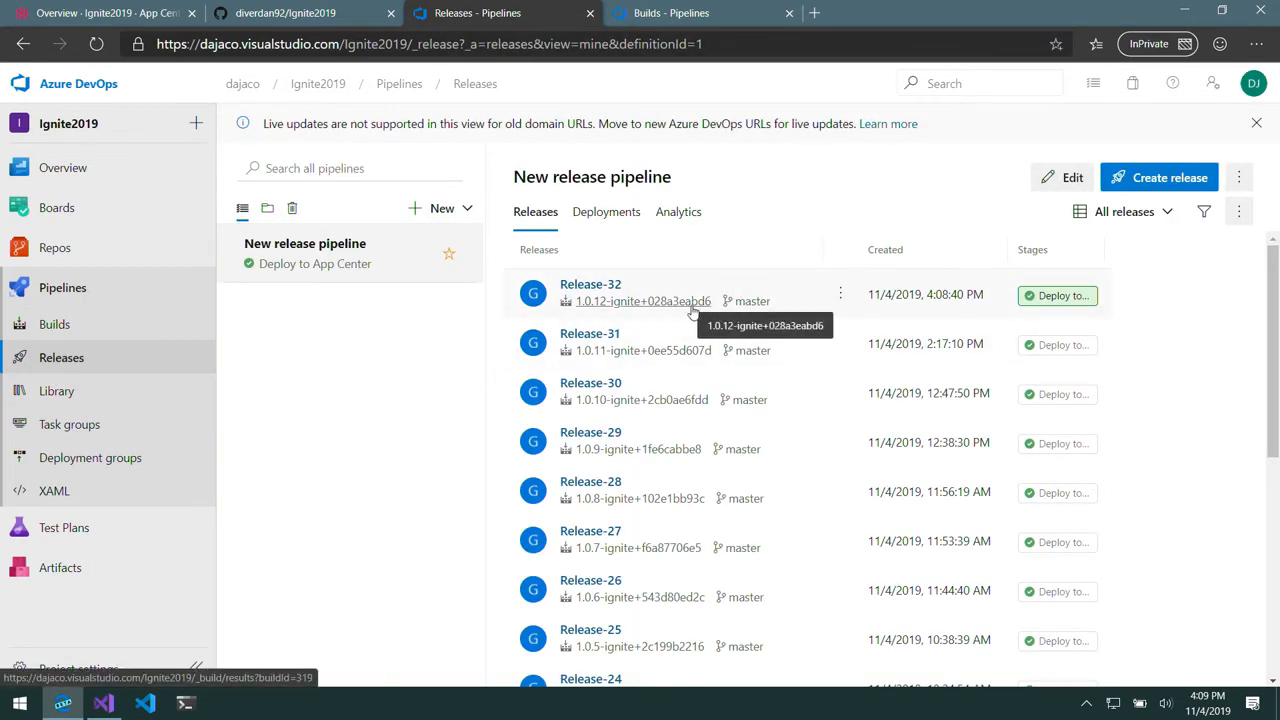
left_click(56, 324)
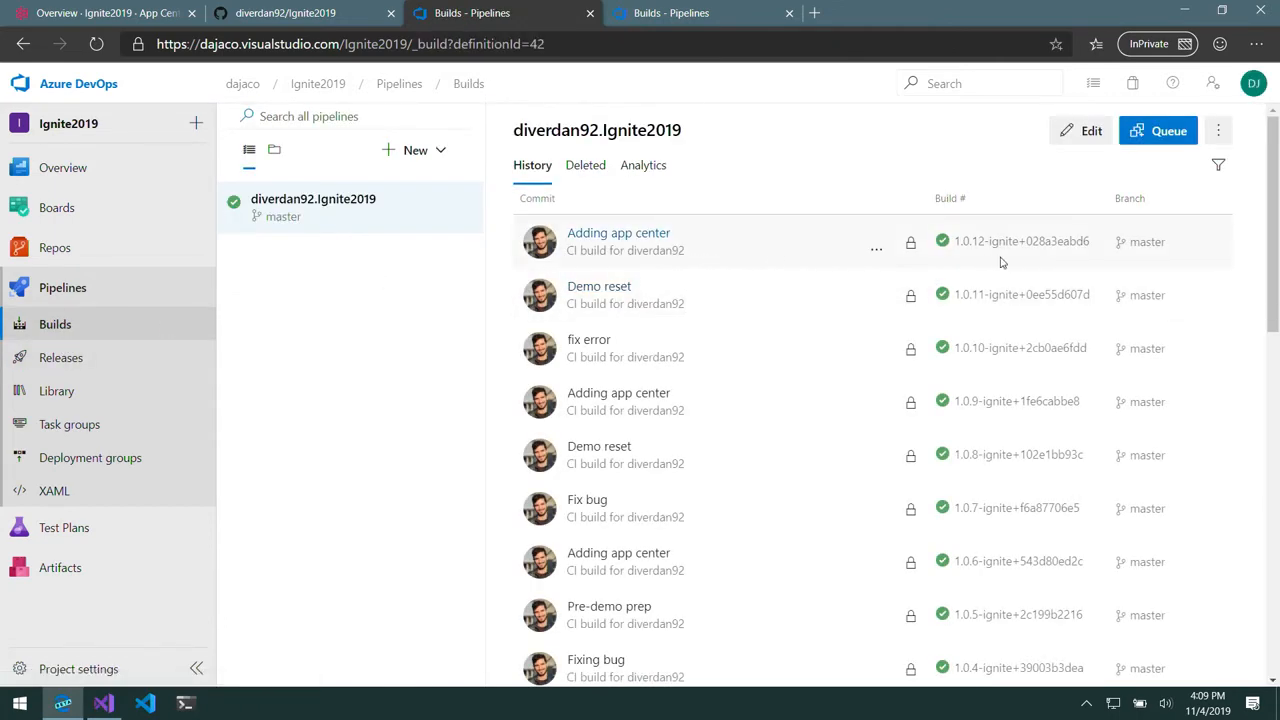
left_click(60, 356)
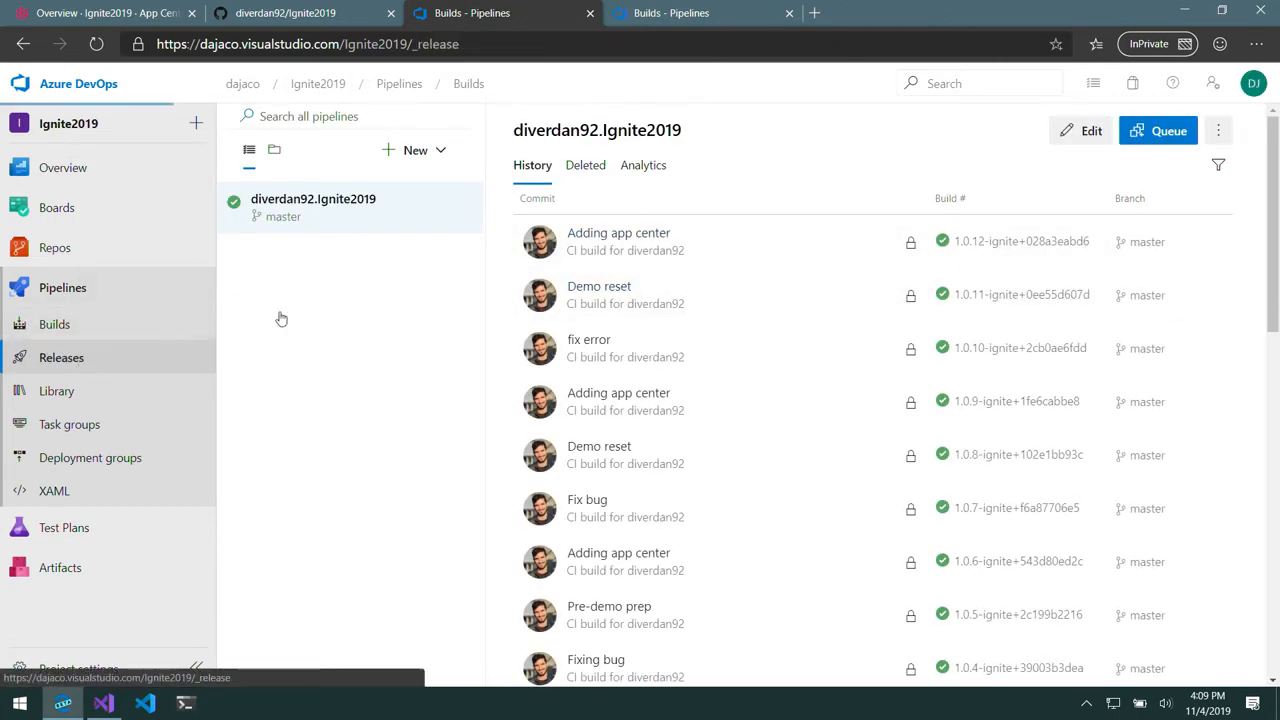
left_click(60, 356)
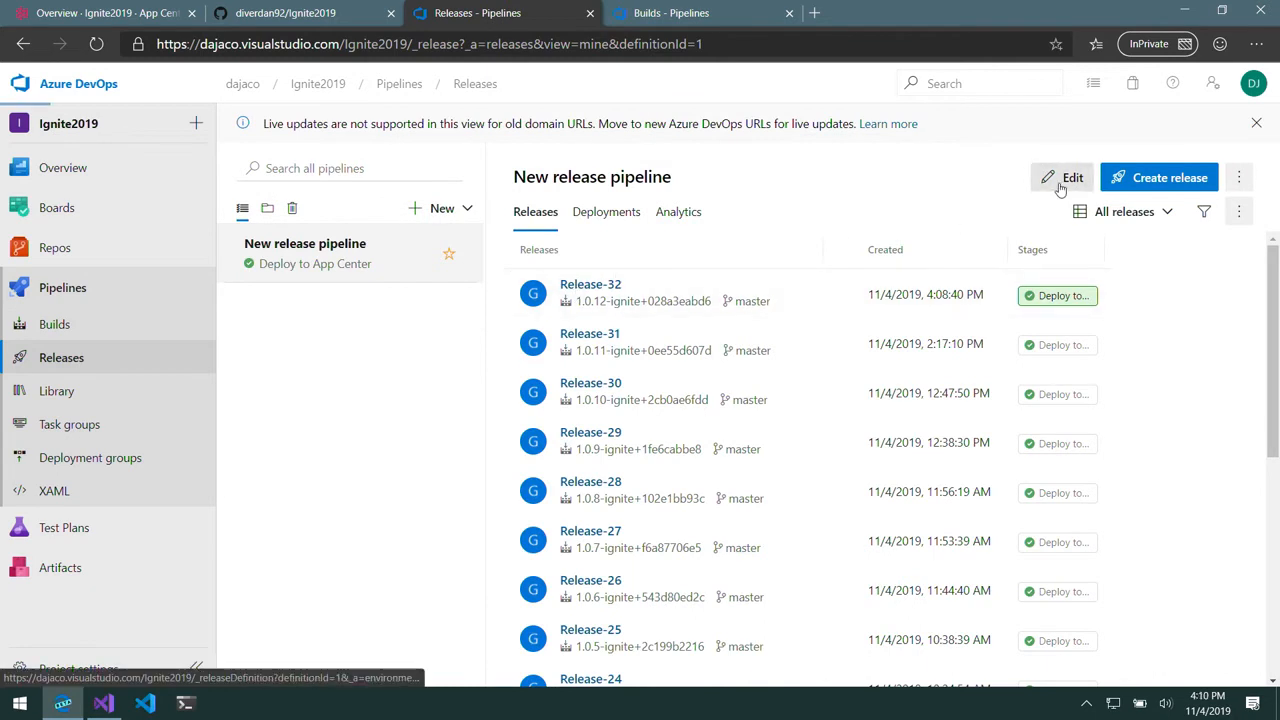
left_click(1062, 176)
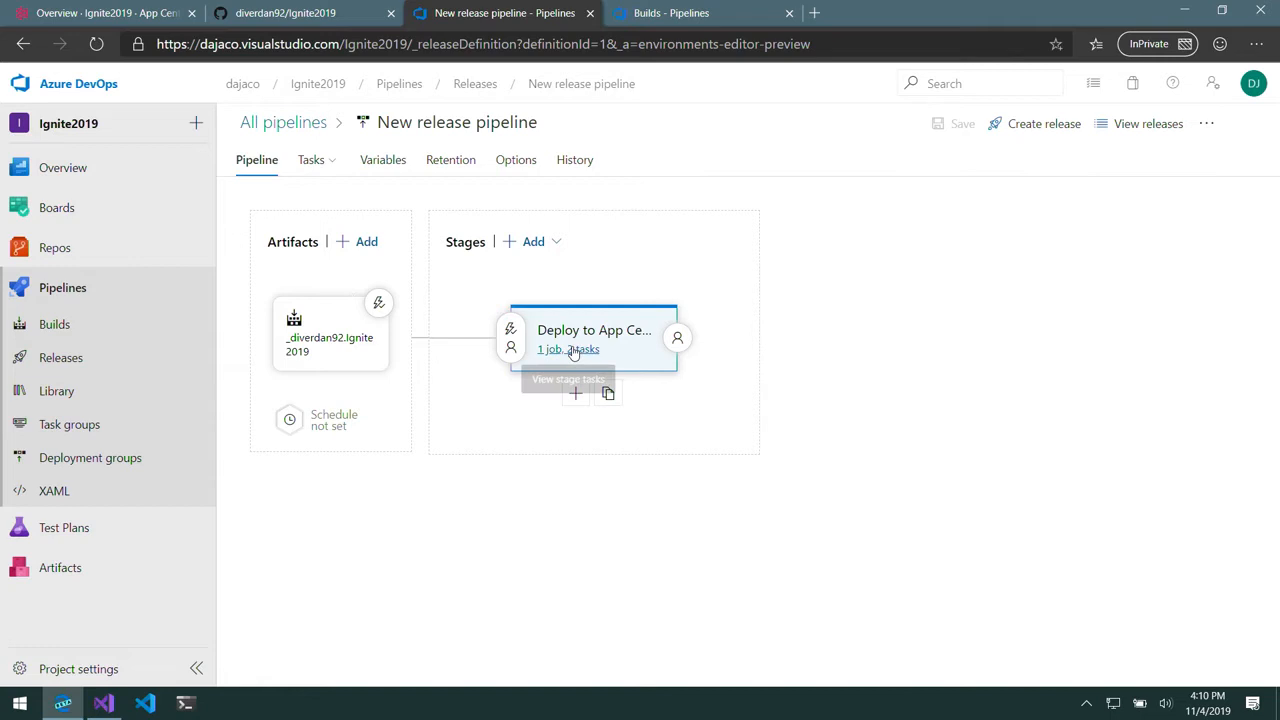
Inspect the deploy stage's Archive and App Center distribute task settings, then move to the GitHub readme
left_click(568, 348)
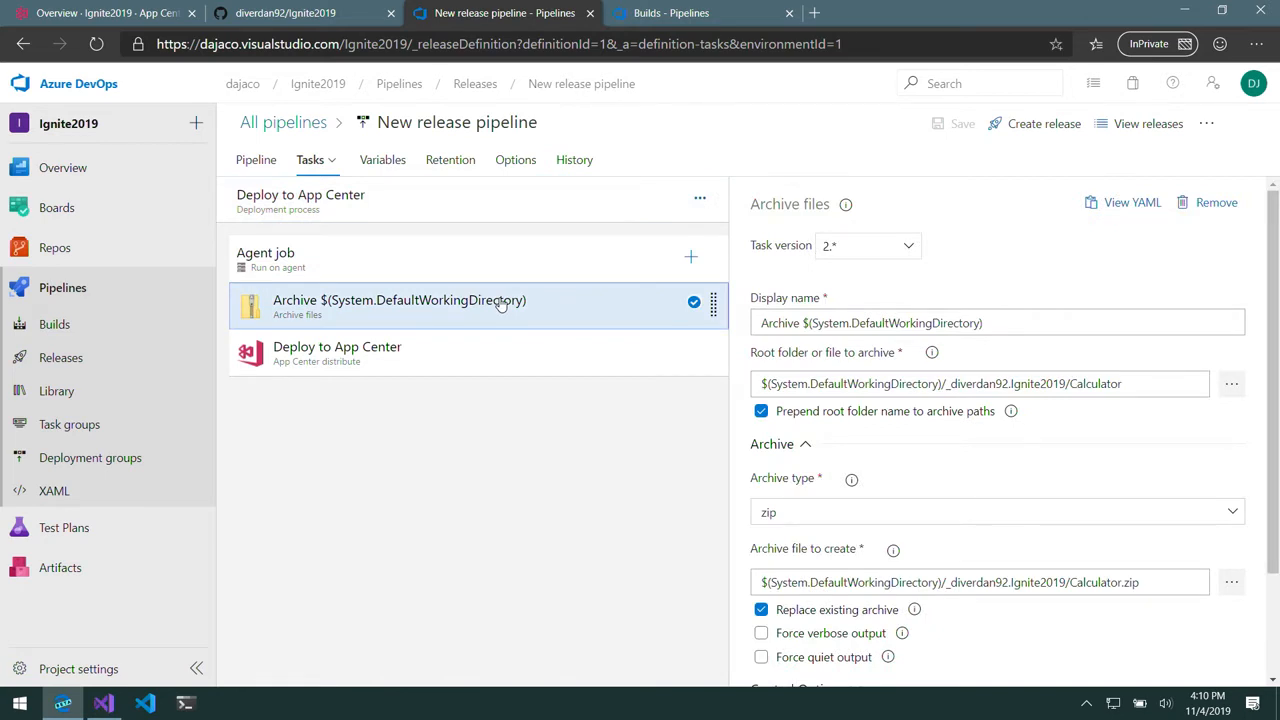
mouse_move(548, 360)
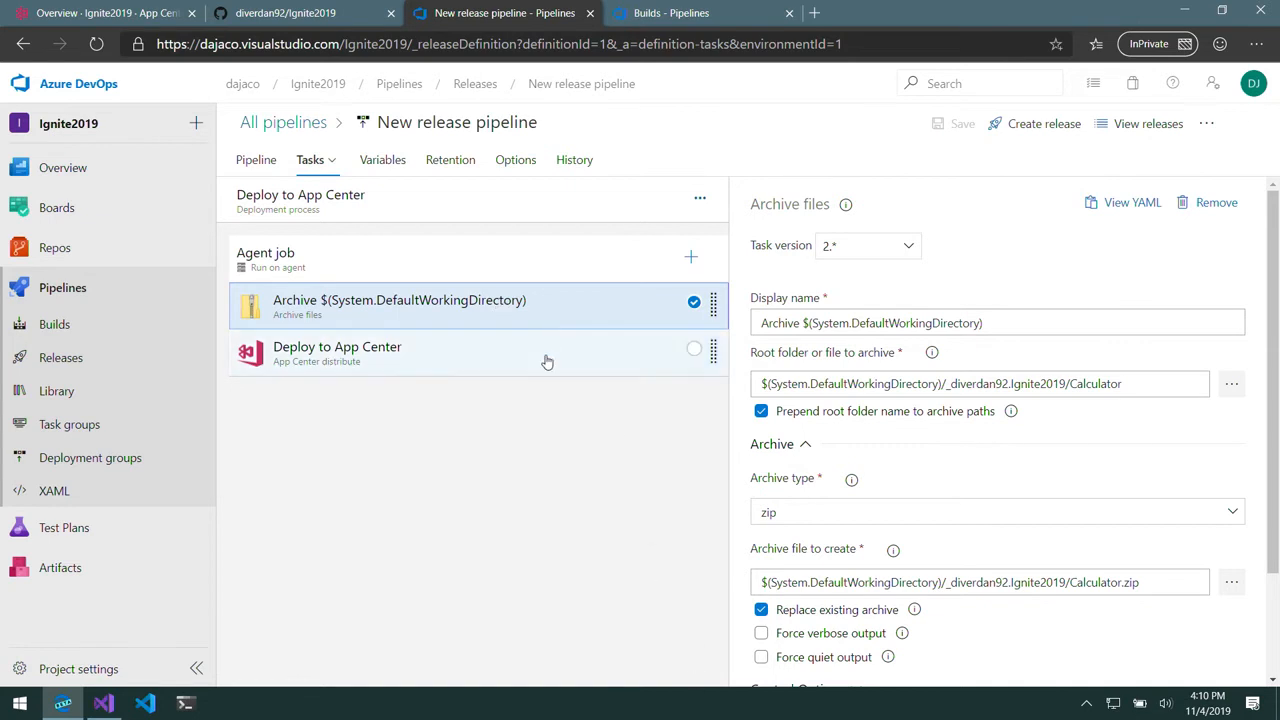
left_click(336, 352)
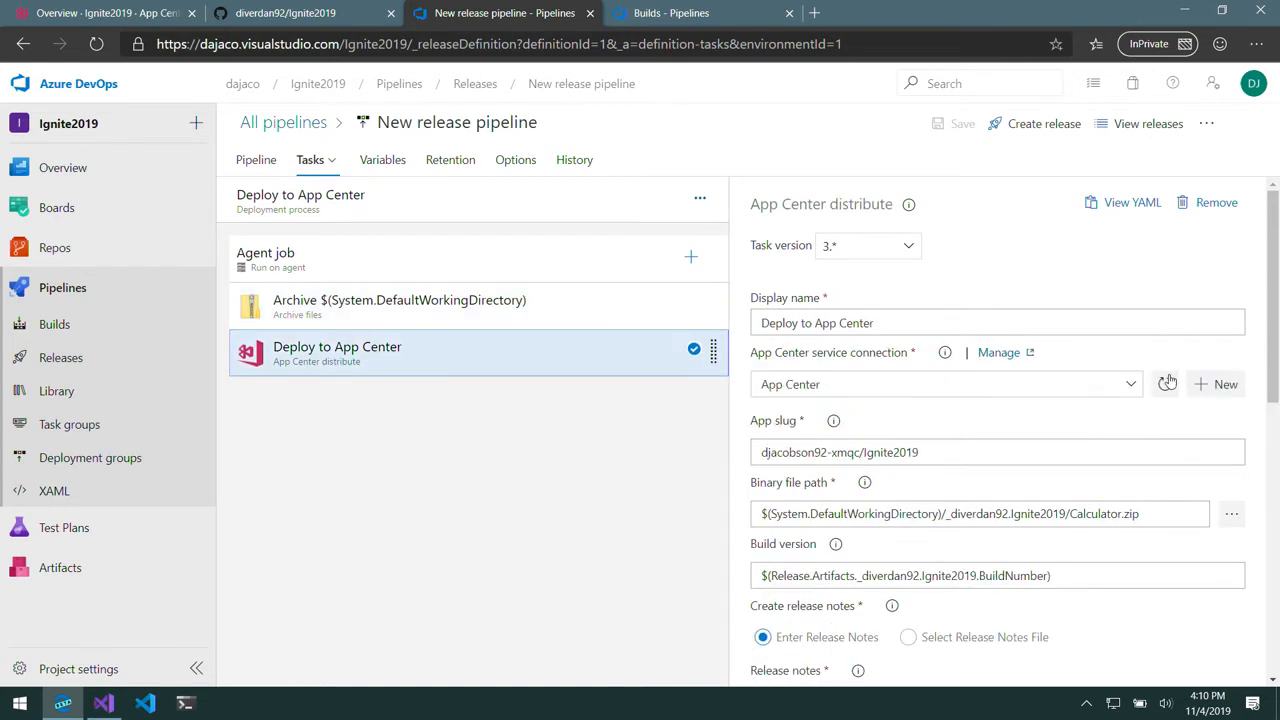
scroll("down", 3)
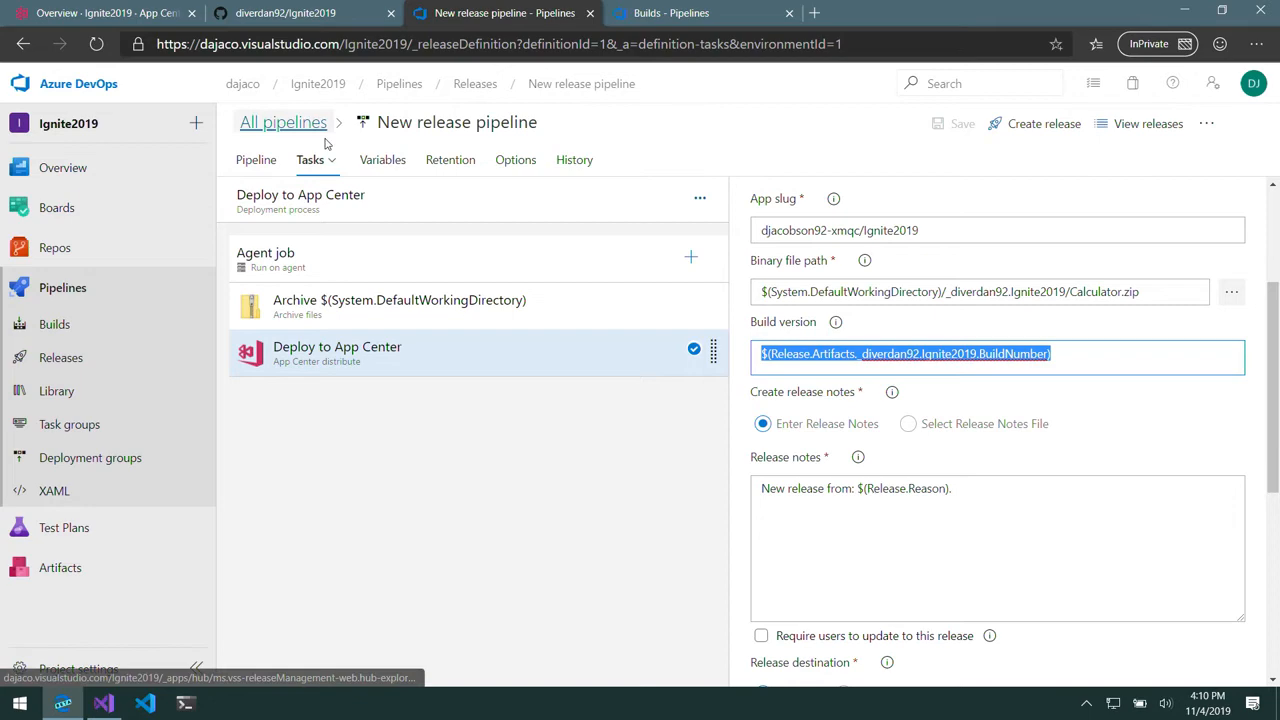
left_click(290, 16)
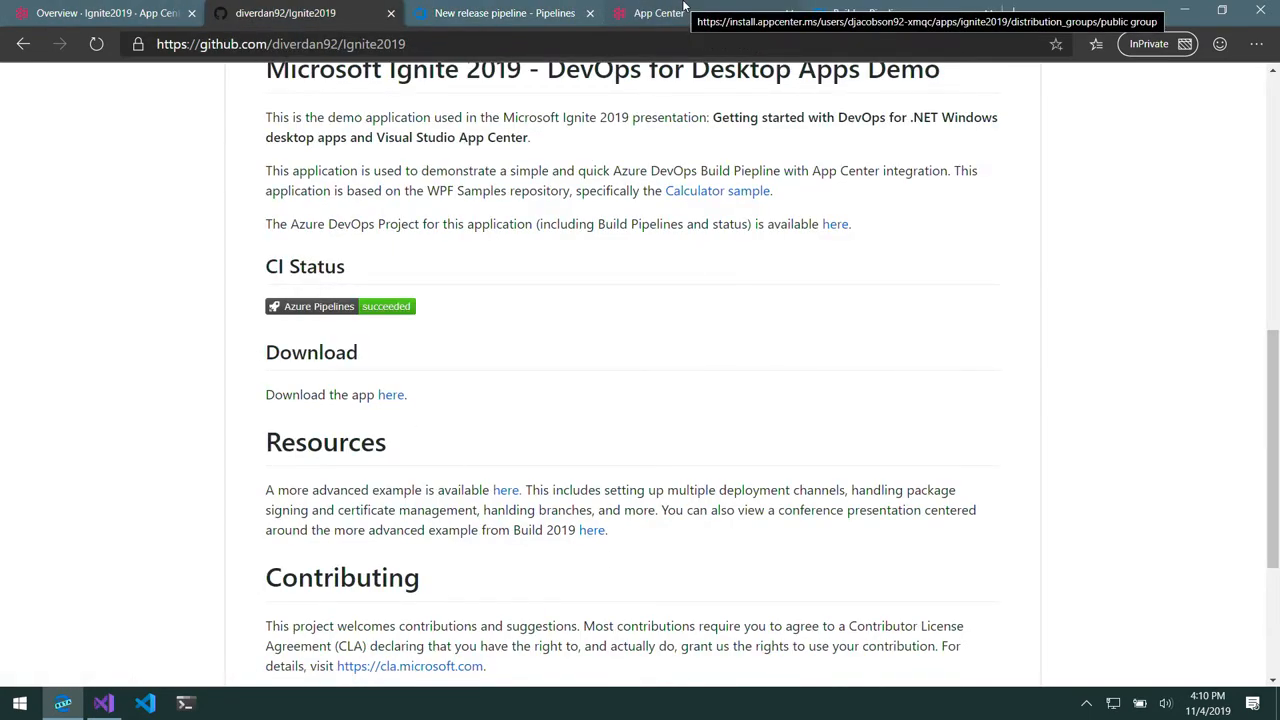
From the public install page, download version 1.0.12-ignite as Calculator.zip
left_click(660, 12)
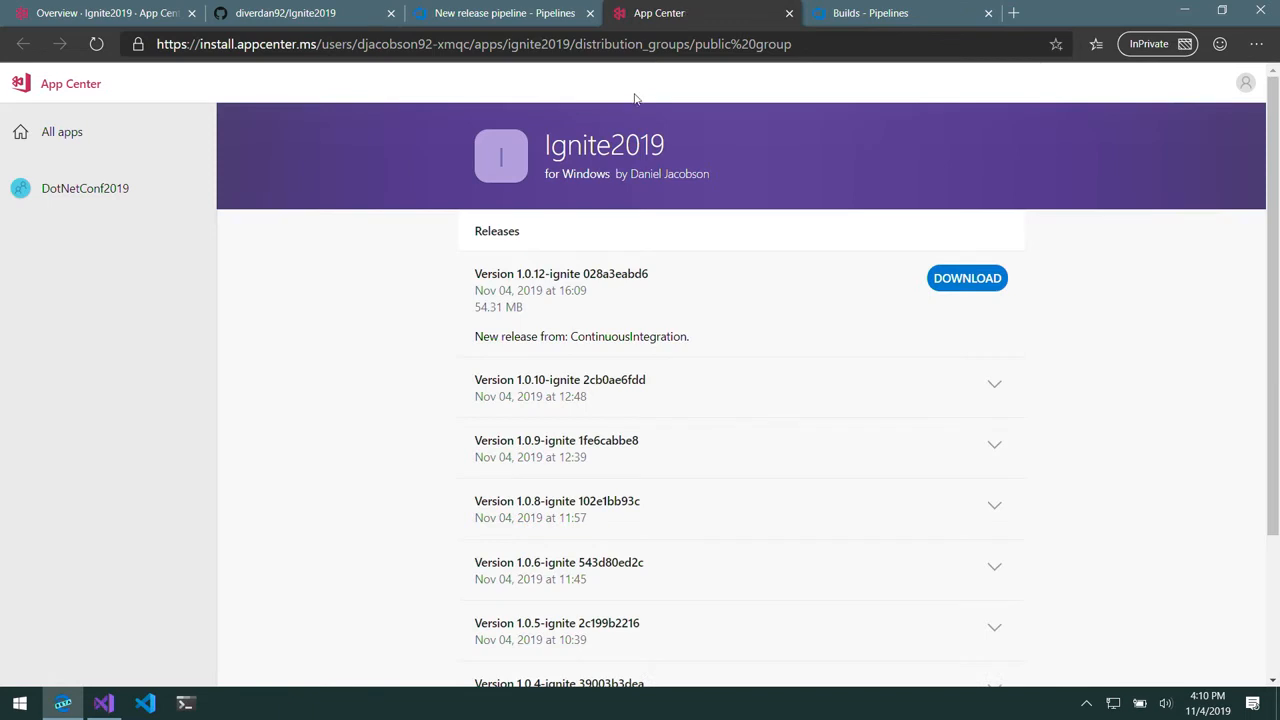
mouse_move(1180, 72)
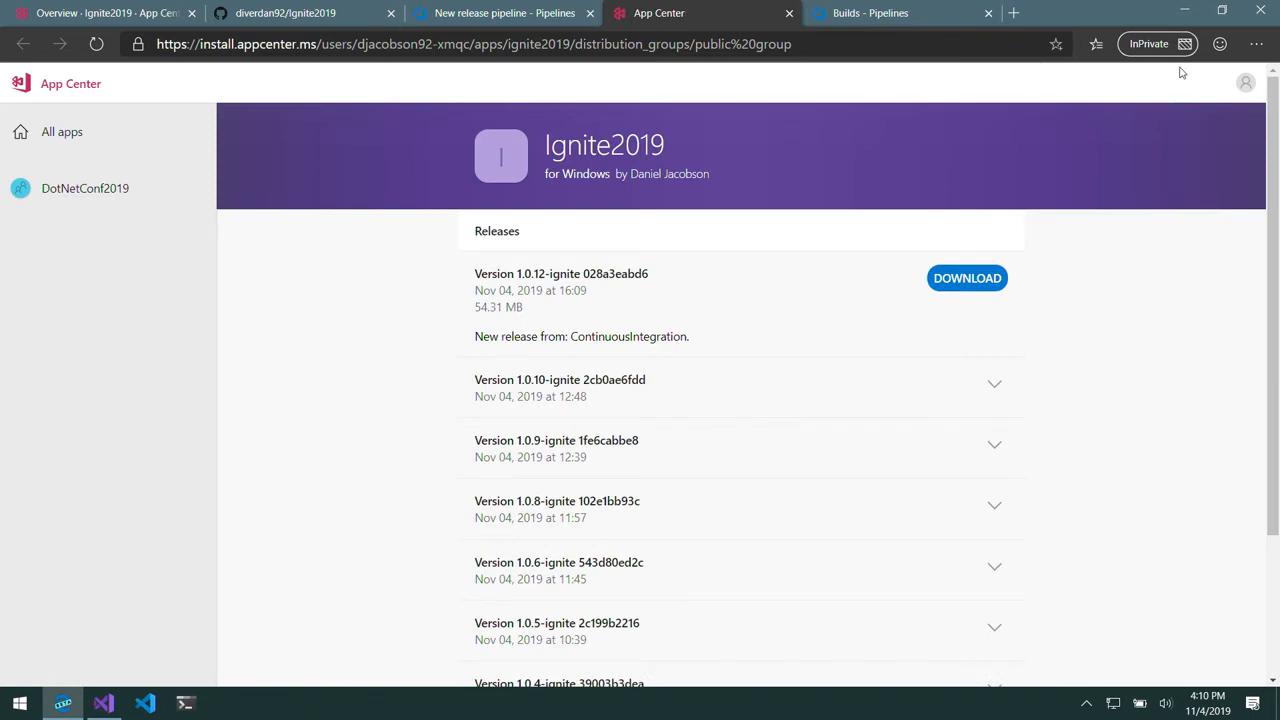
mouse_move(748, 166)
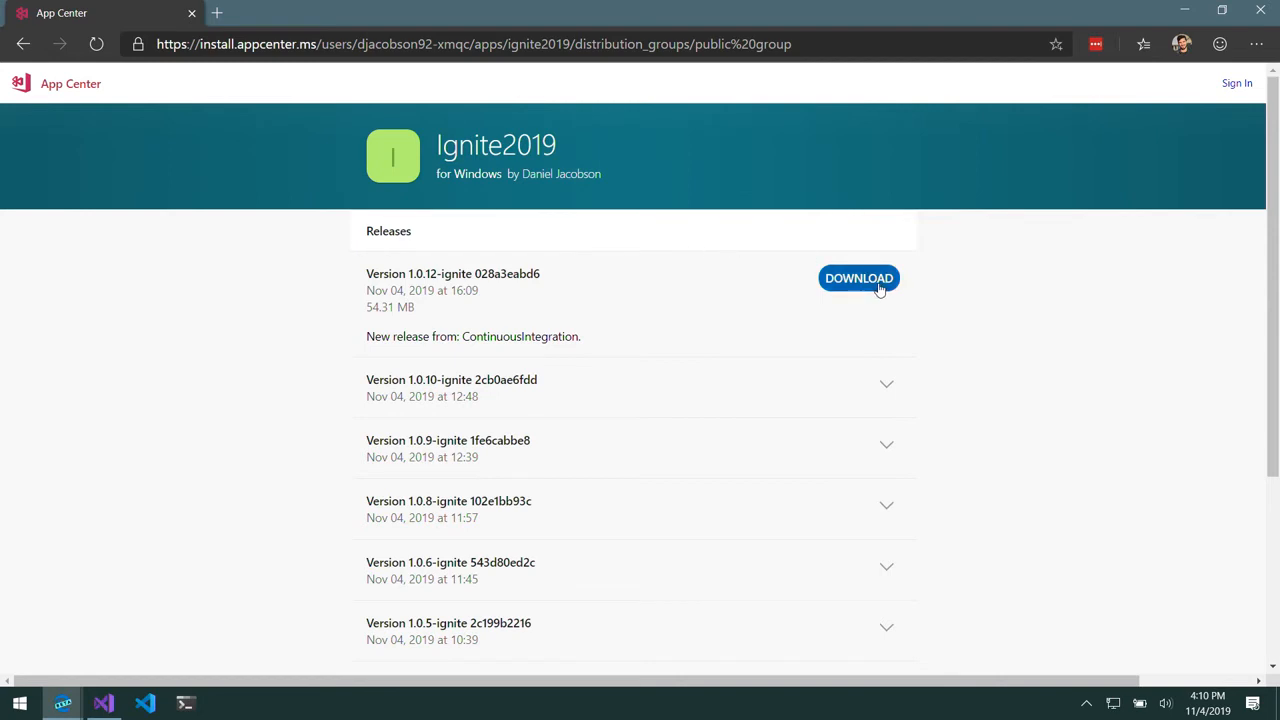
left_click(858, 278)
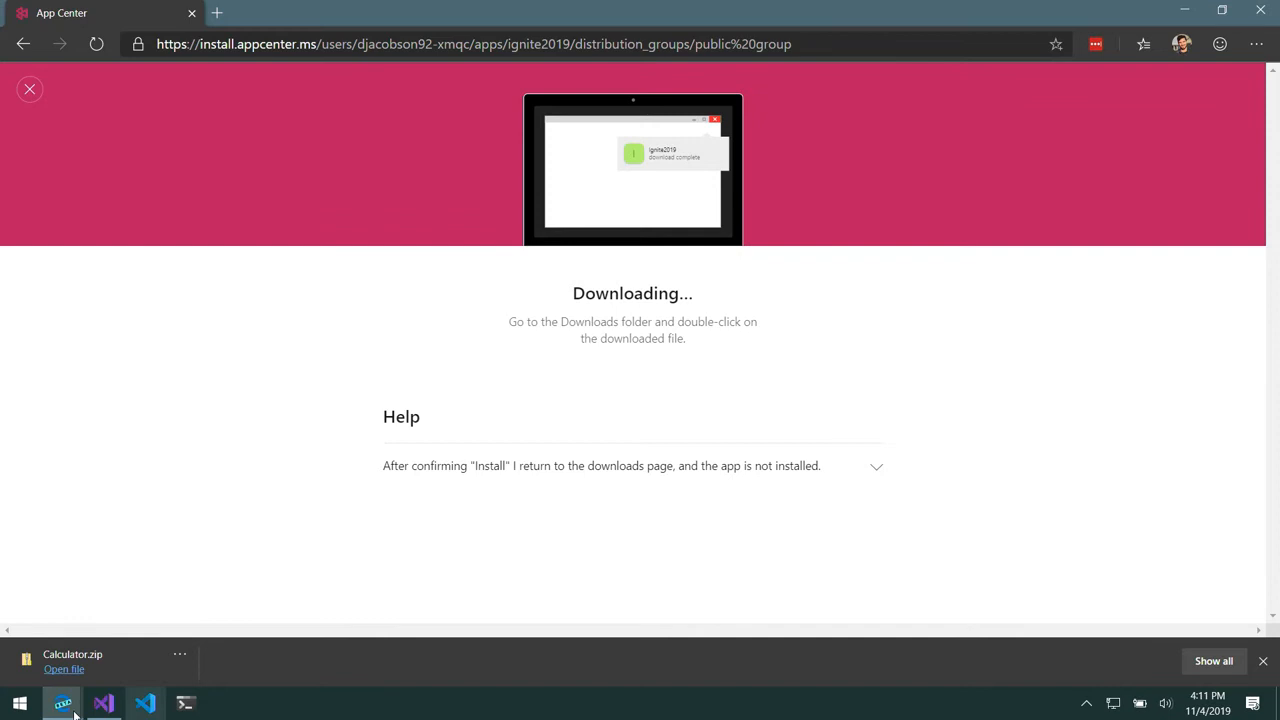
mouse_move(68, 700)
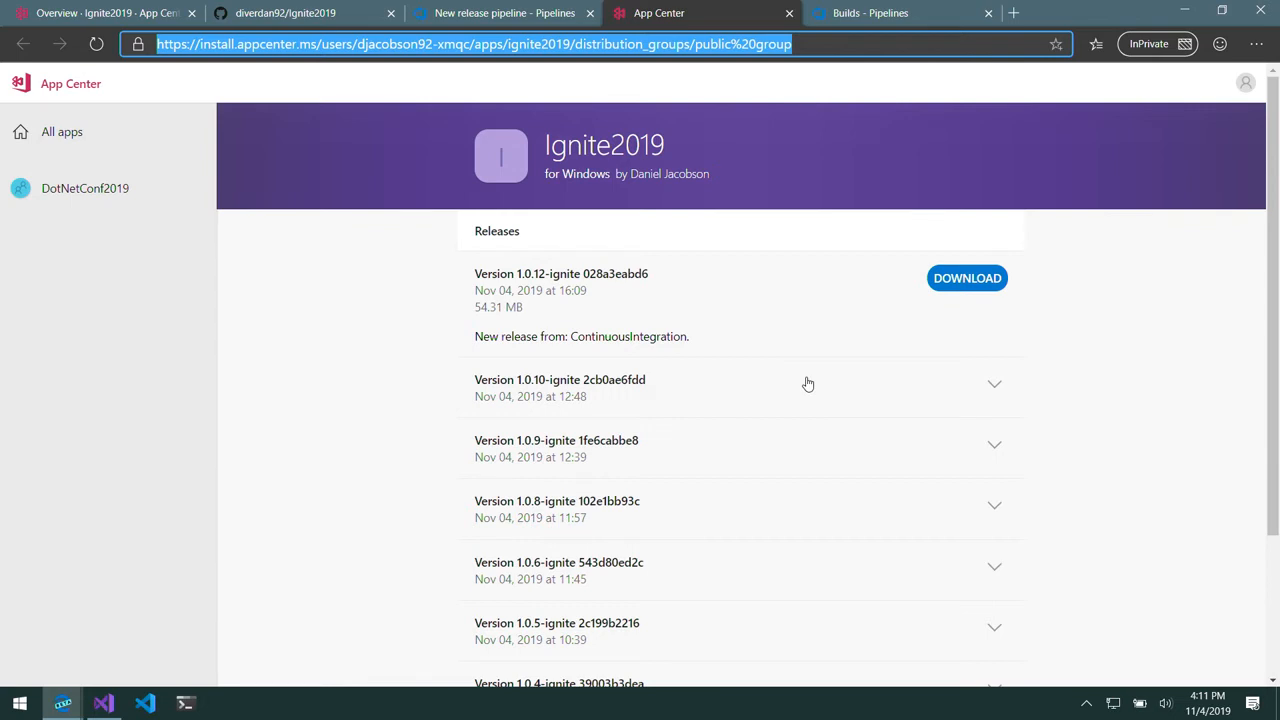
mouse_move(818, 164)
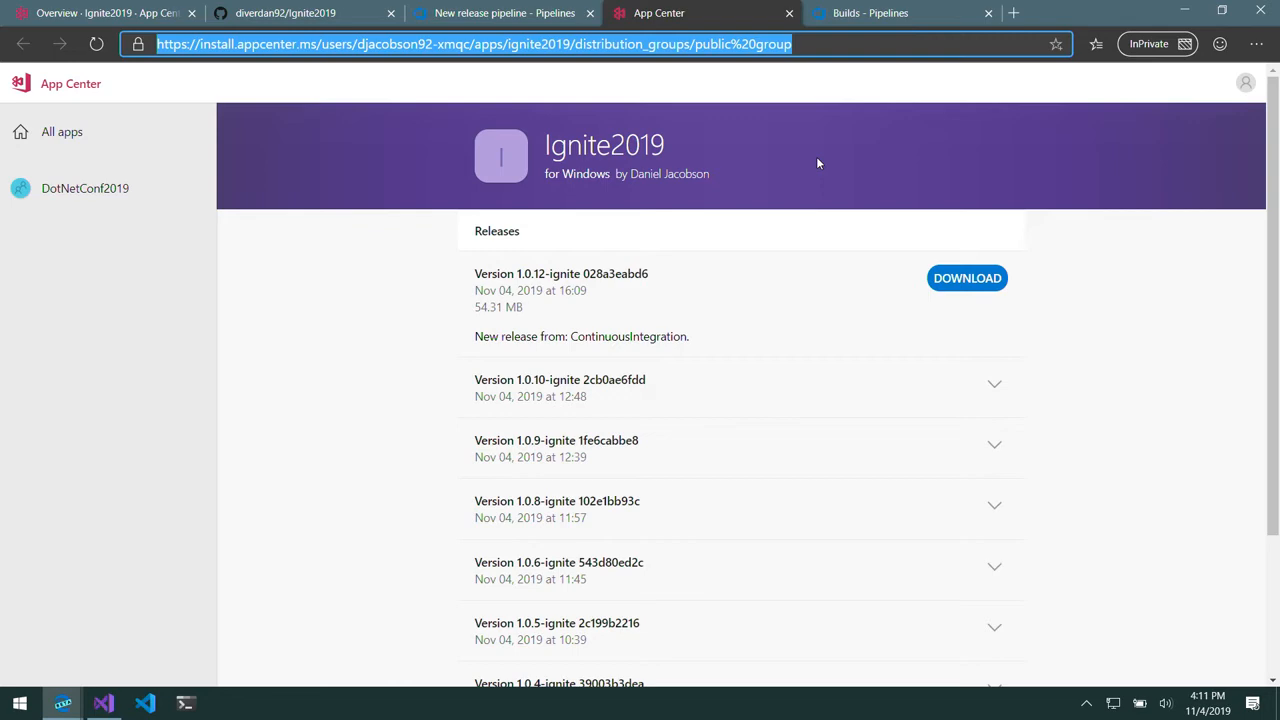
mouse_move(512, 92)
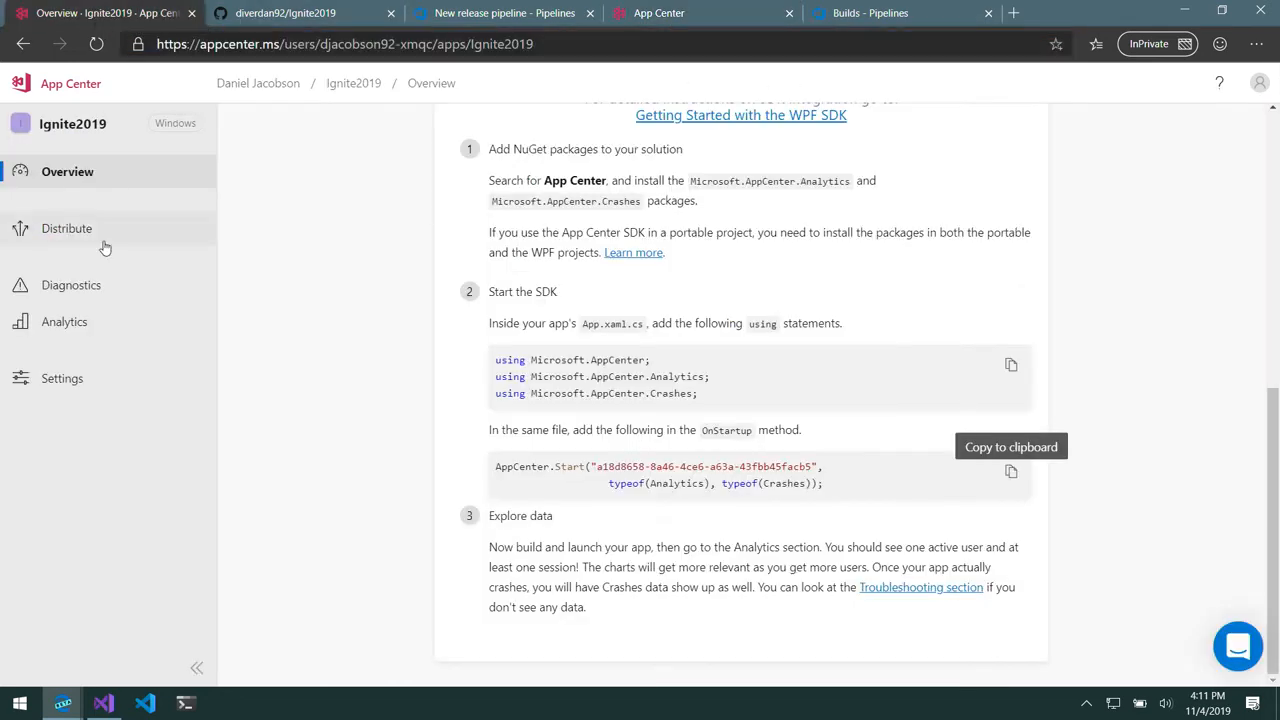
Review the Public Group and Beta Testers distribution groups, then return to the release history
left_click(66, 228)
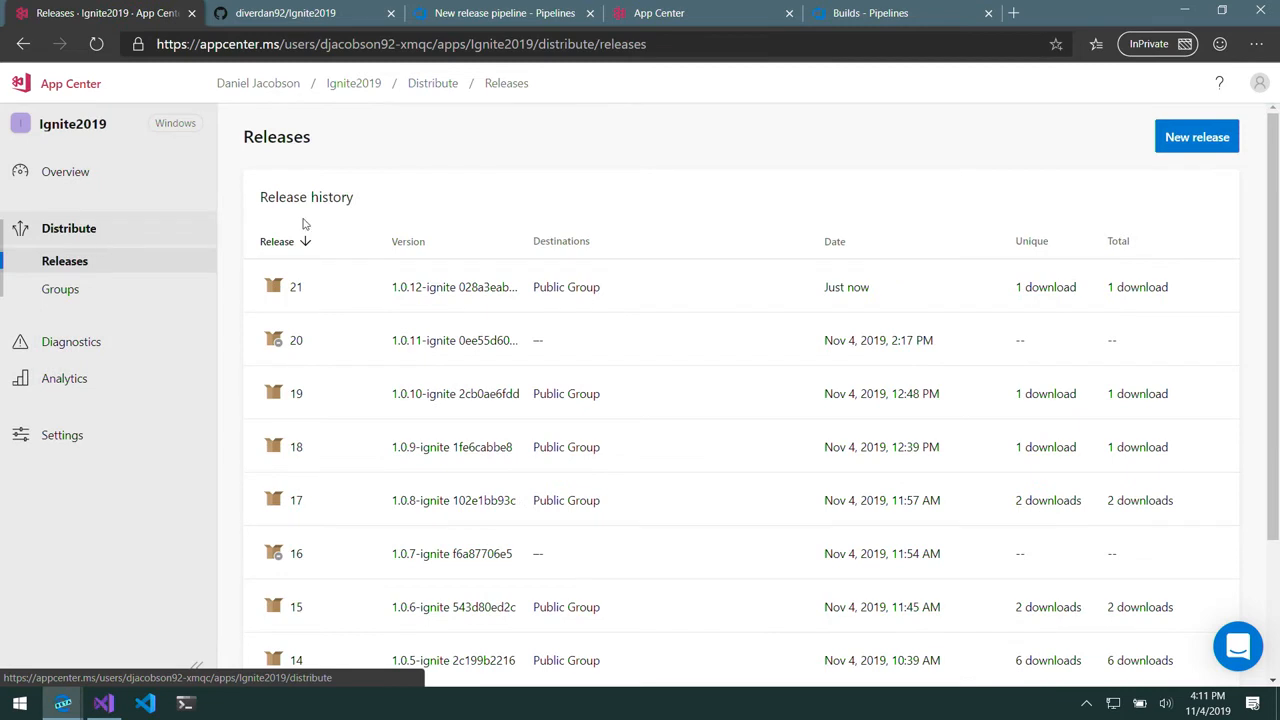
left_click(60, 288)
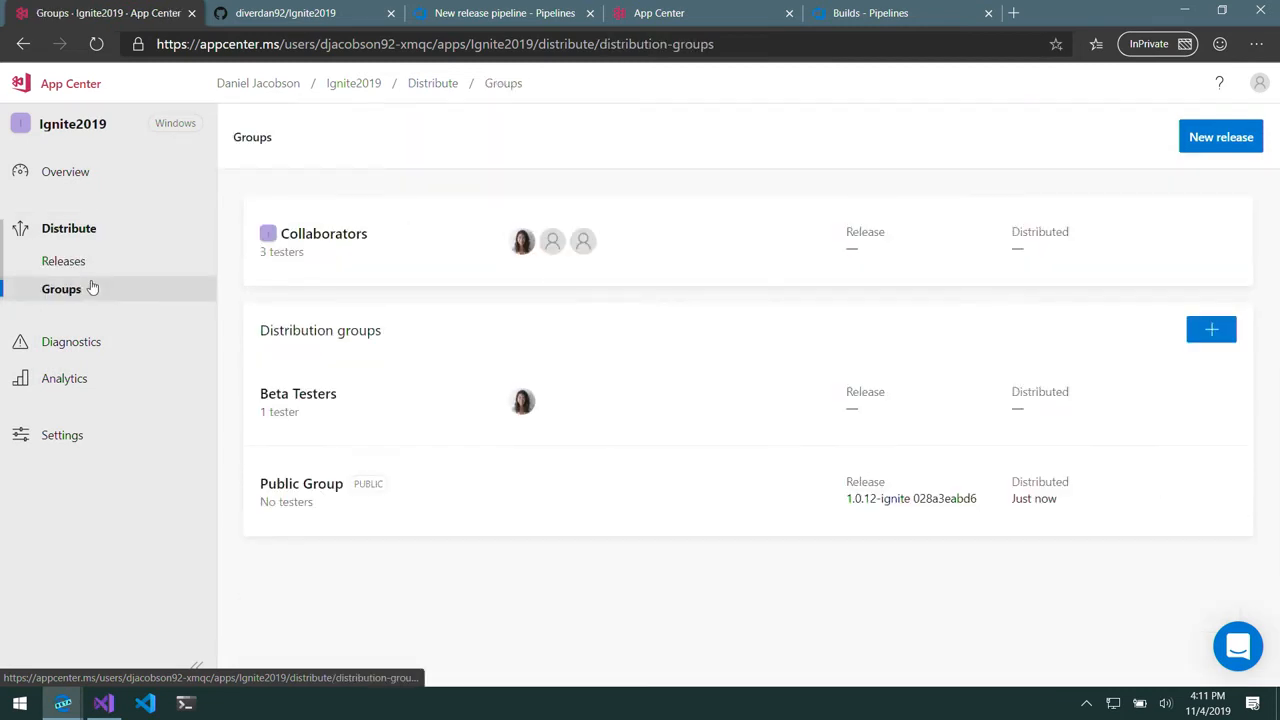
mouse_move(380, 414)
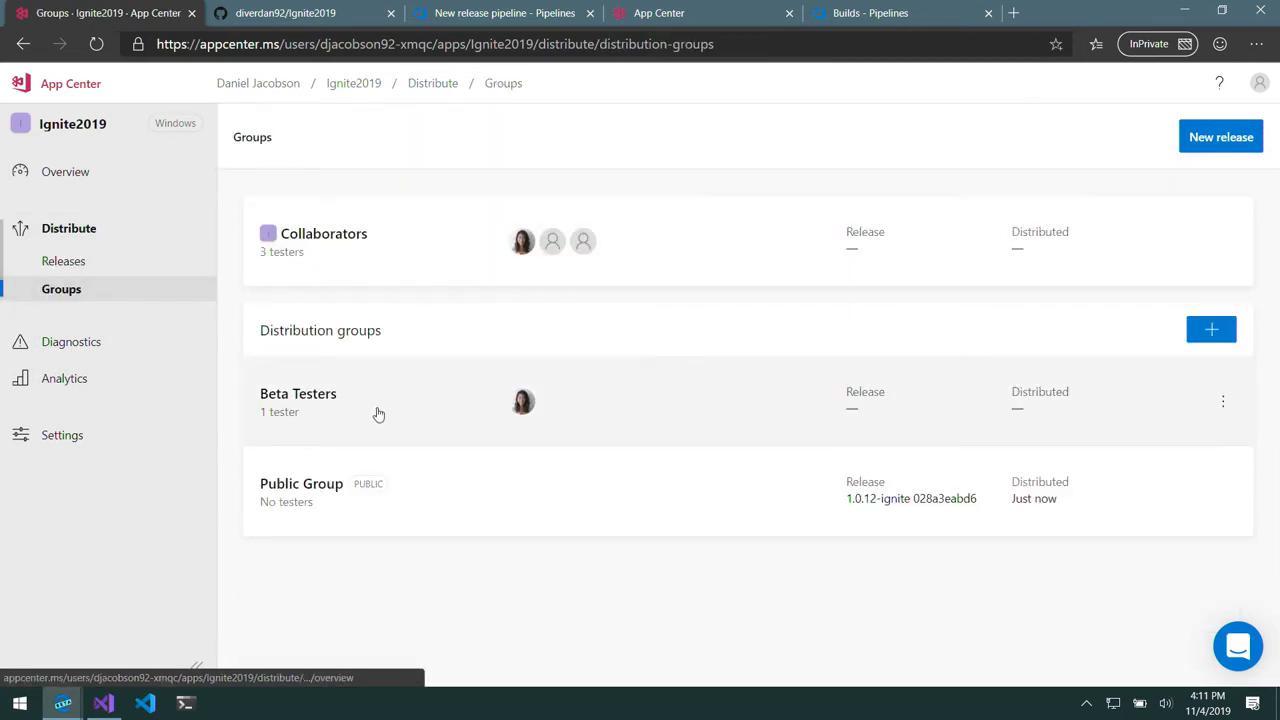
left_click(300, 484)
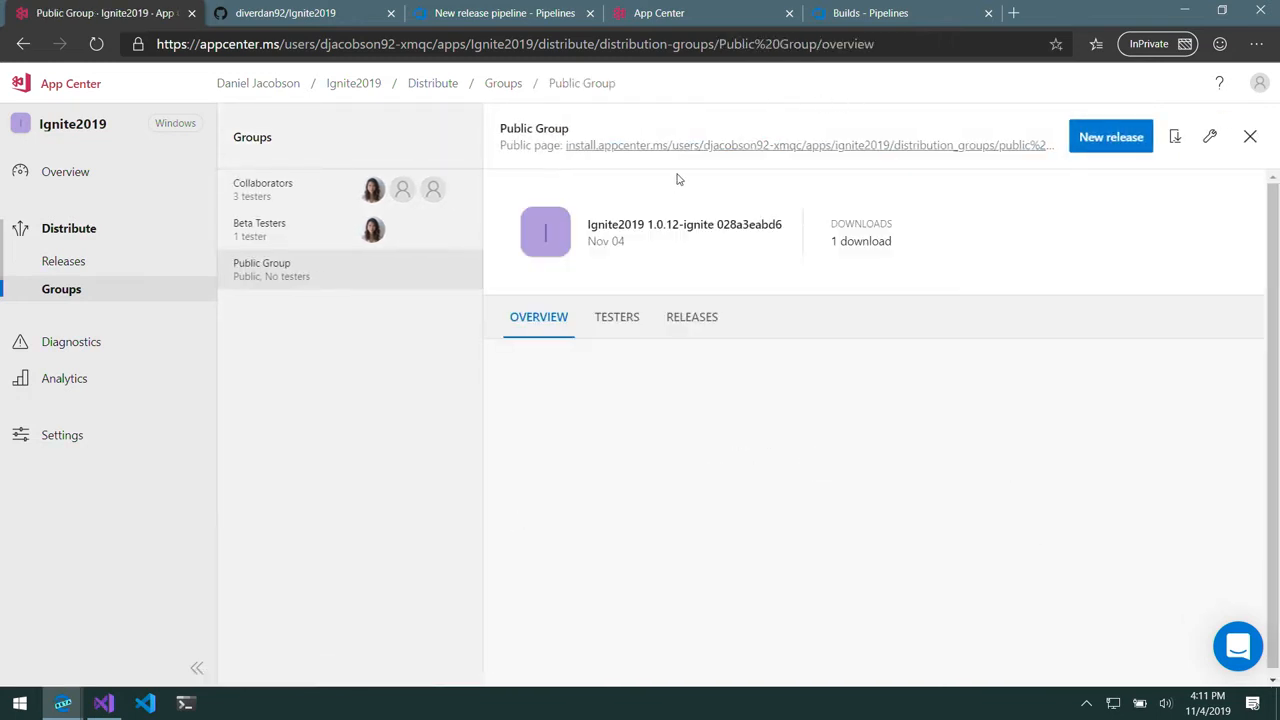
left_click(260, 228)
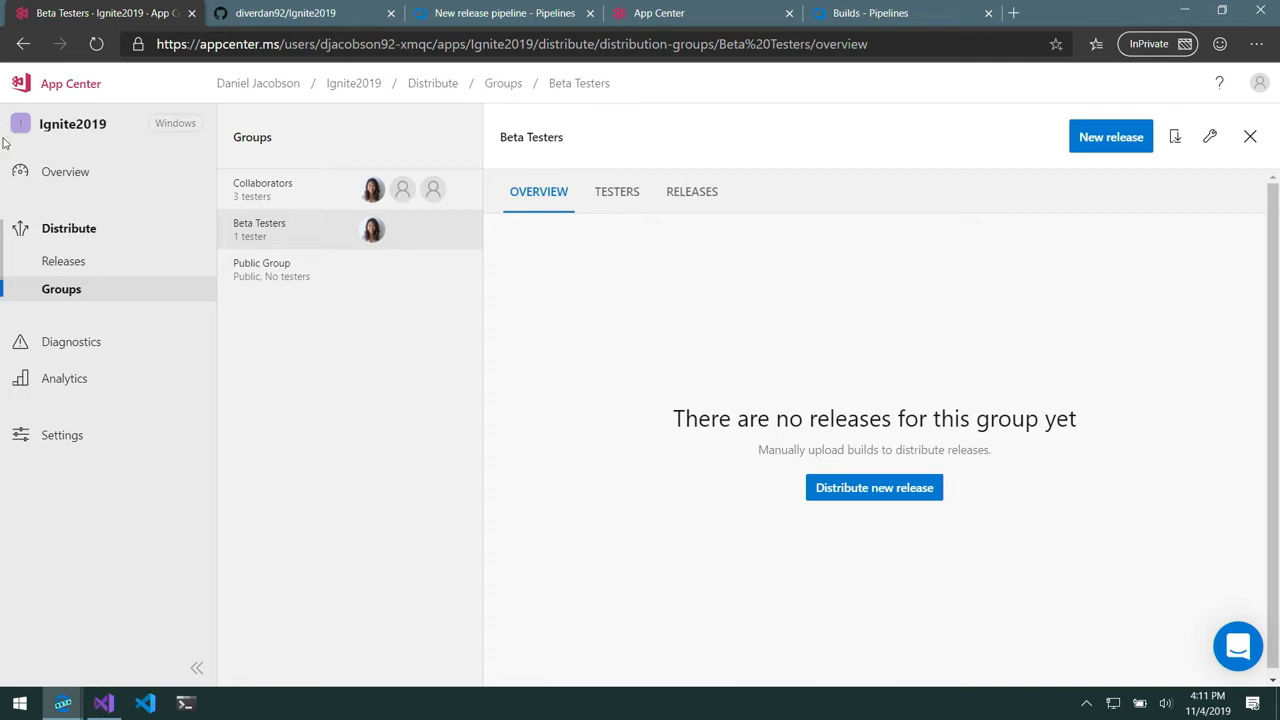
left_click(64, 260)
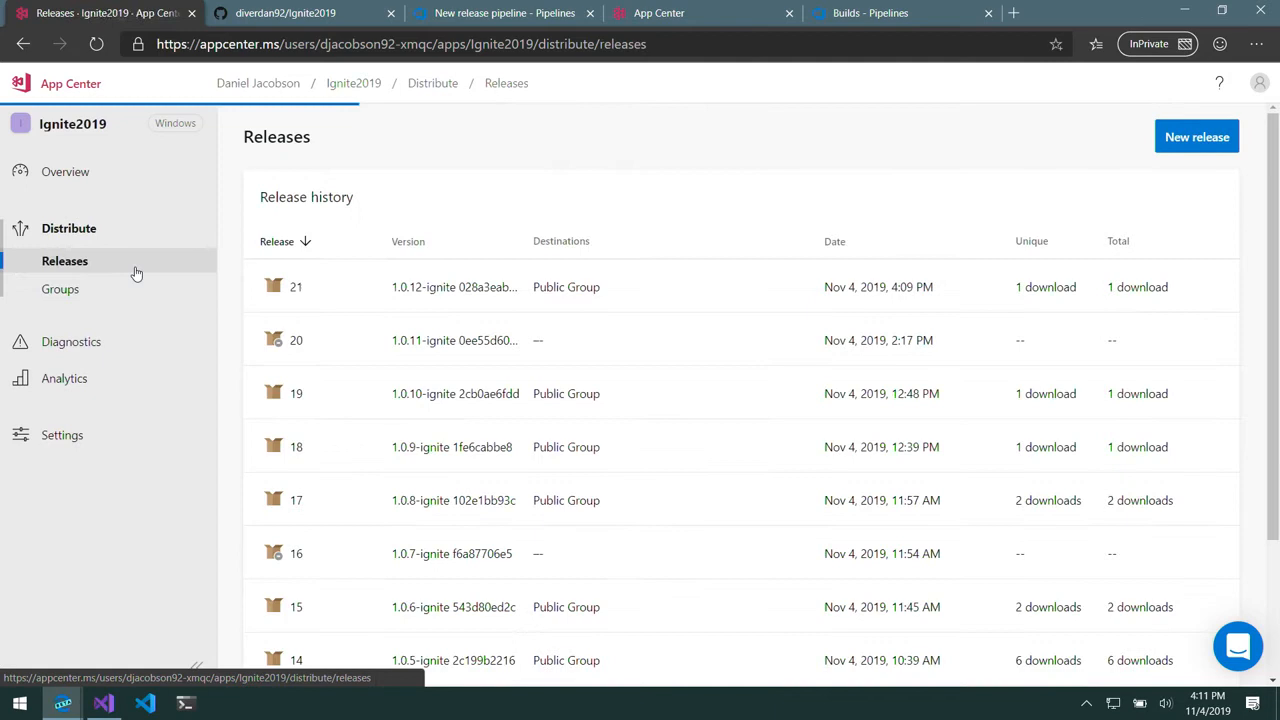
mouse_move(722, 290)
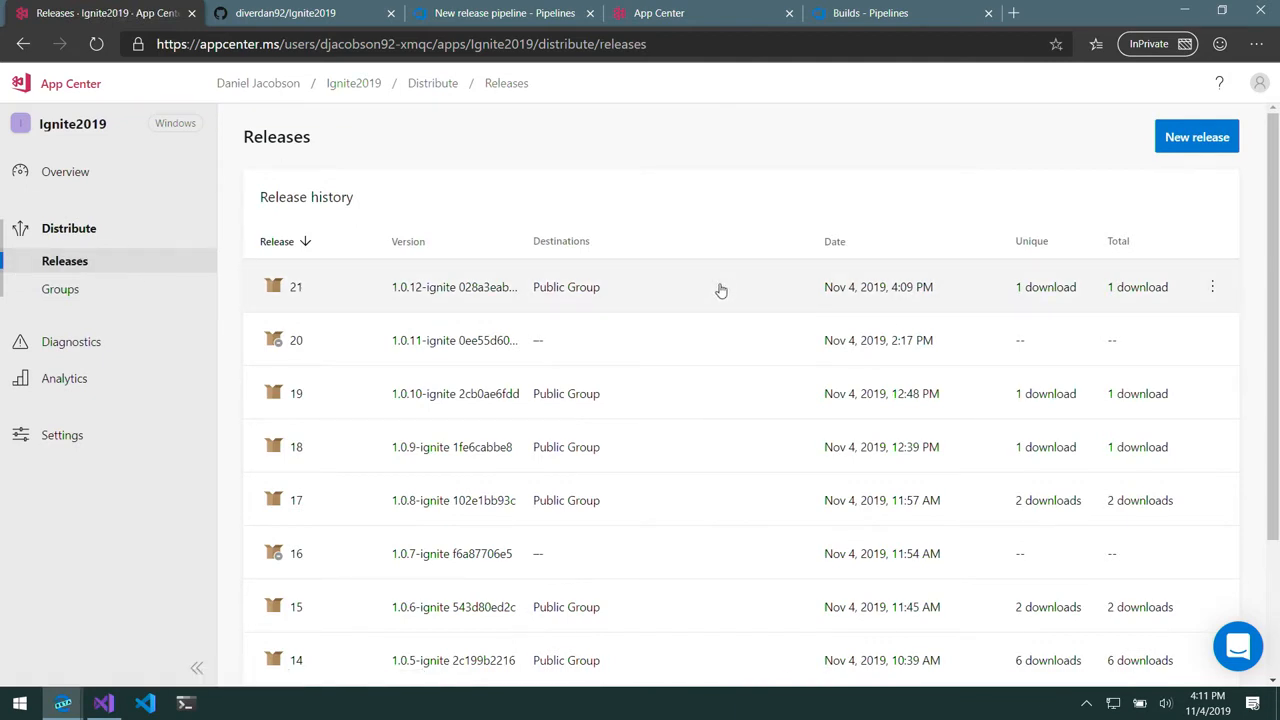
left_click(1212, 340)
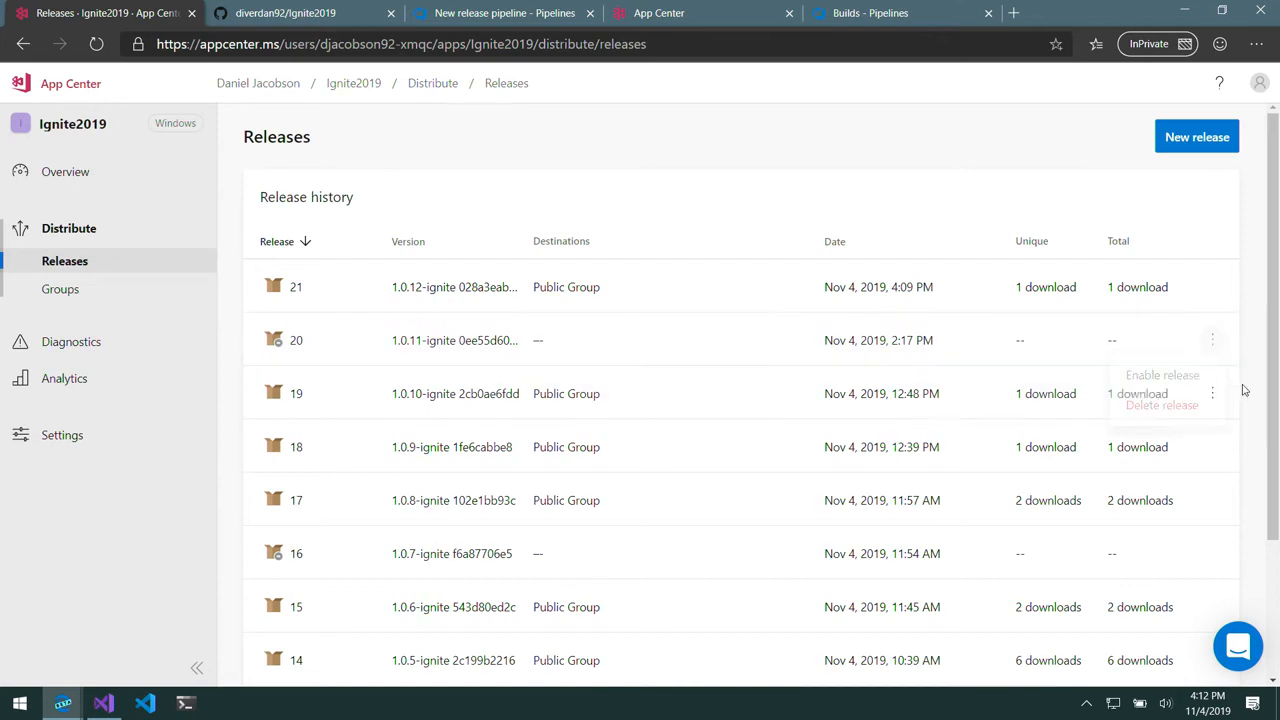
left_click(1212, 392)
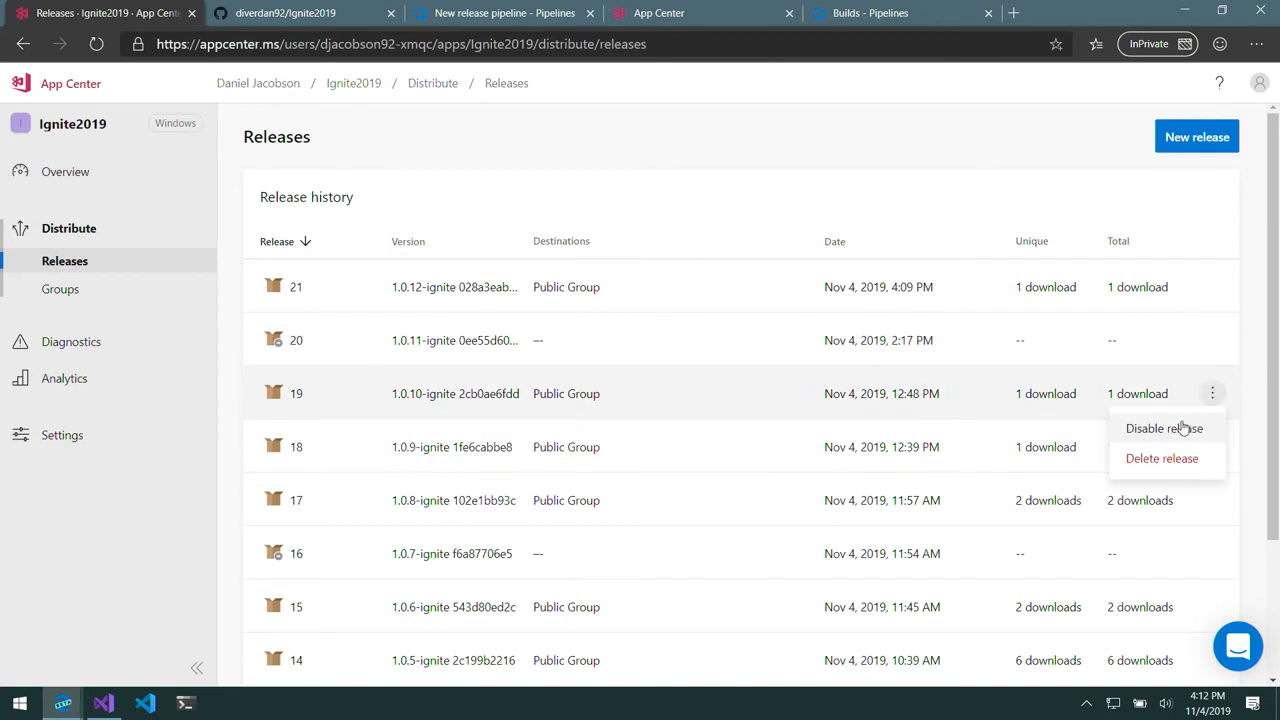
left_click(644, 308)
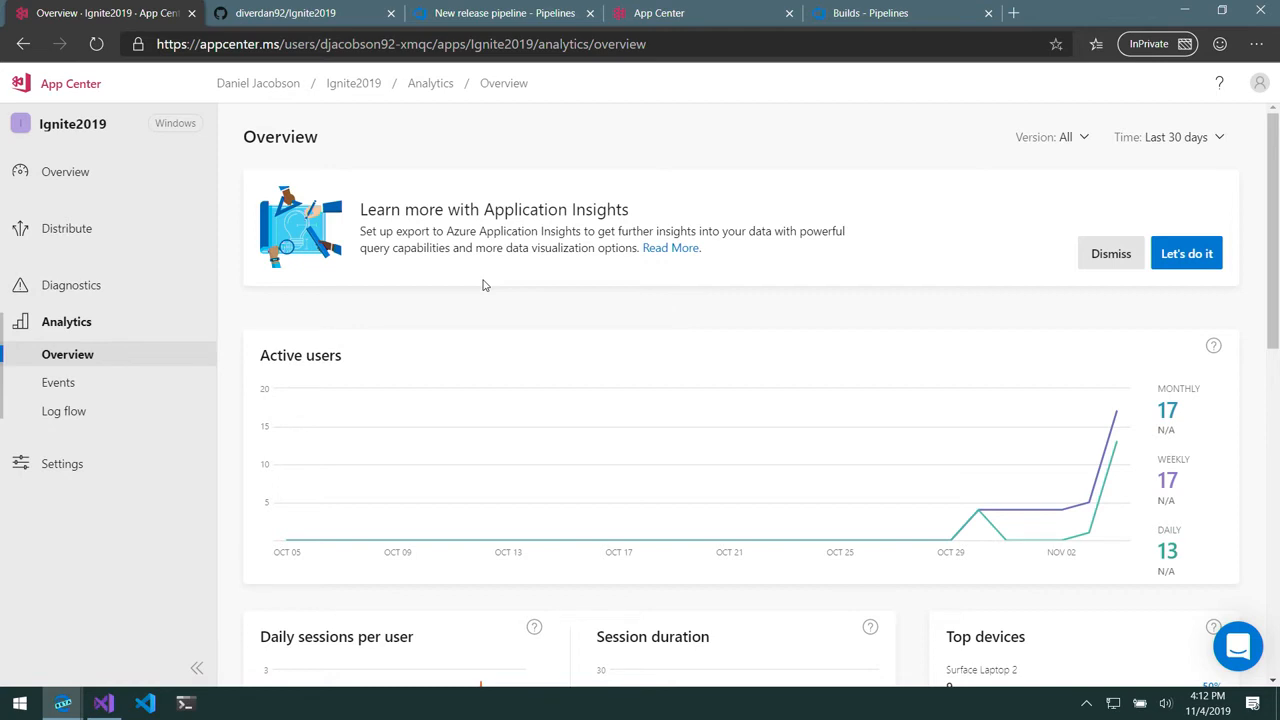
mouse_move(396, 148)
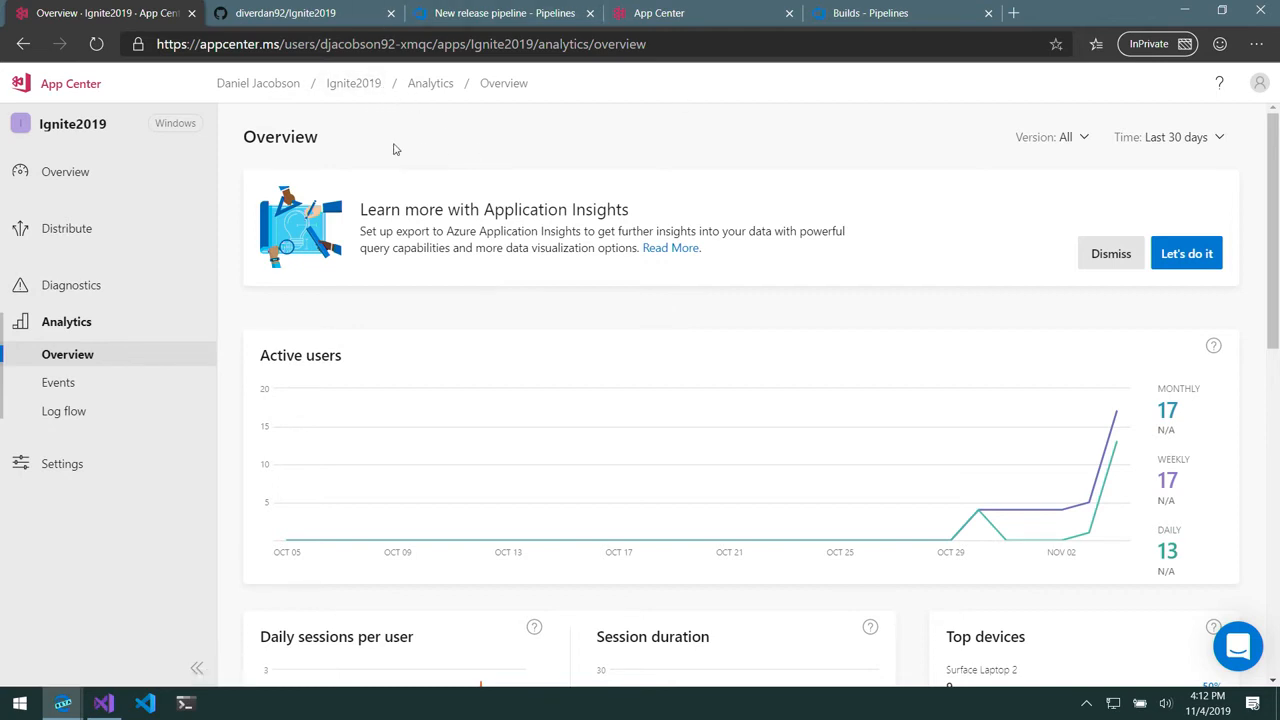
mouse_move(756, 538)
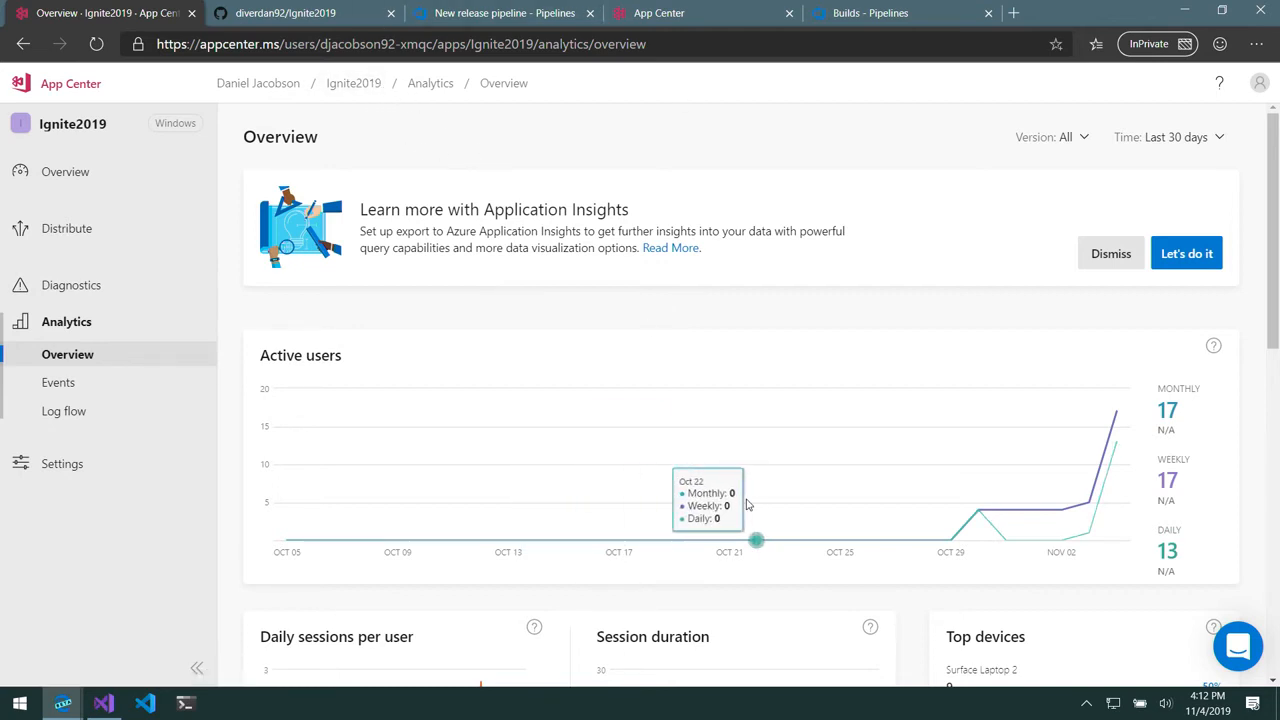
scroll("down", 3)
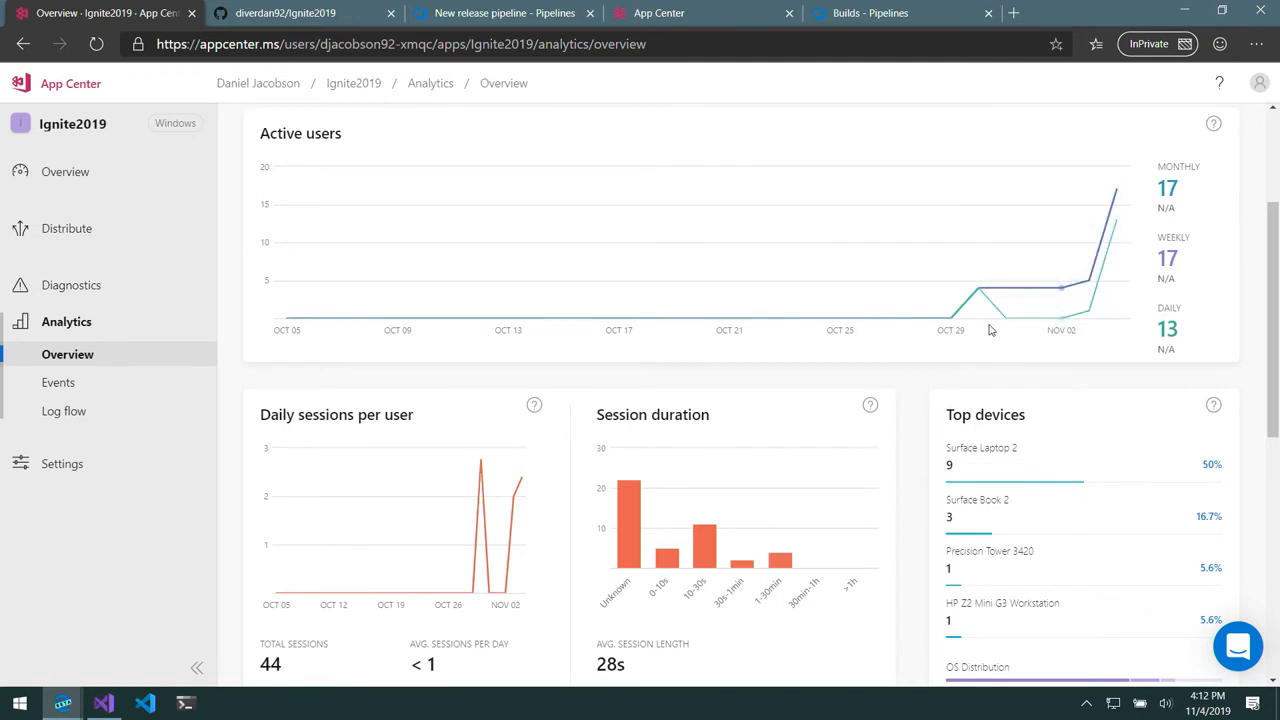
scroll("down", 3)
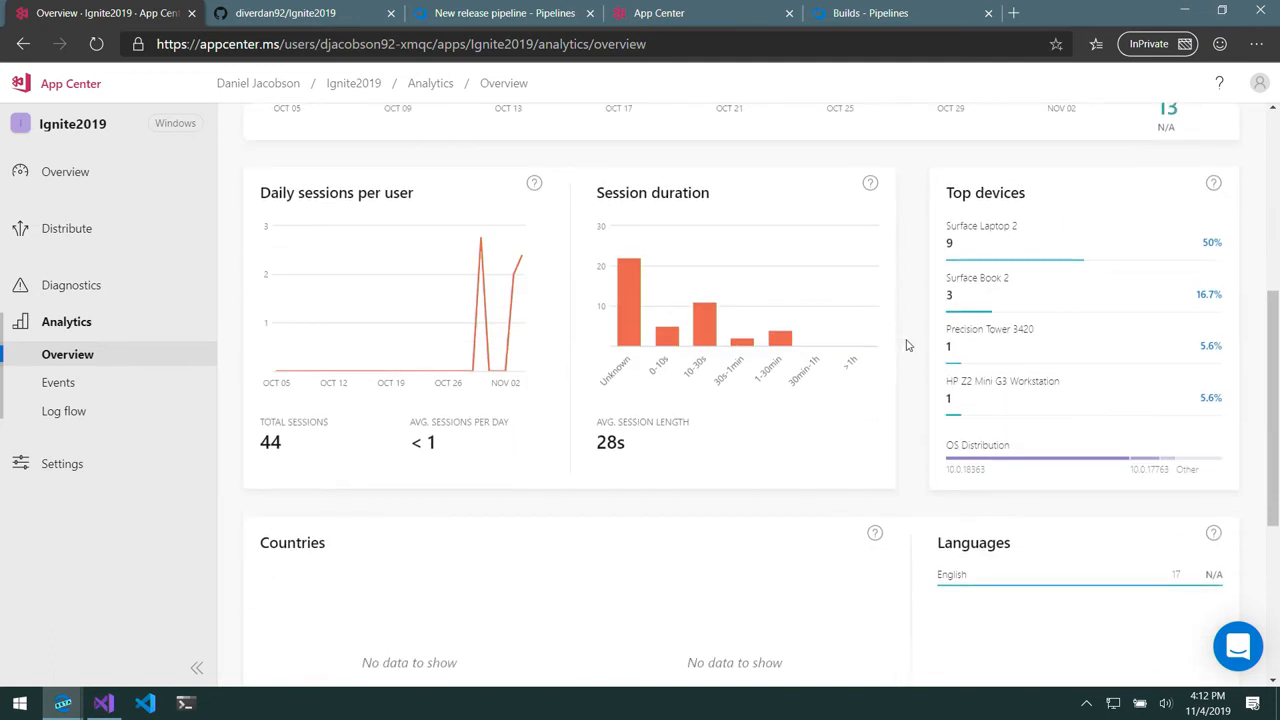
scroll("down", 3)
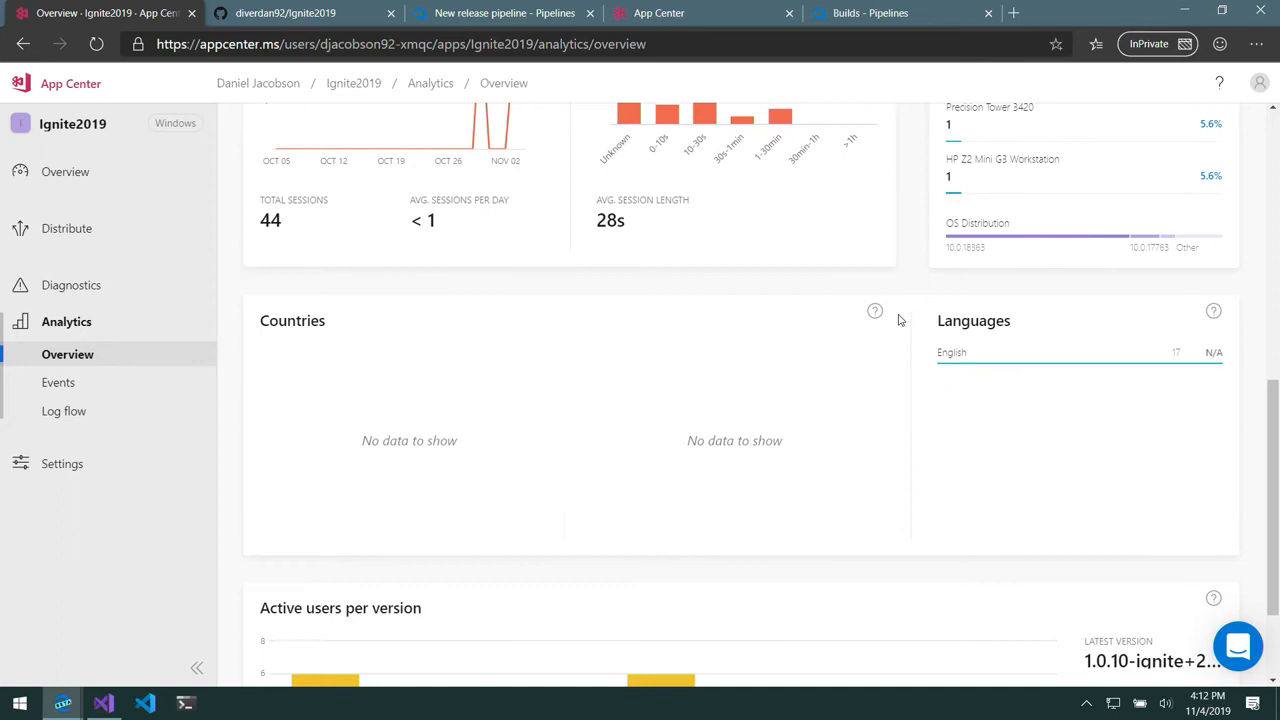
mouse_move(1018, 356)
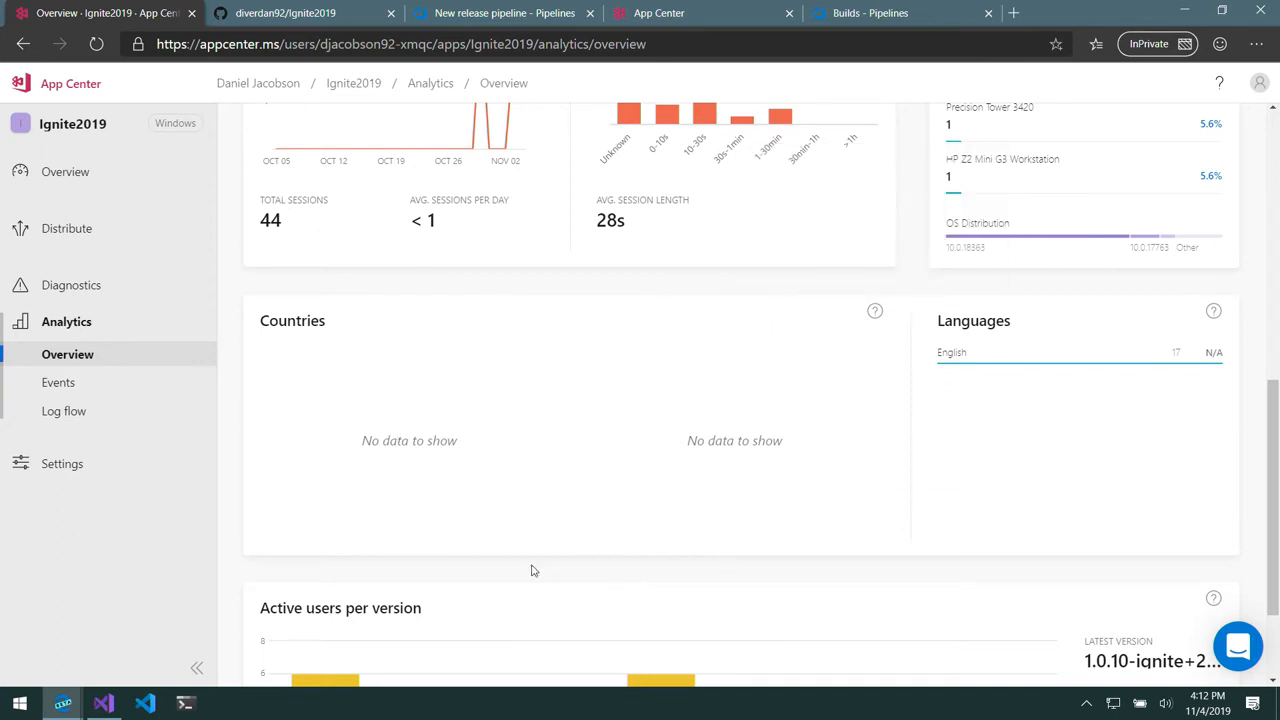
mouse_move(956, 508)
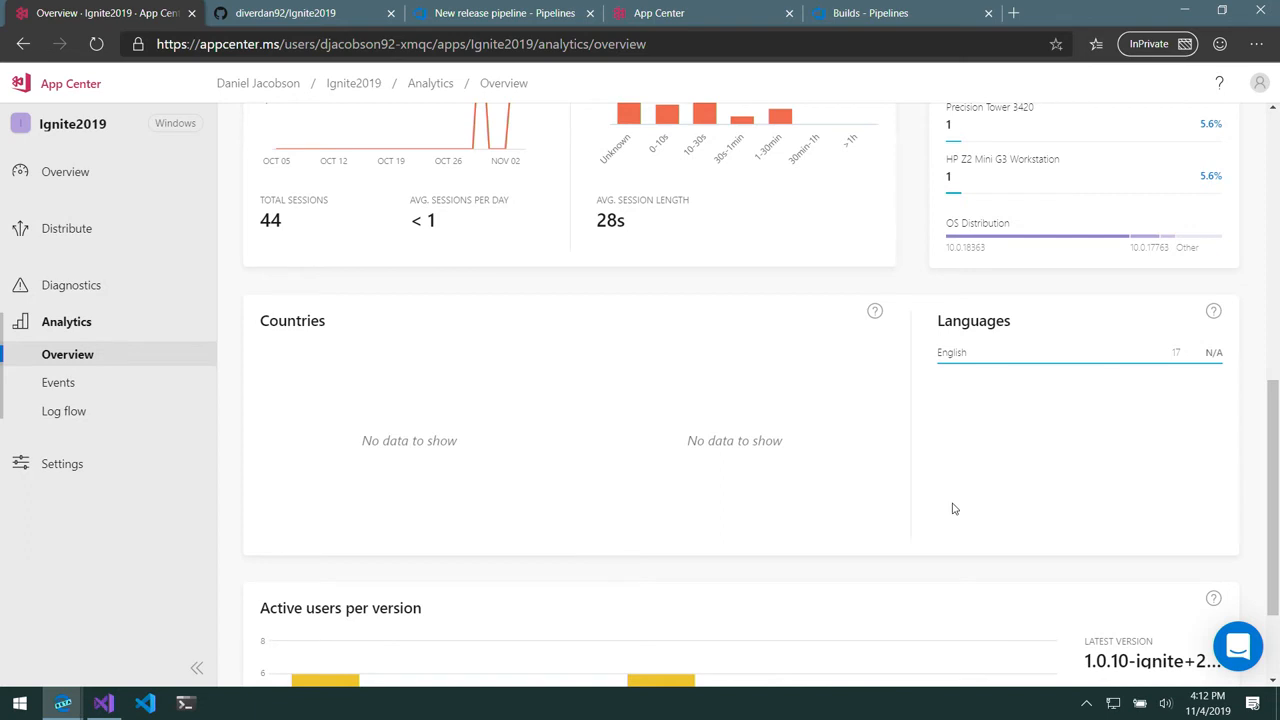
scroll("down", 3)
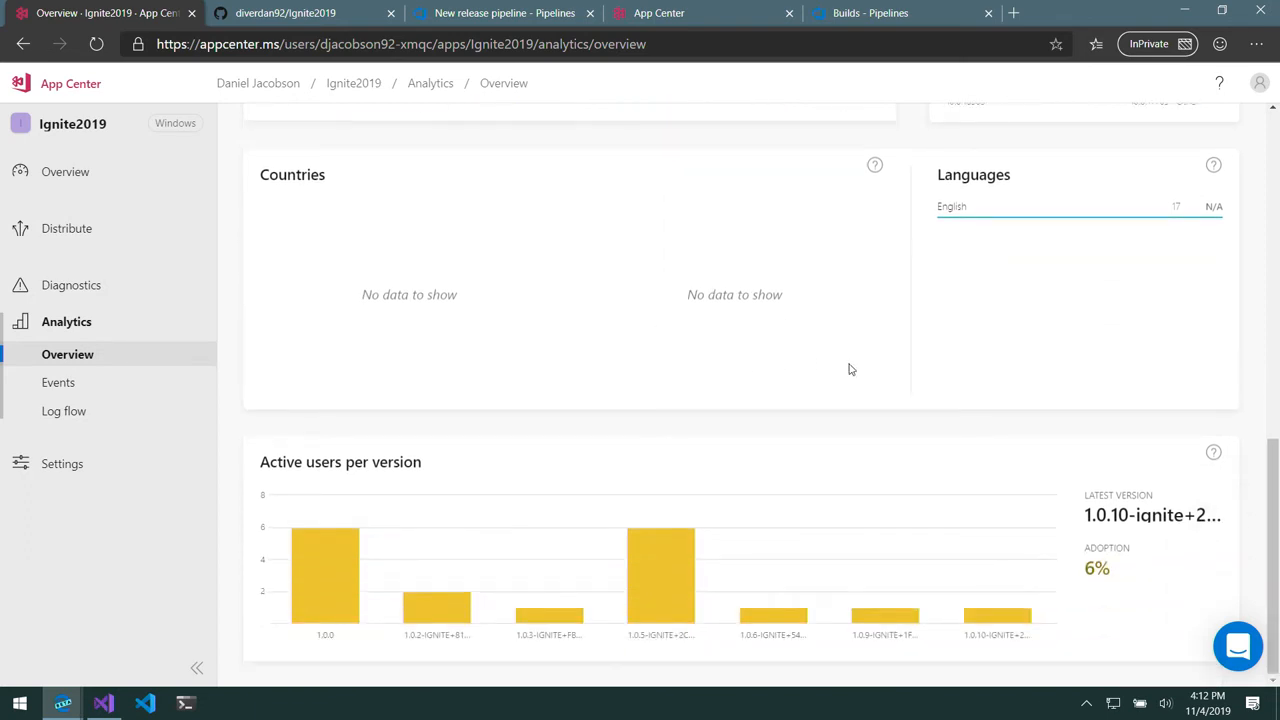
mouse_move(1020, 310)
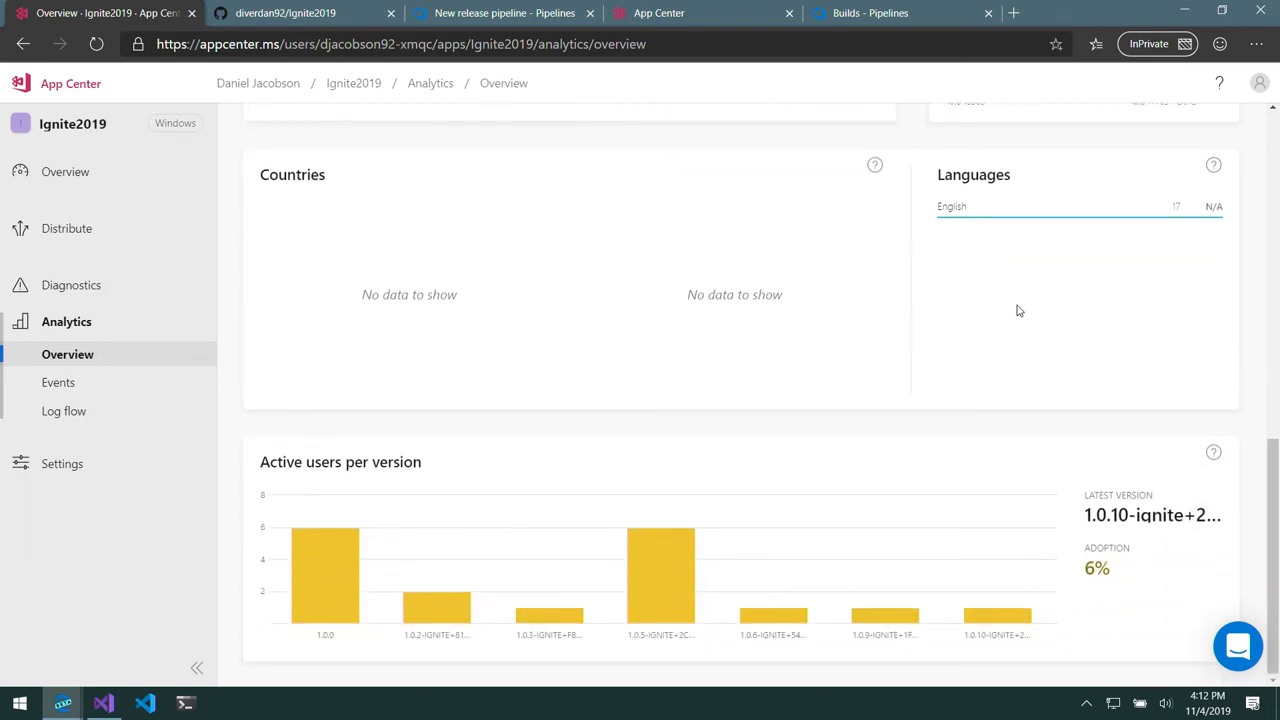
mouse_move(108, 412)
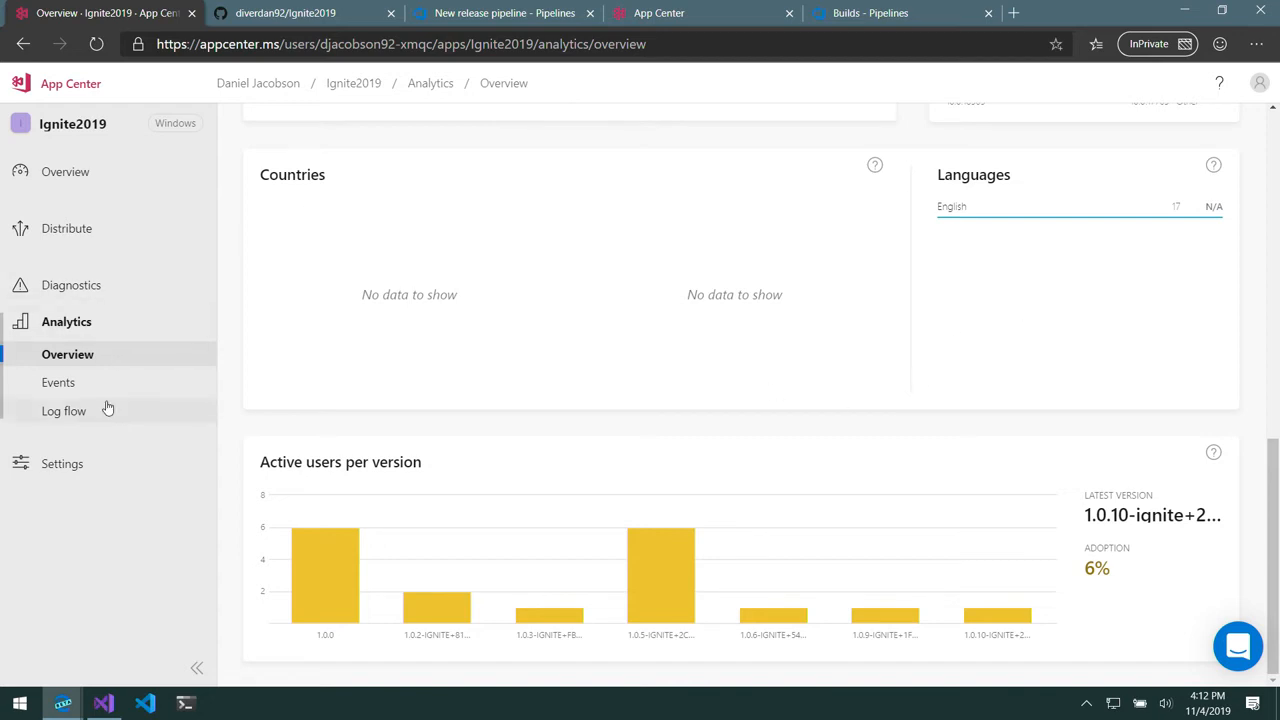
left_click(58, 382)
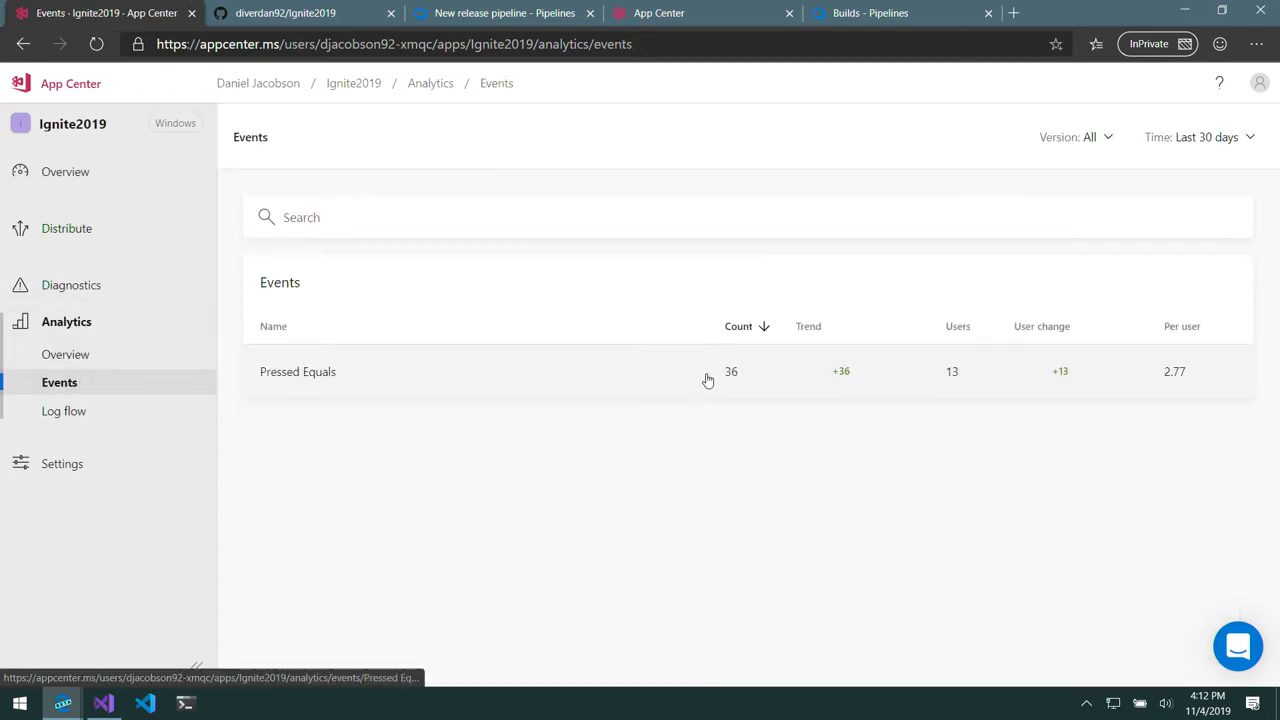
mouse_move(1224, 476)
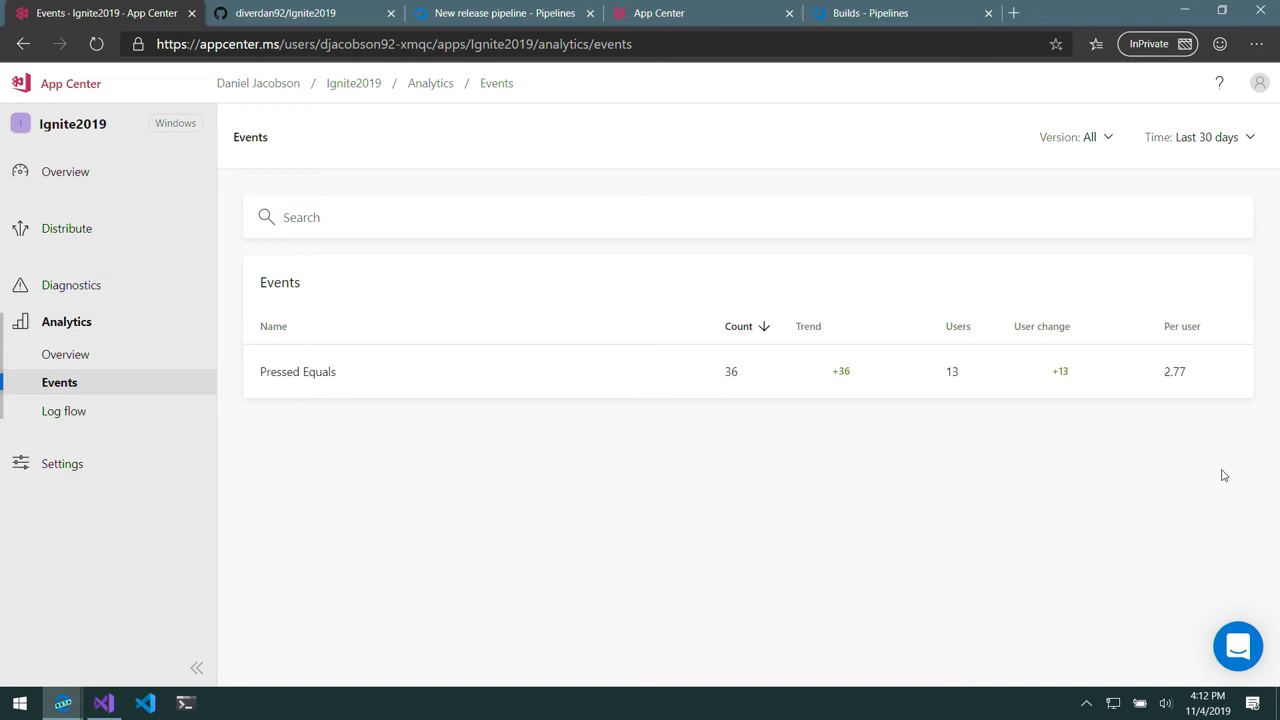
mouse_move(588, 374)
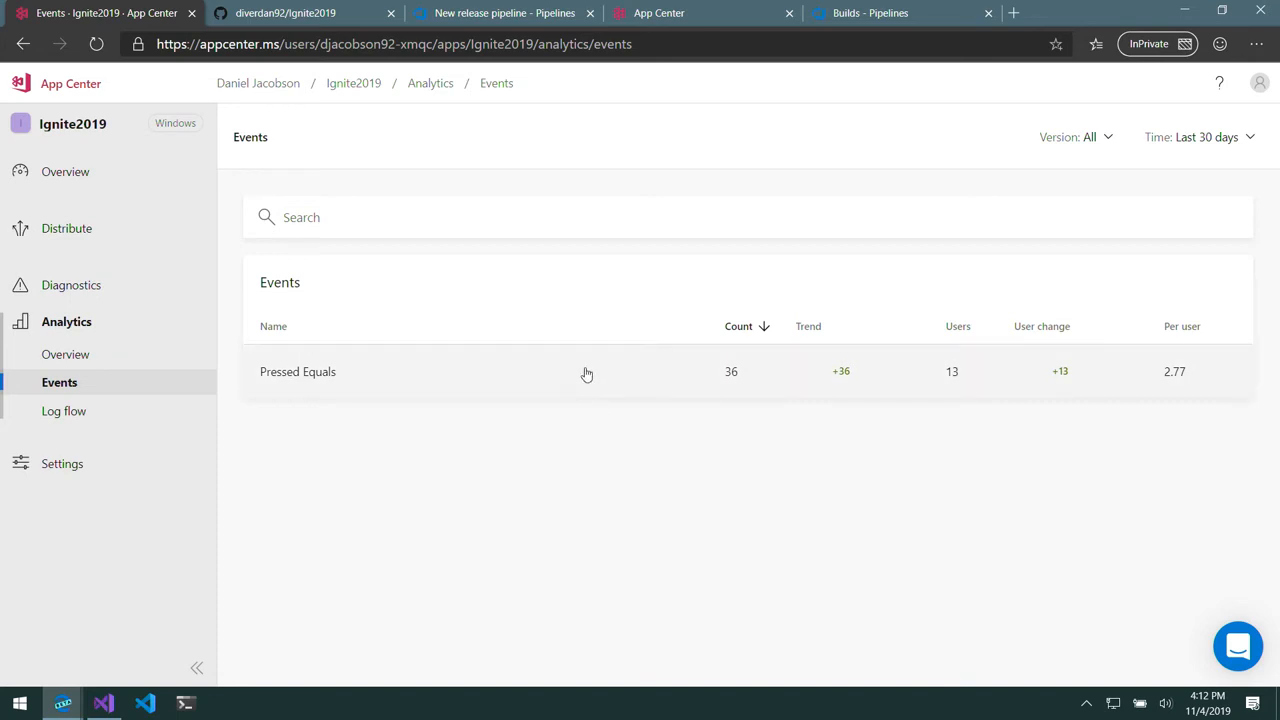
left_click(296, 370)
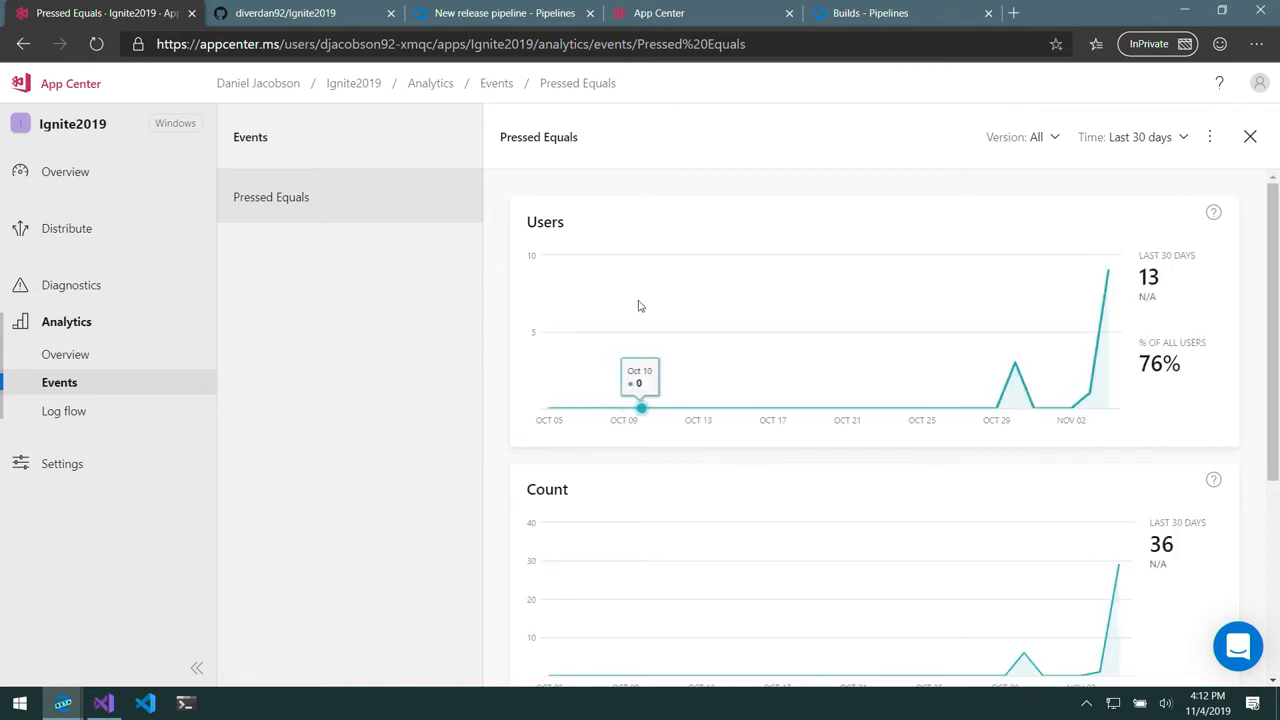
mouse_move(700, 300)
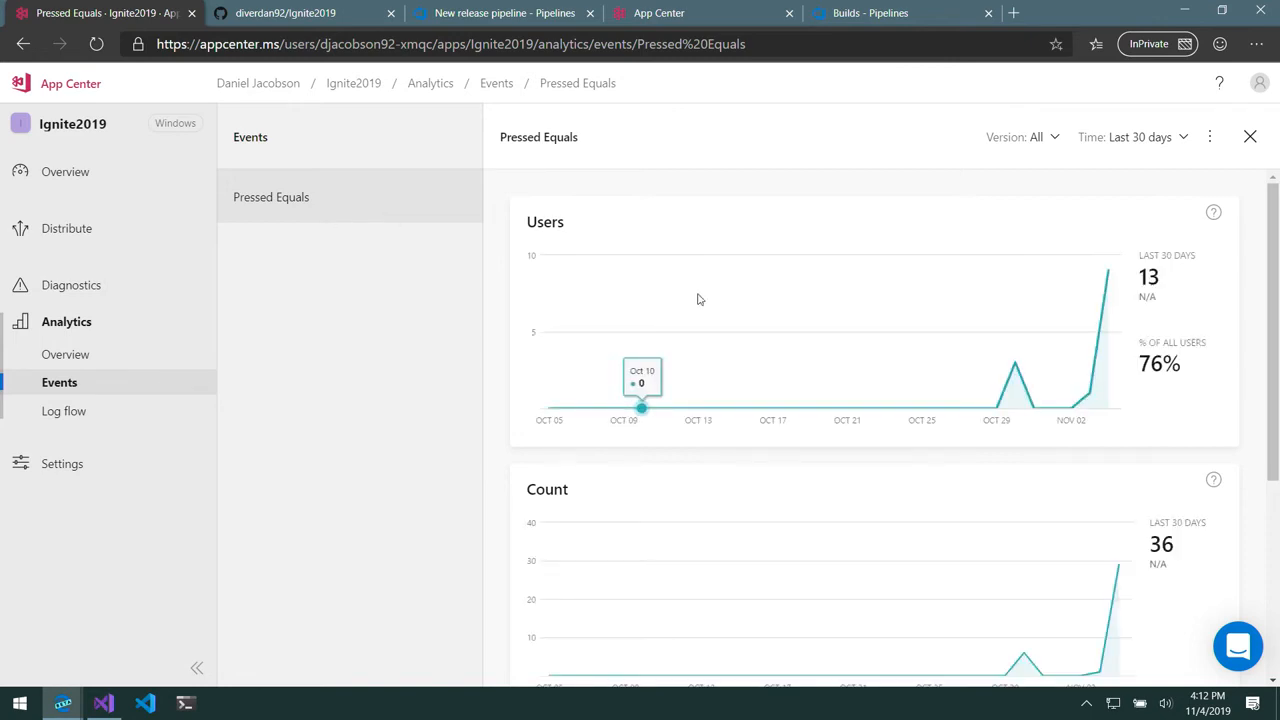
scroll("down", 3)
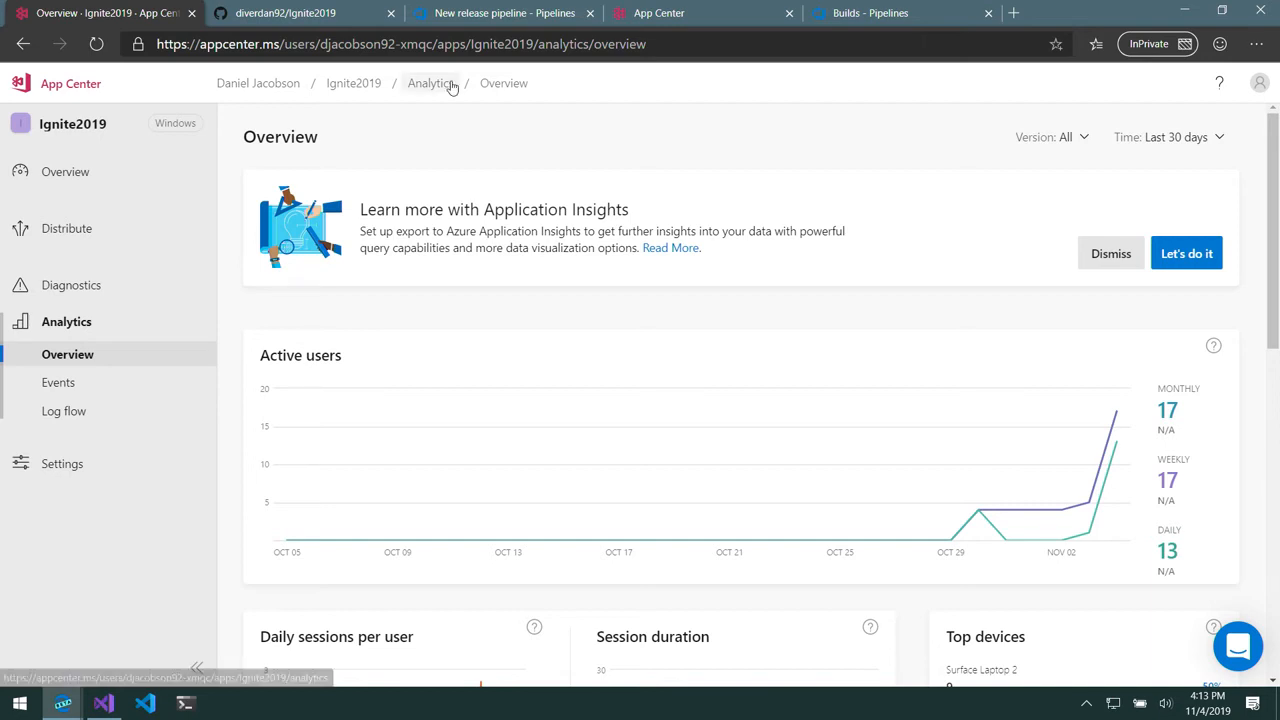
Browse the Diagnostics issues, close the ProcessOperation crash, and sort groups by count descending
left_click(72, 284)
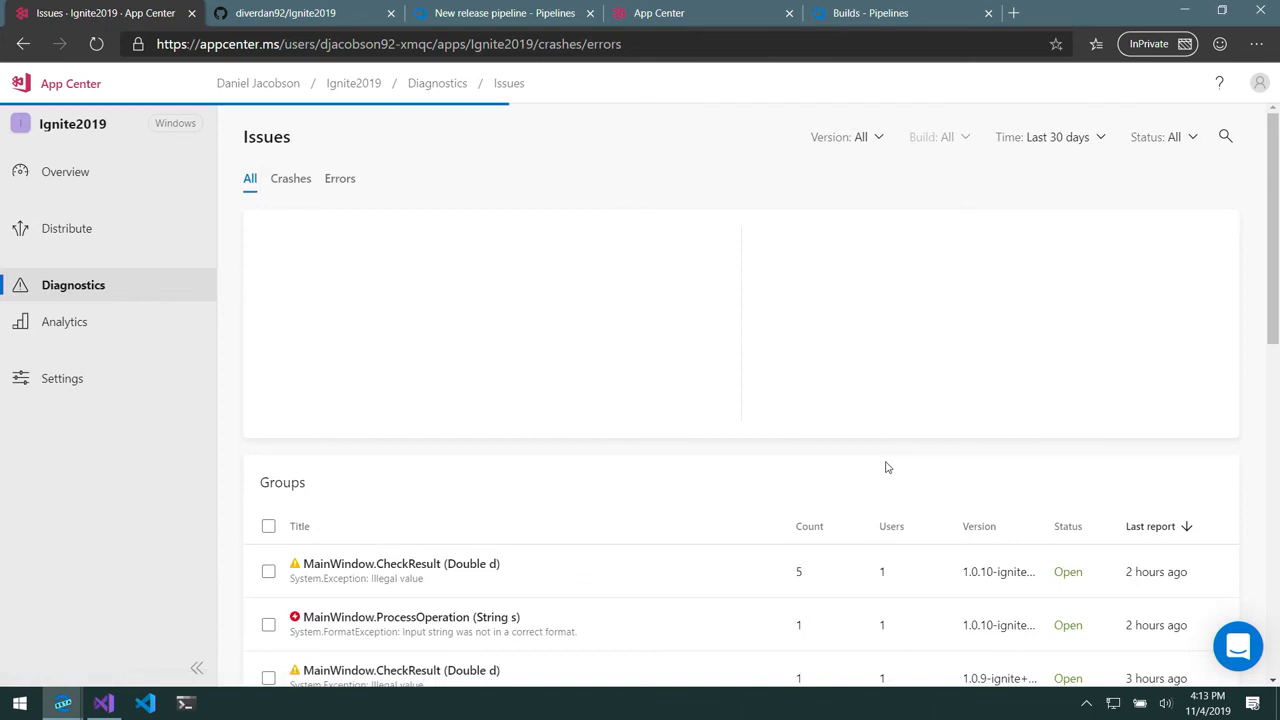
scroll("down", 3)
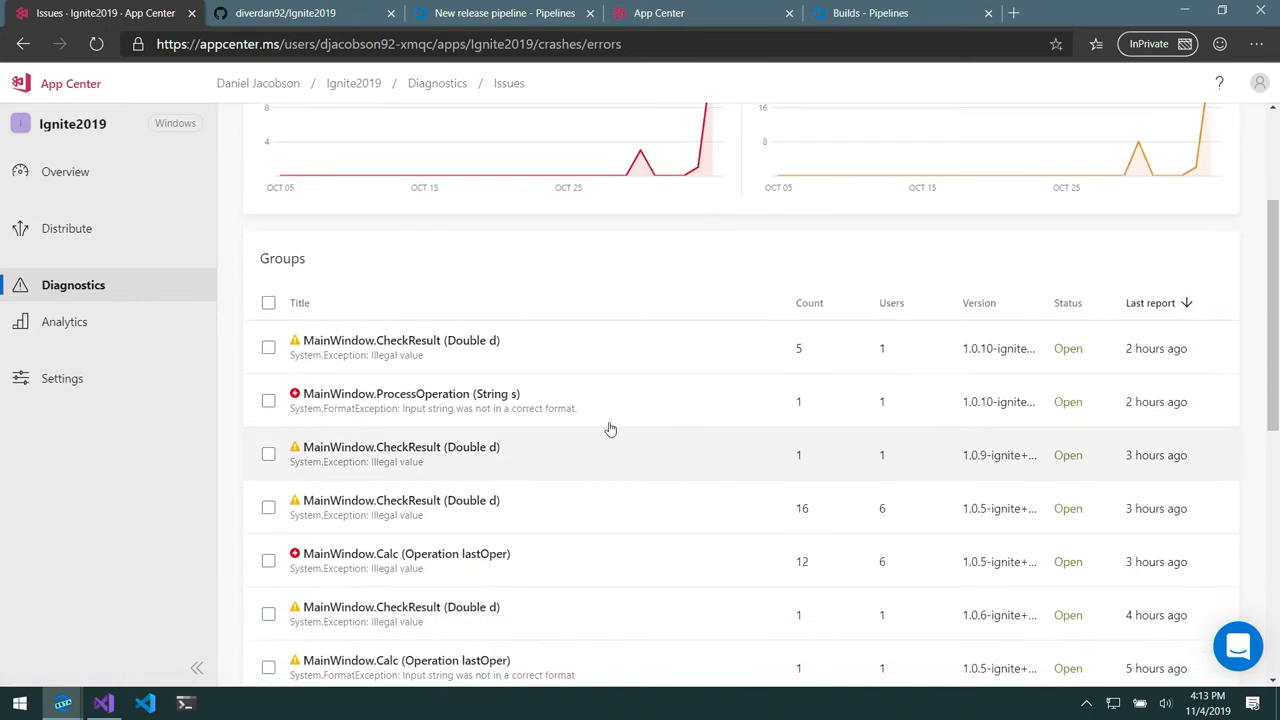
mouse_move(682, 406)
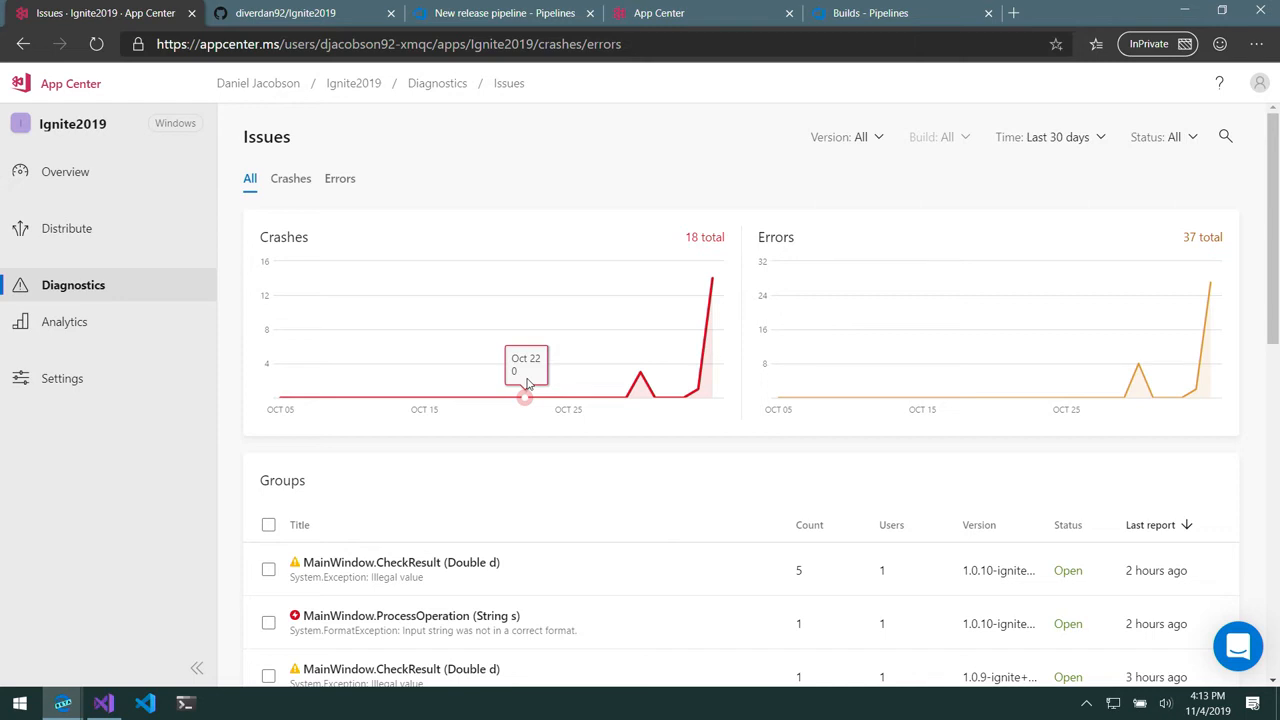
mouse_move(572, 396)
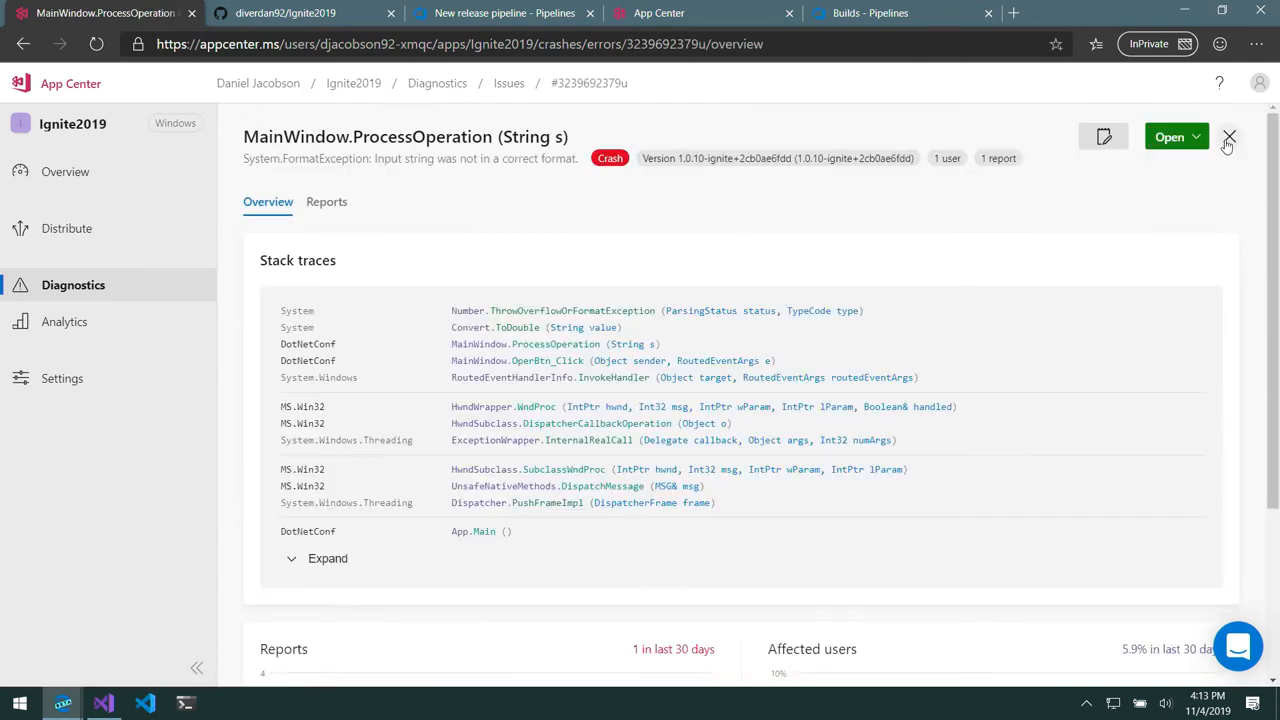
left_click(1228, 138)
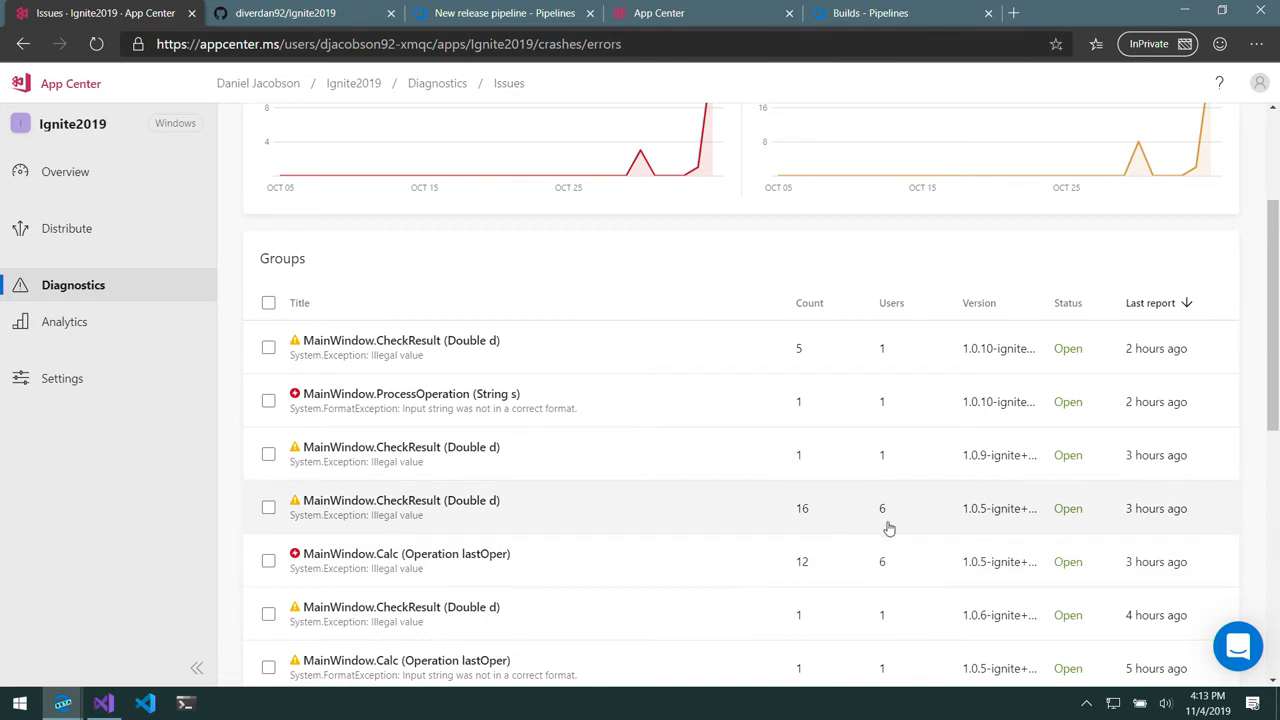
mouse_move(812, 304)
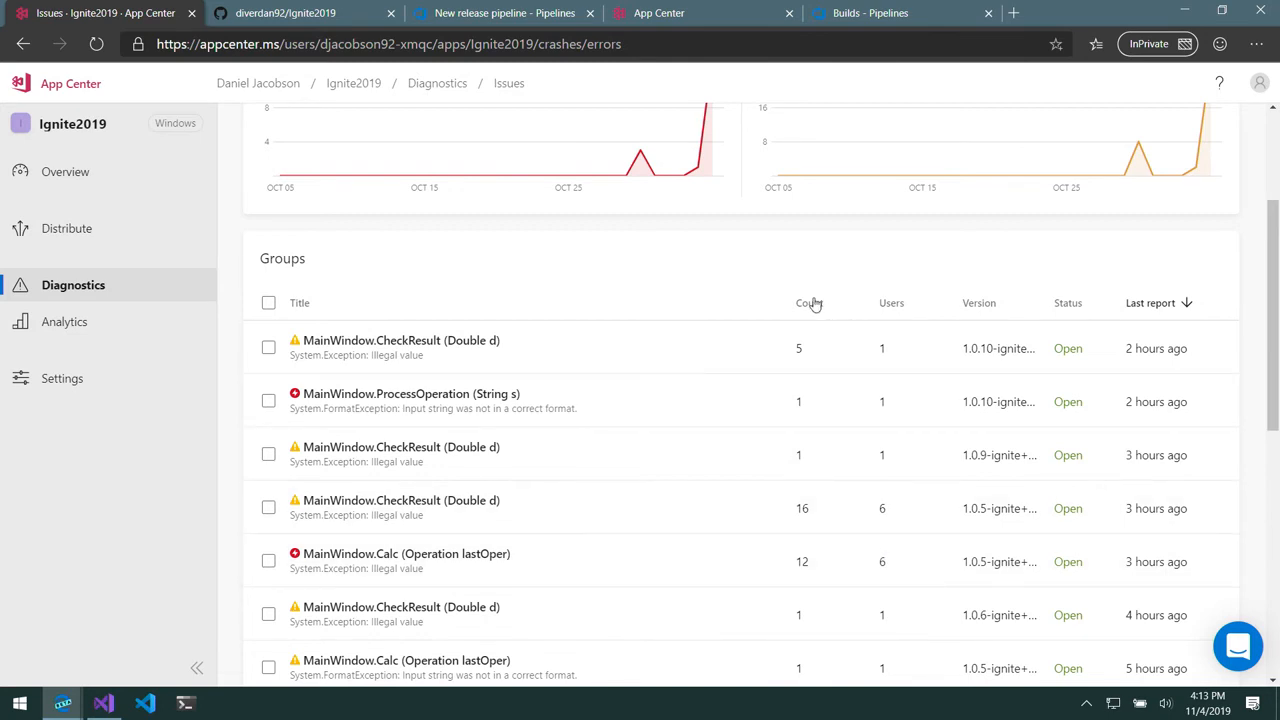
left_click(810, 302)
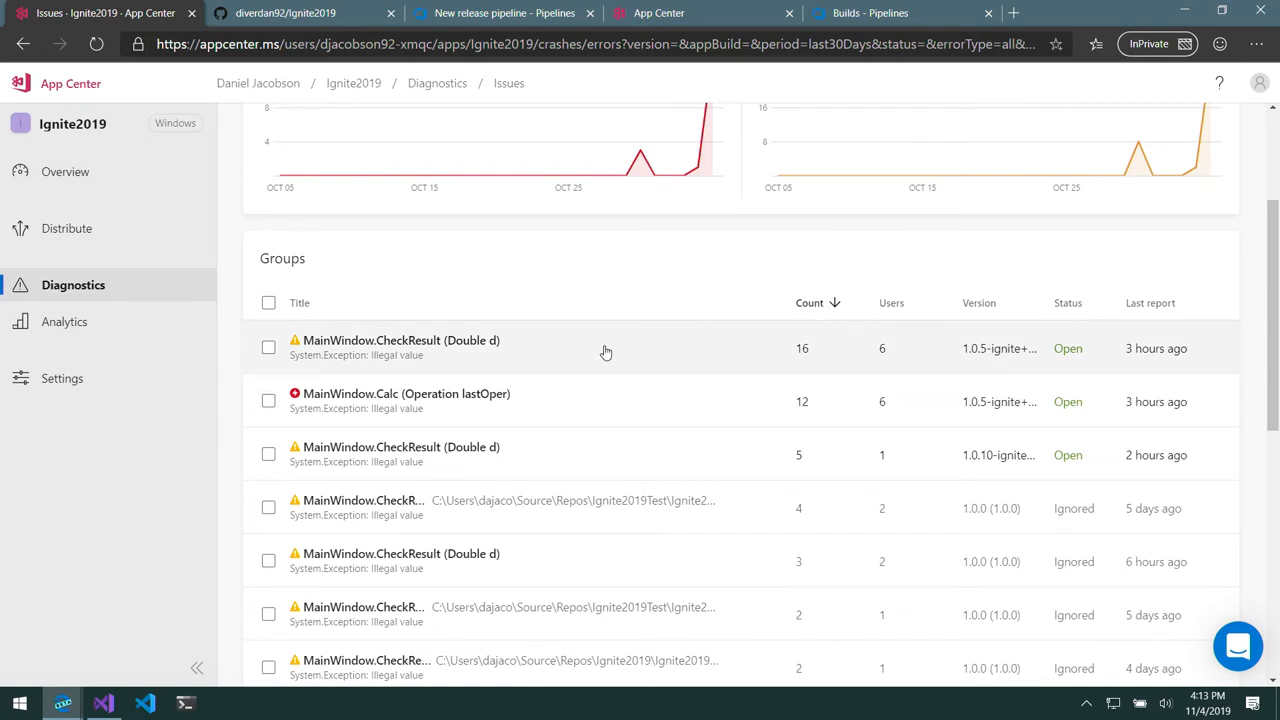
left_click(404, 392)
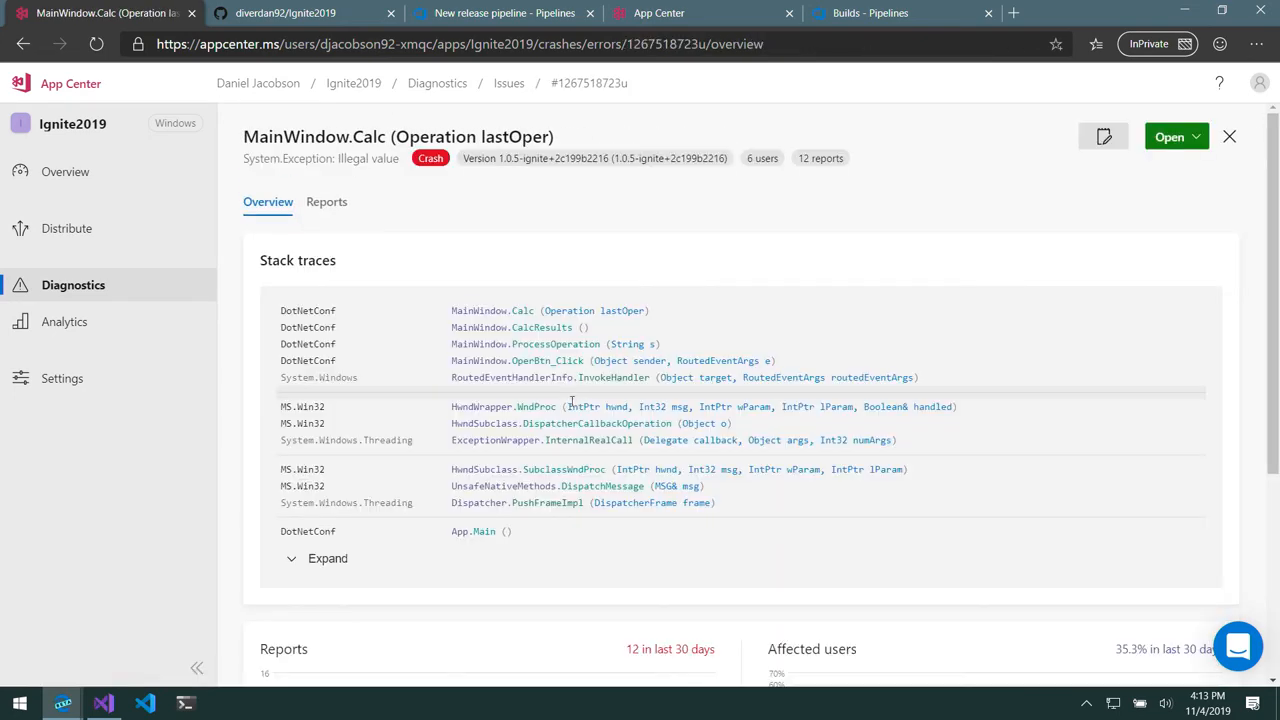
left_click(328, 558)
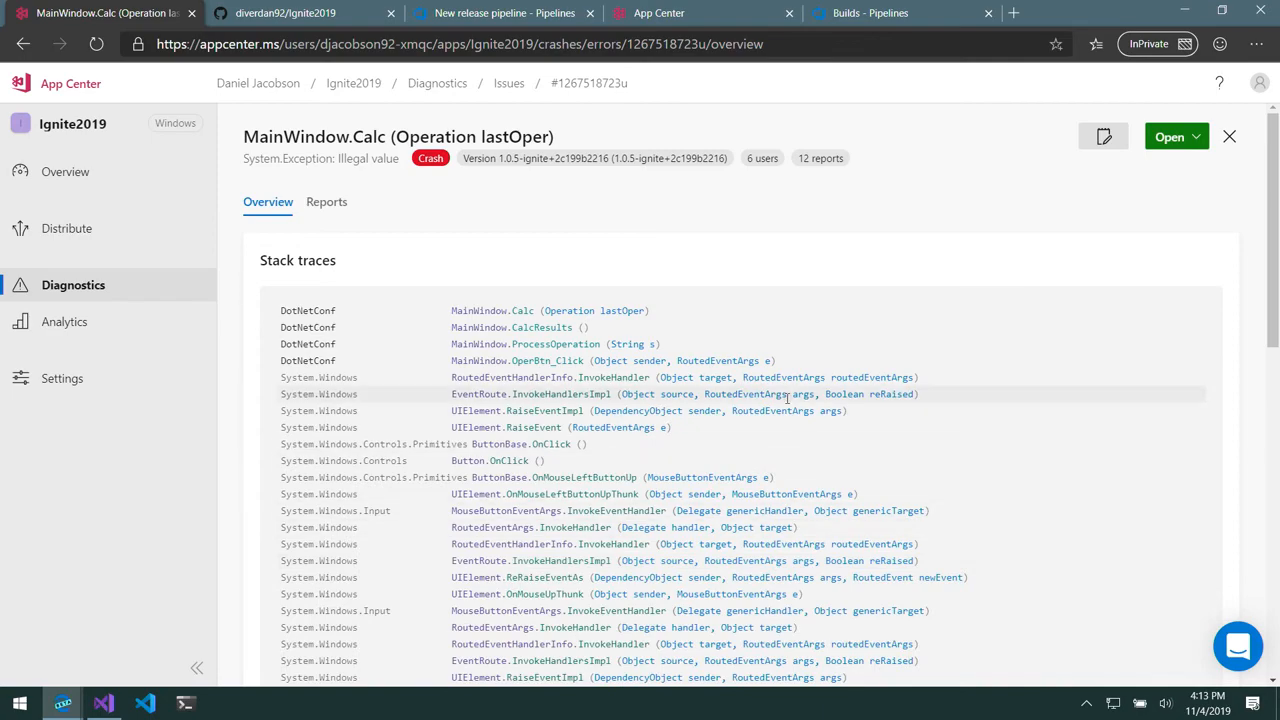
scroll("down", 3)
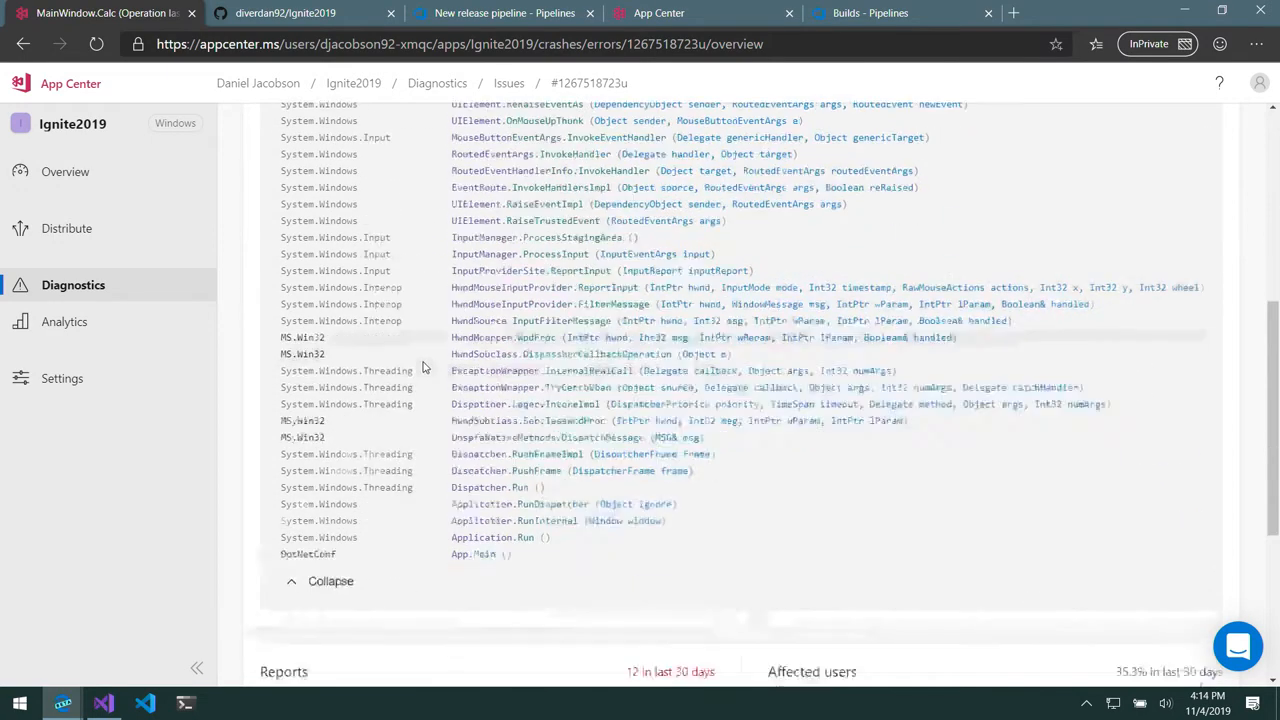
scroll("down", 3)
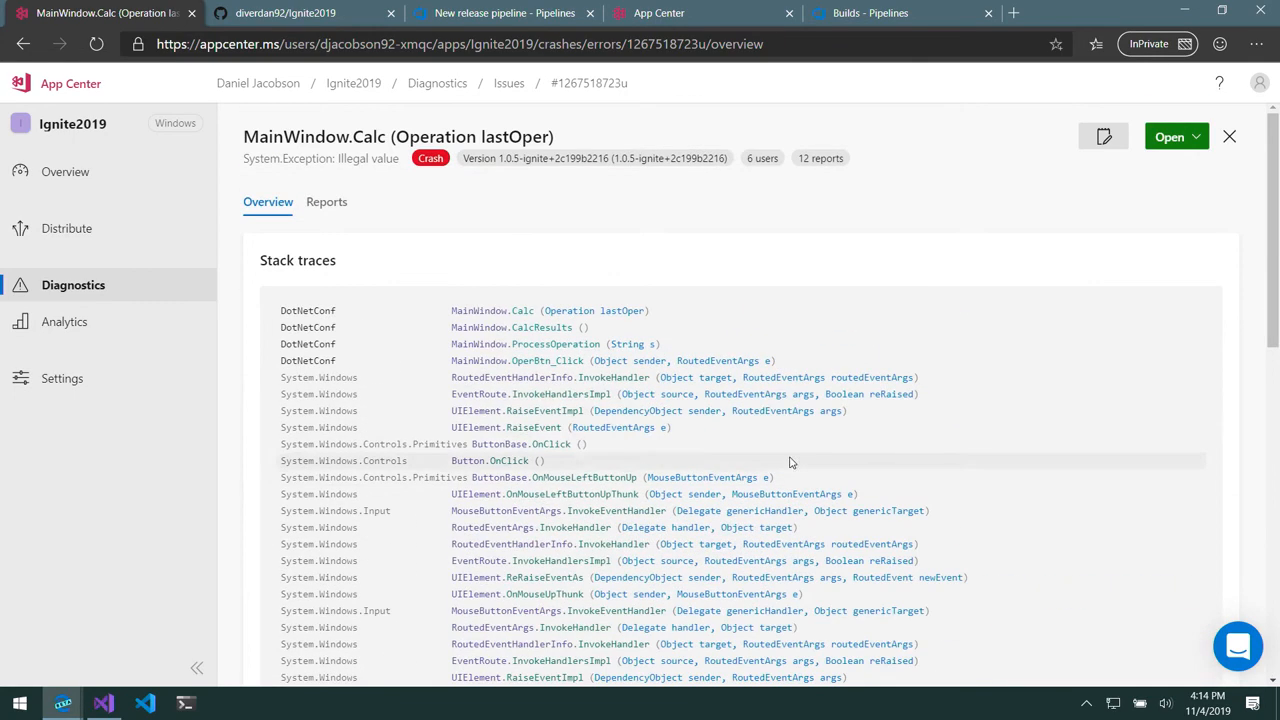
mouse_move(352, 216)
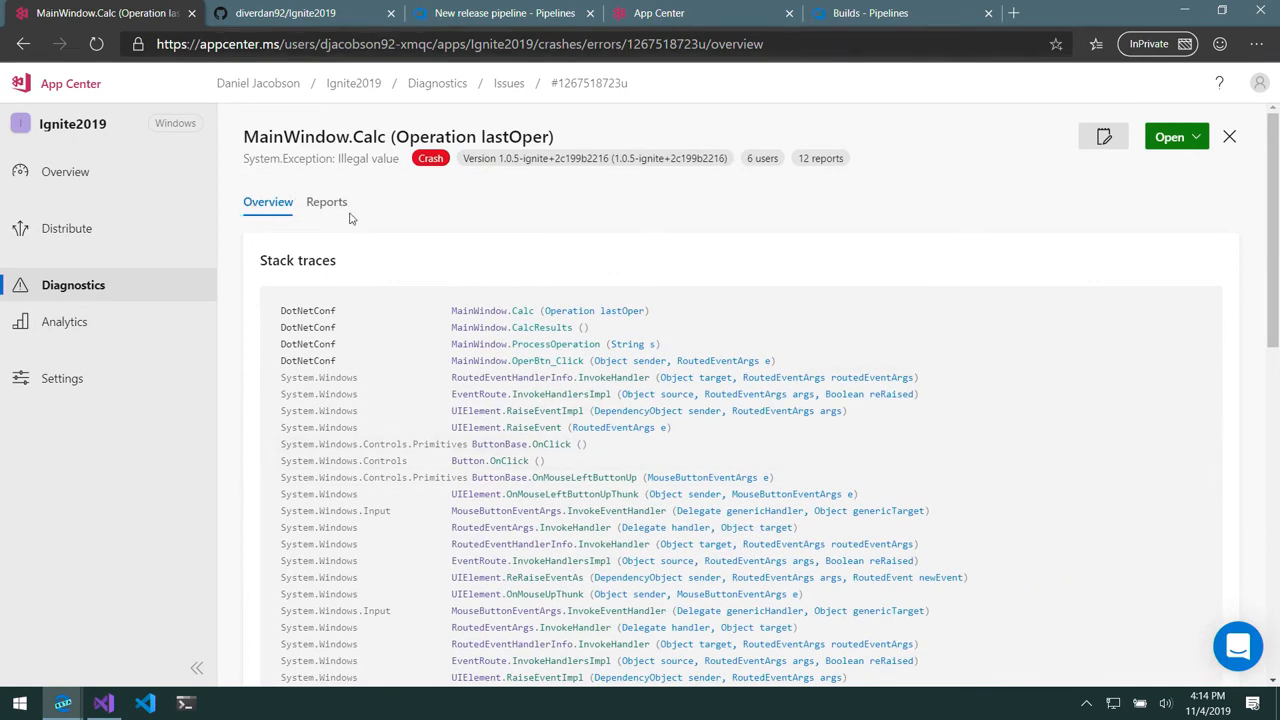
left_click(326, 200)
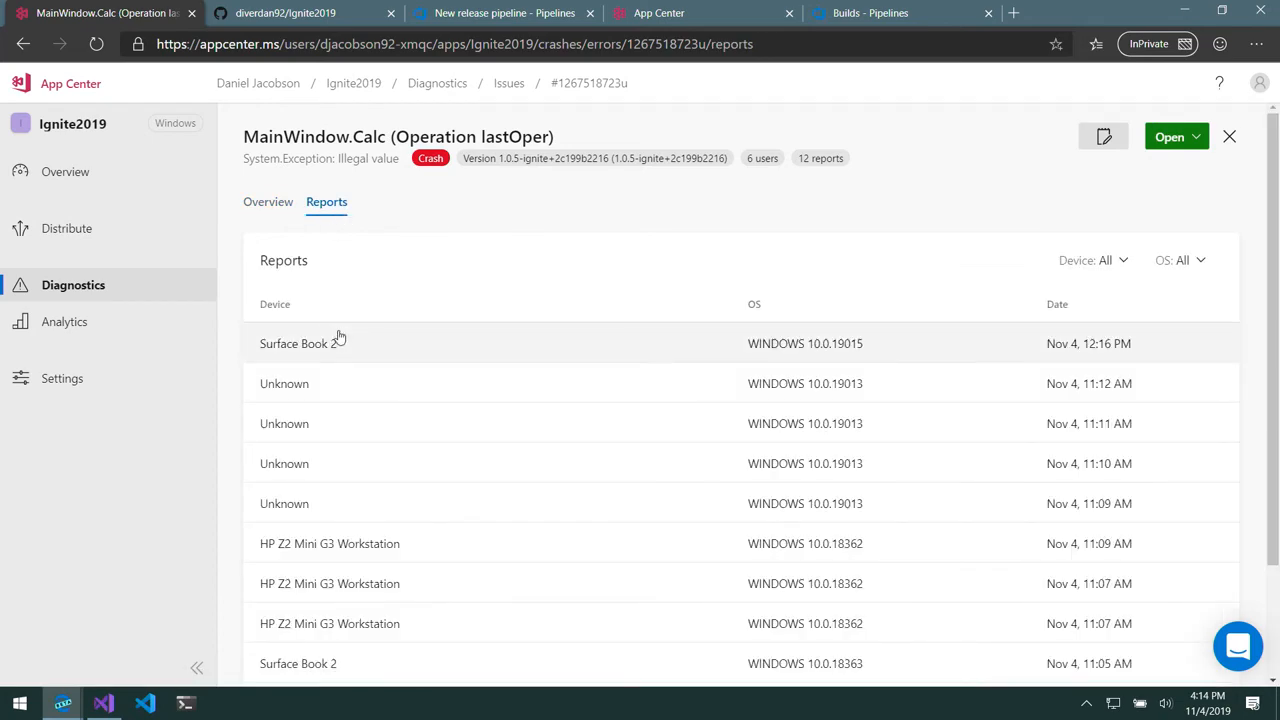
left_click(300, 344)
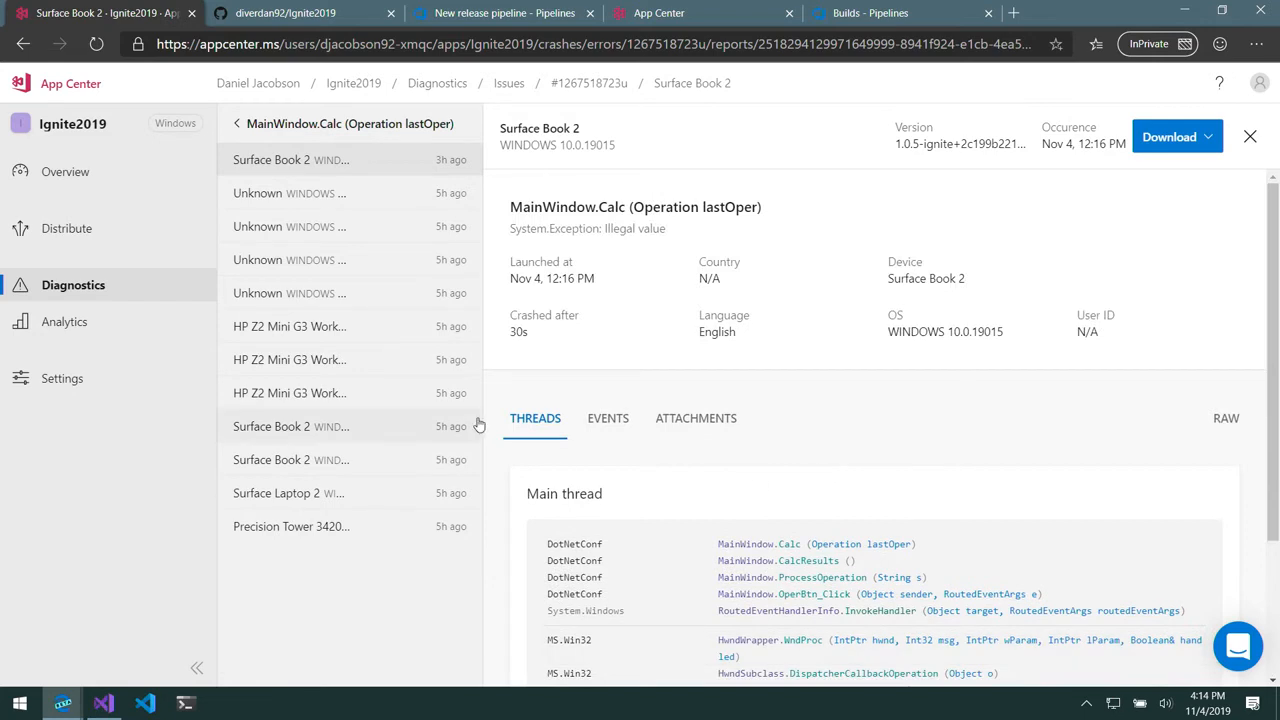
left_click(608, 418)
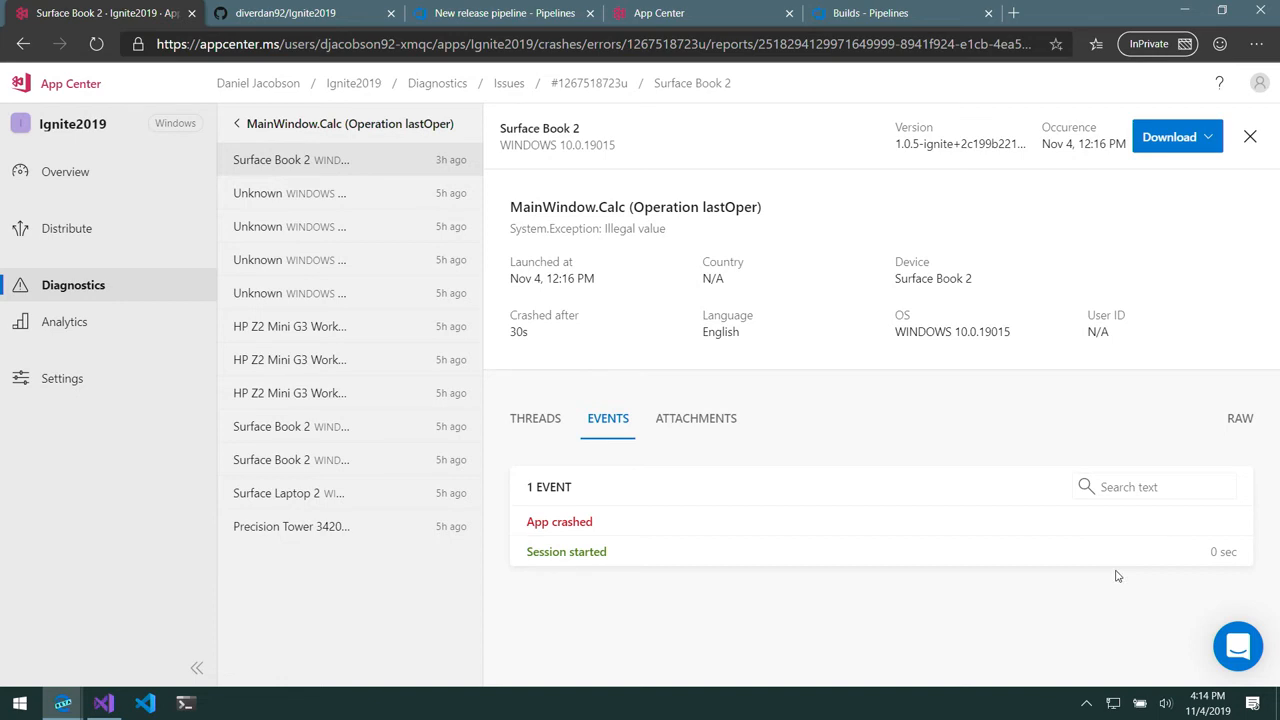
mouse_move(1104, 616)
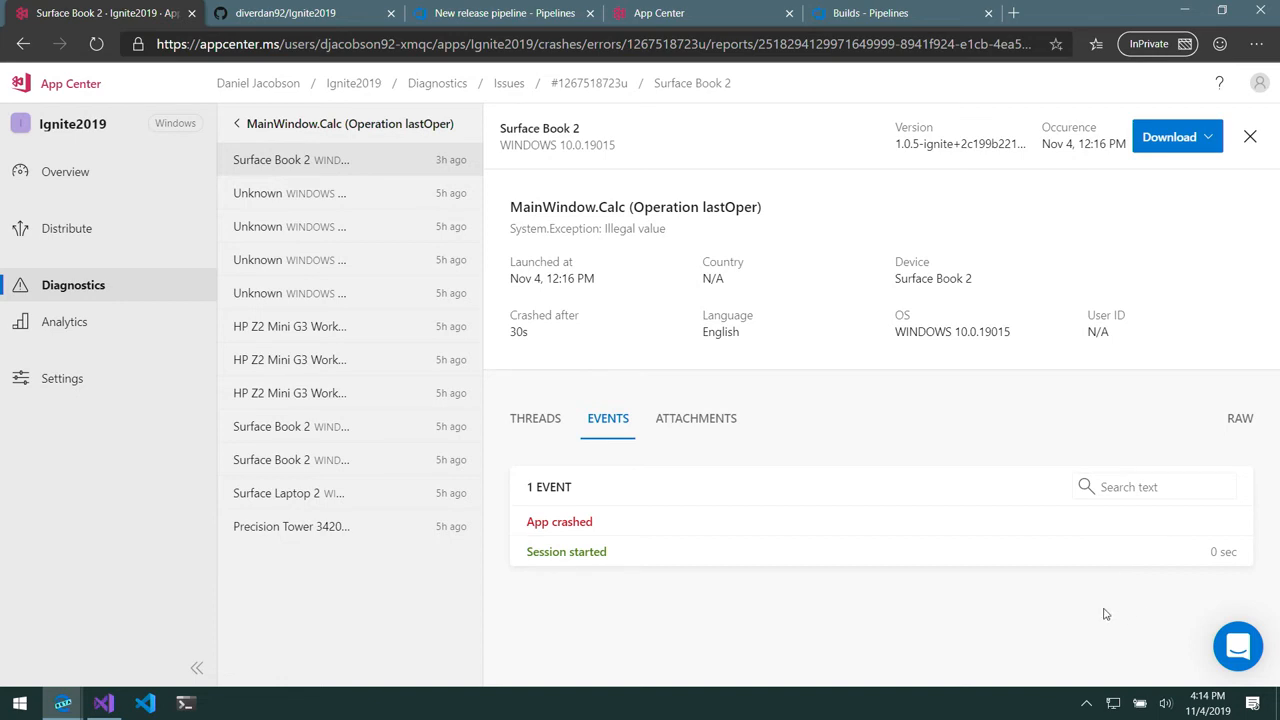
mouse_move(1032, 576)
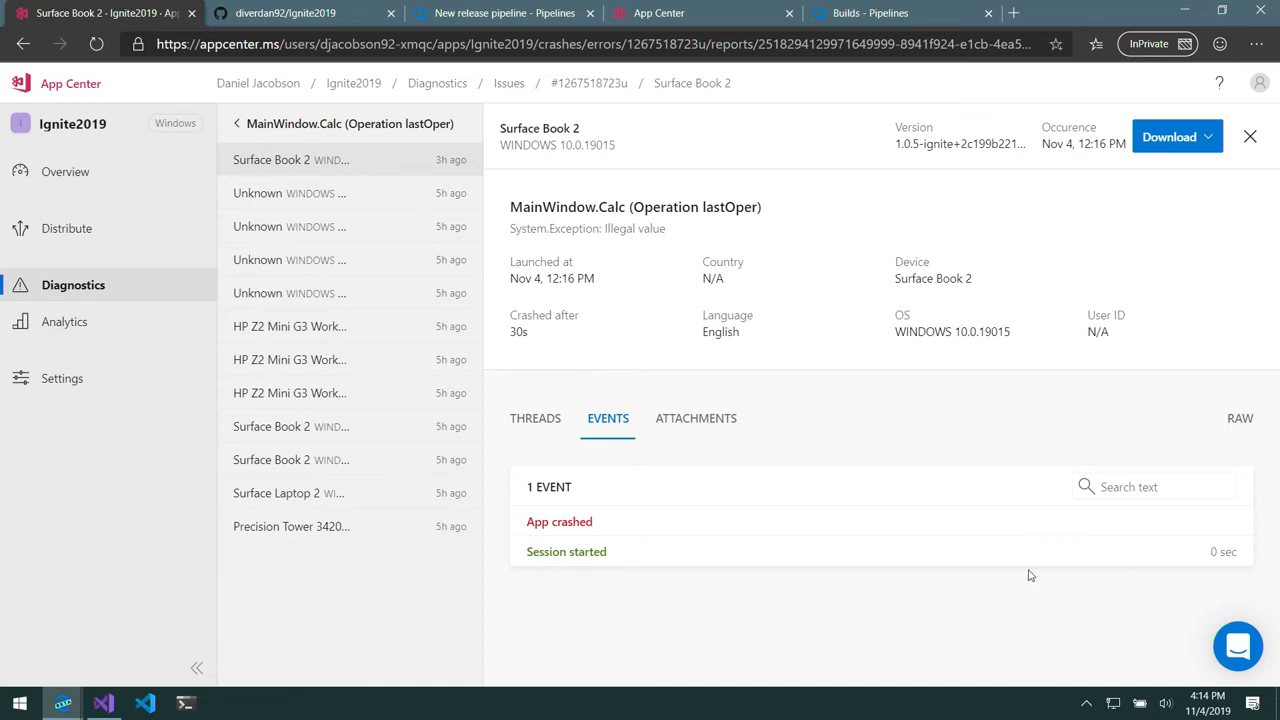
left_click(696, 418)
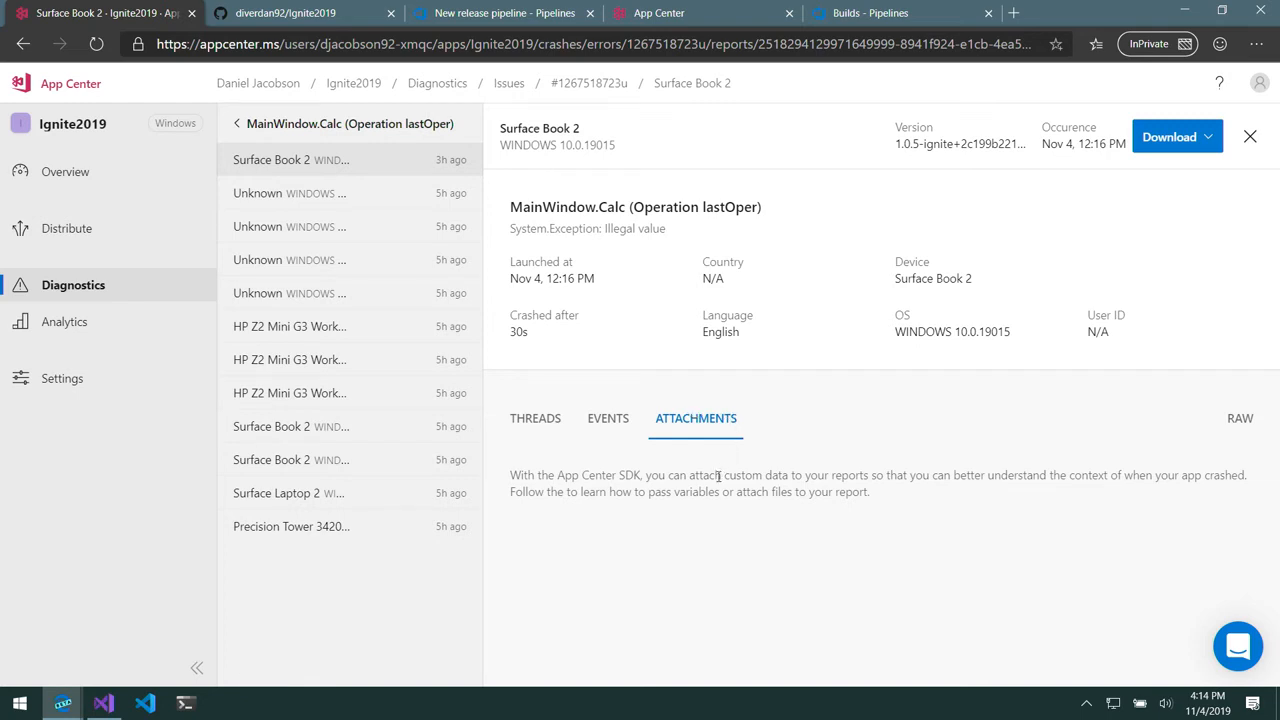
mouse_move(1132, 340)
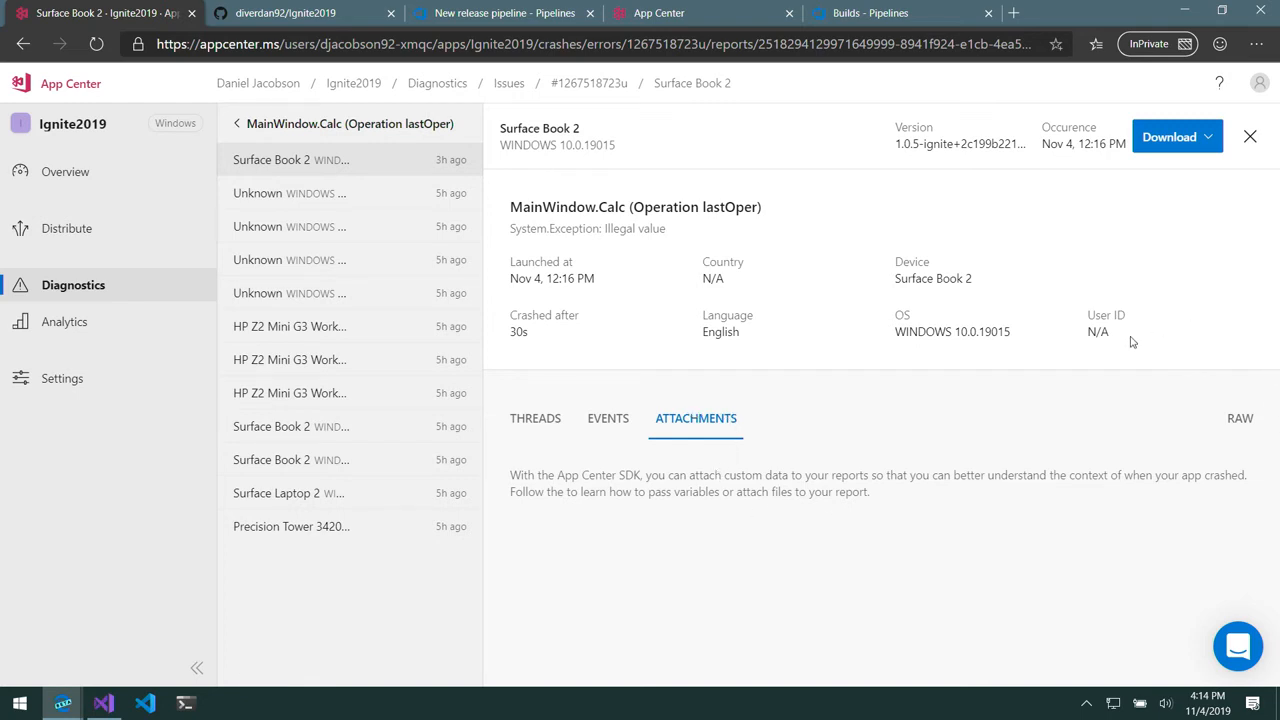
mouse_move(1064, 372)
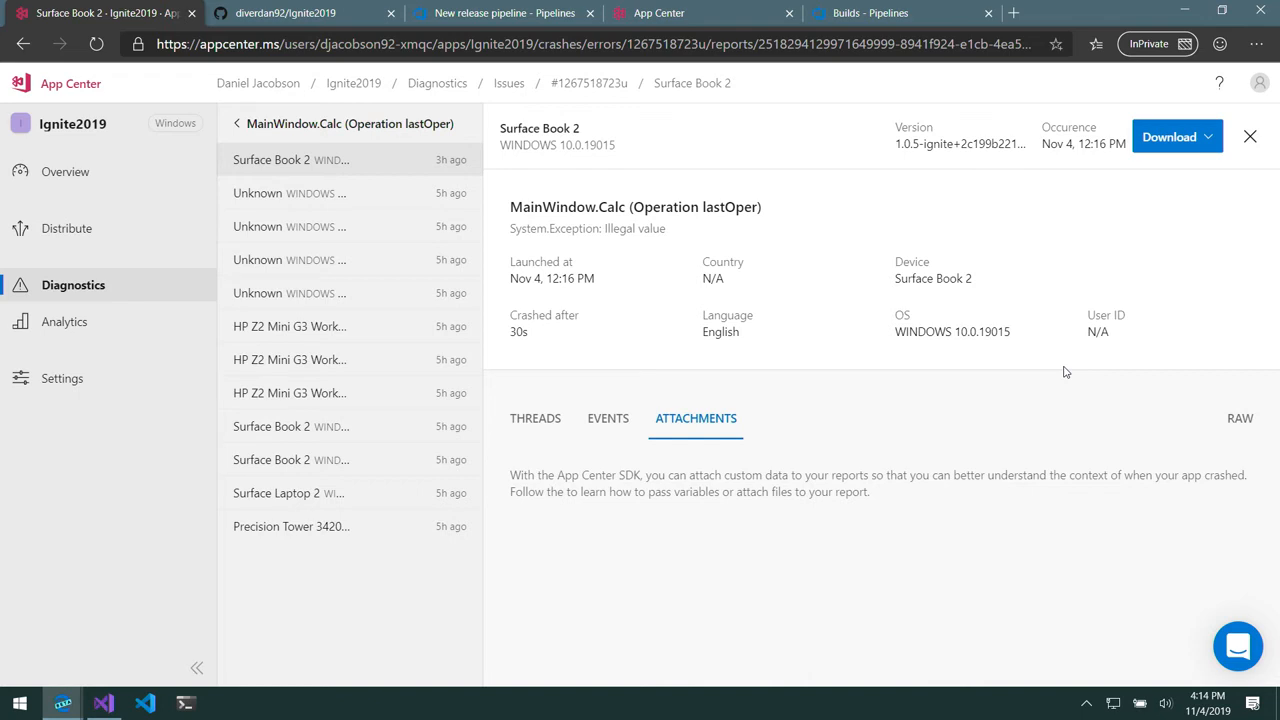
mouse_move(1262, 164)
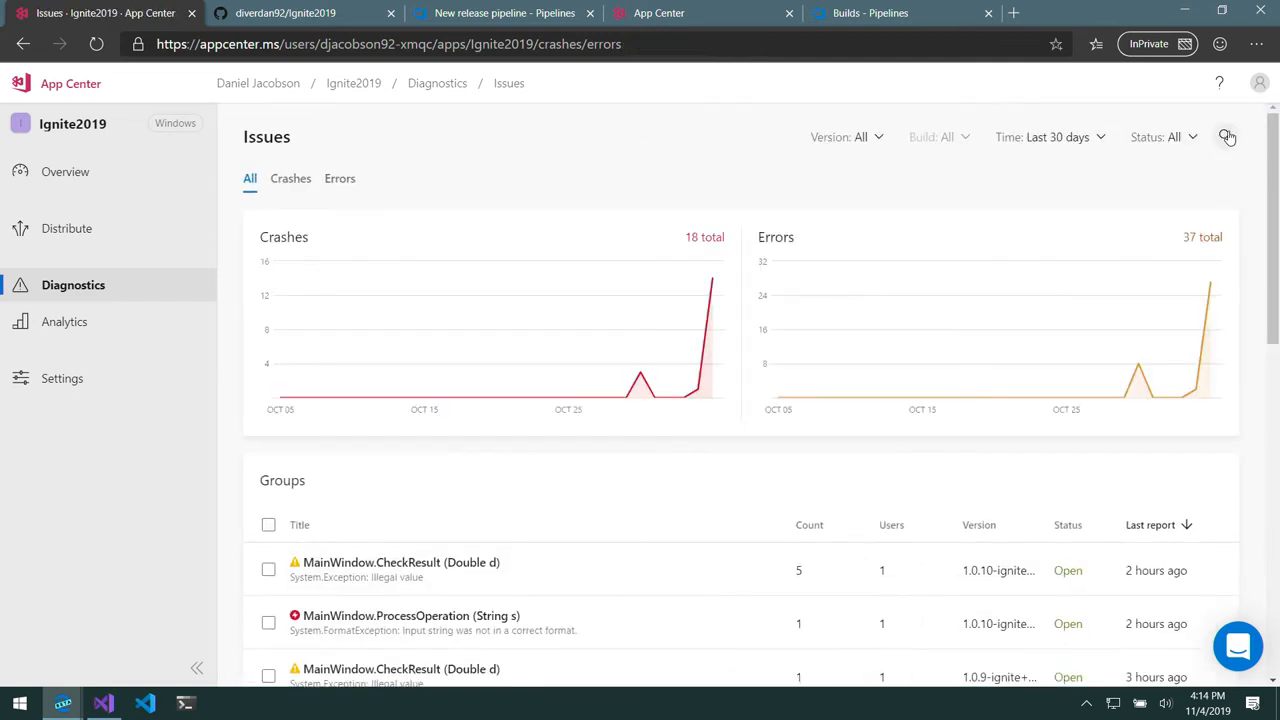
Show the CheckResult issue's individual reports down to the error properties with equation -0.36 / 0
left_click(1226, 136)
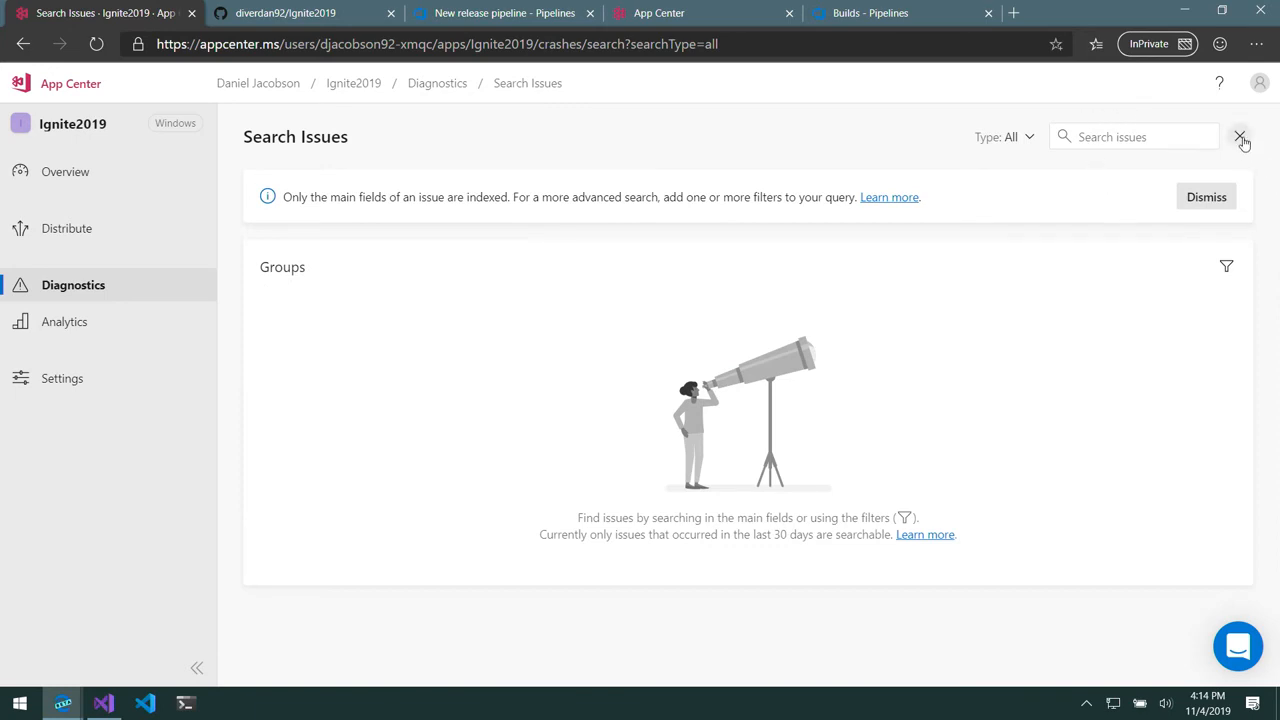
left_click(1240, 136)
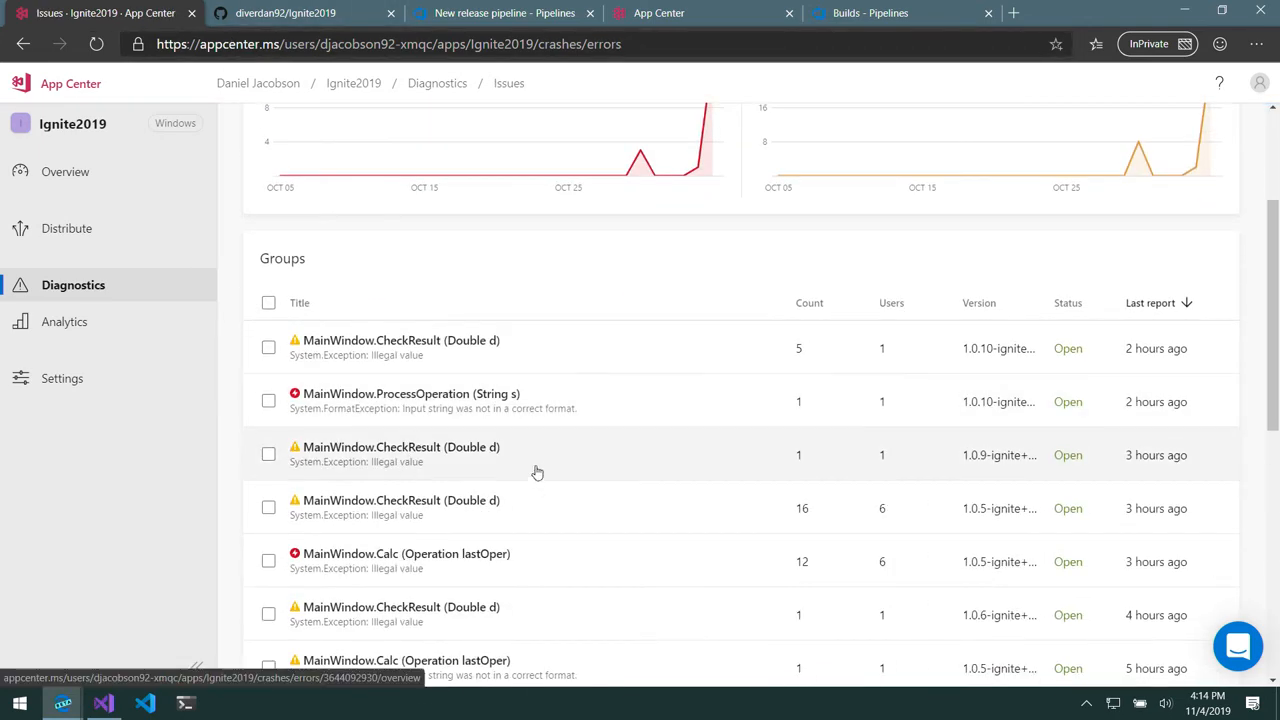
left_click(402, 448)
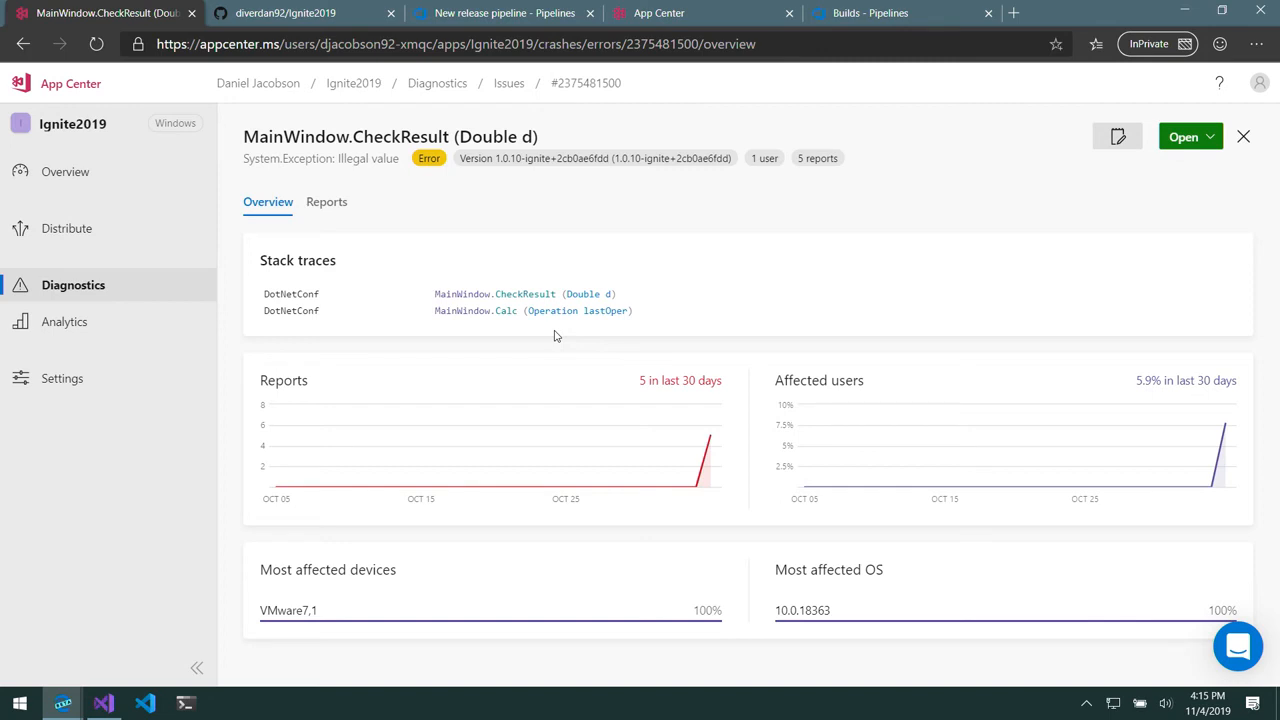
left_click(326, 200)
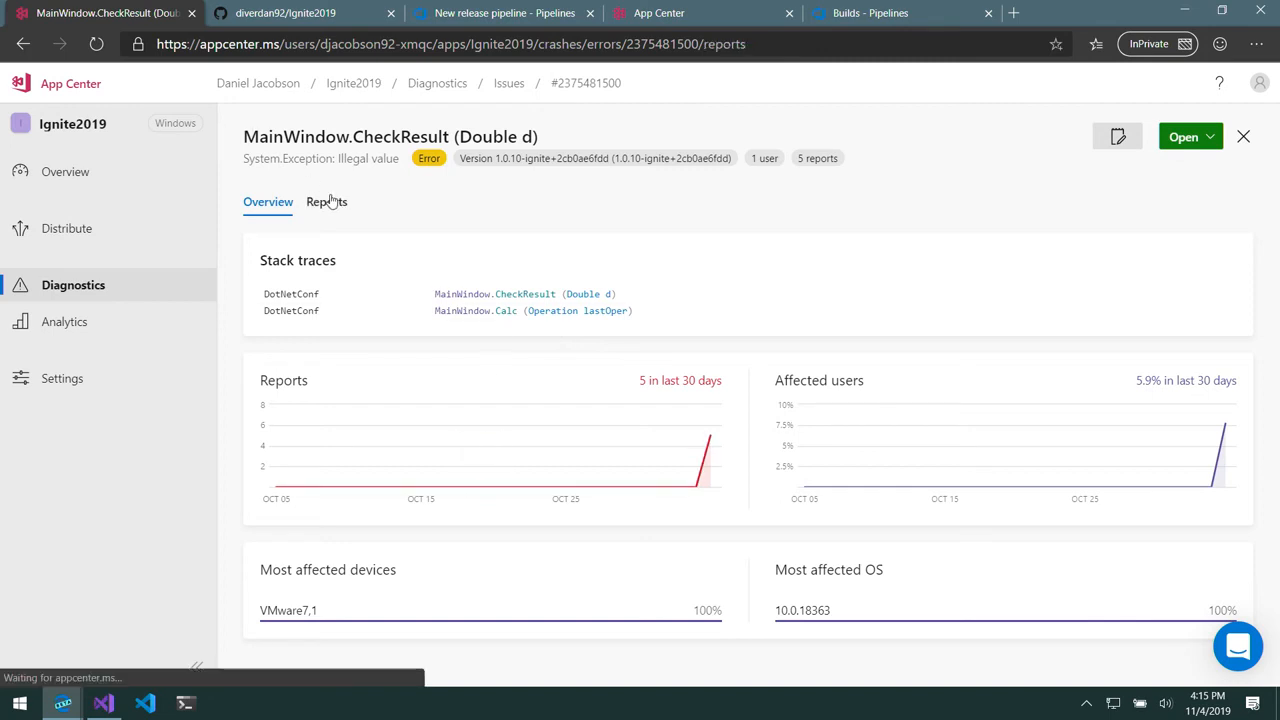
left_click(326, 200)
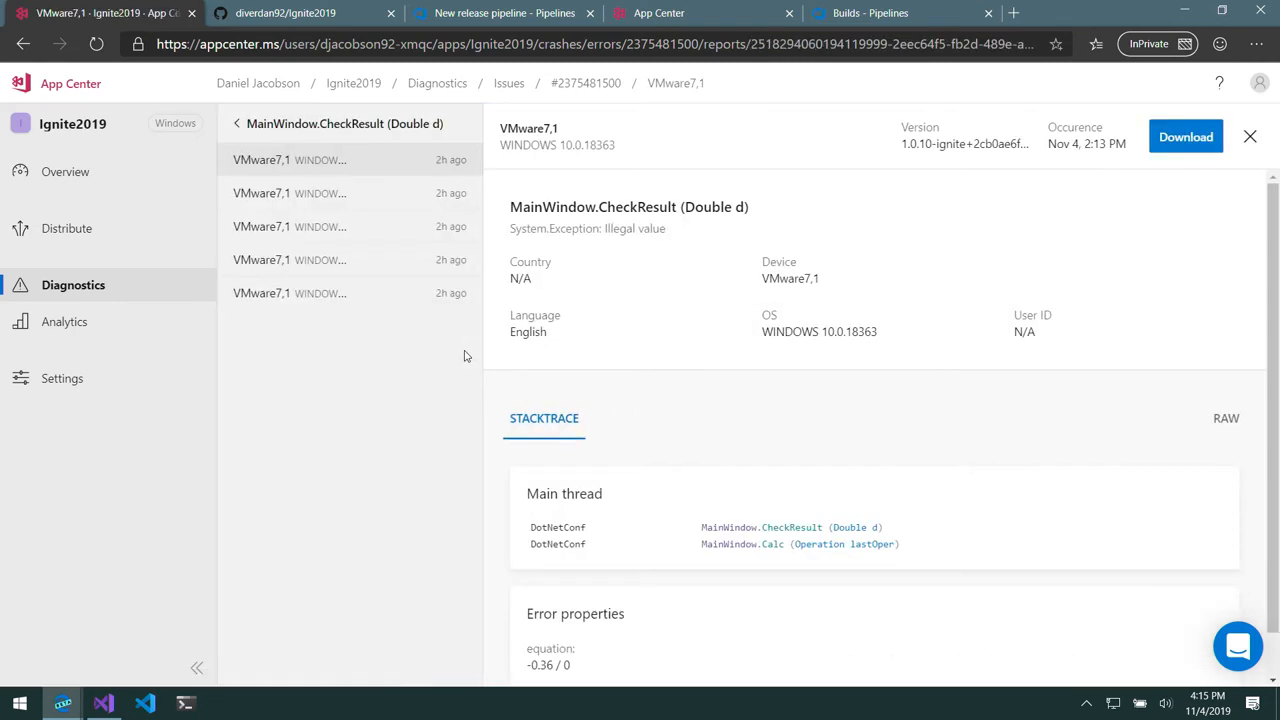
scroll("down", 3)
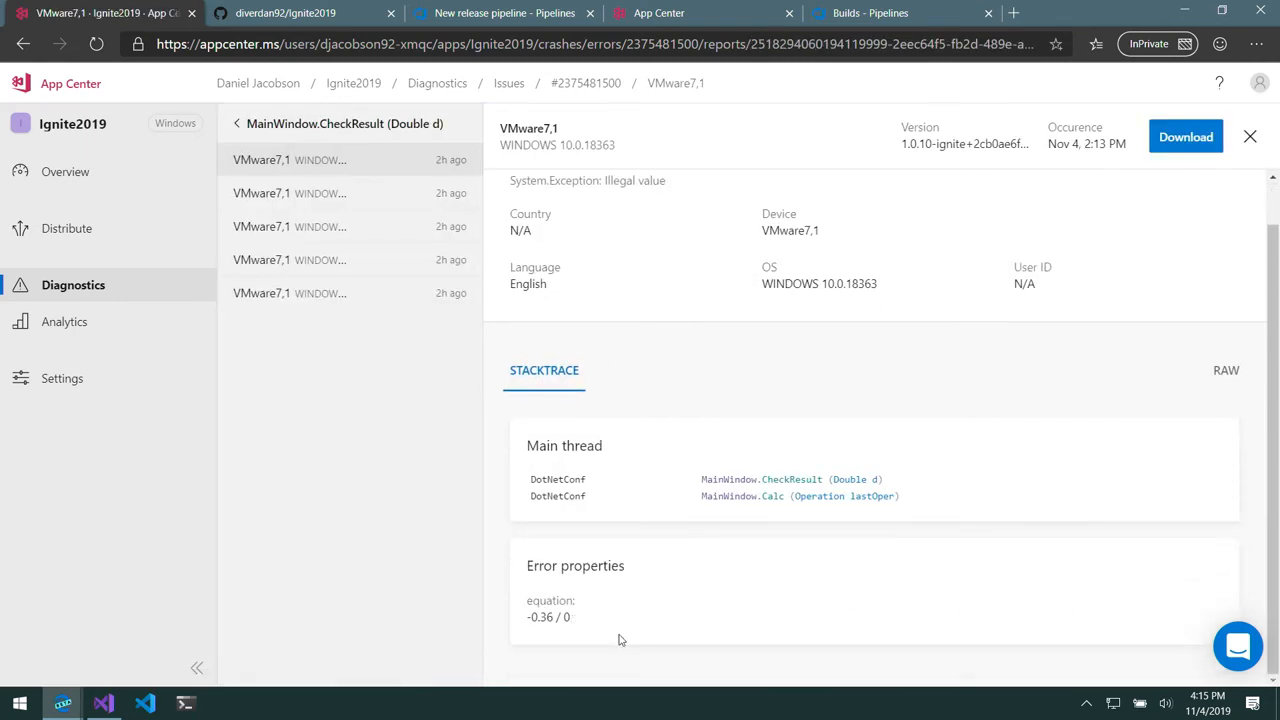
mouse_move(630, 616)
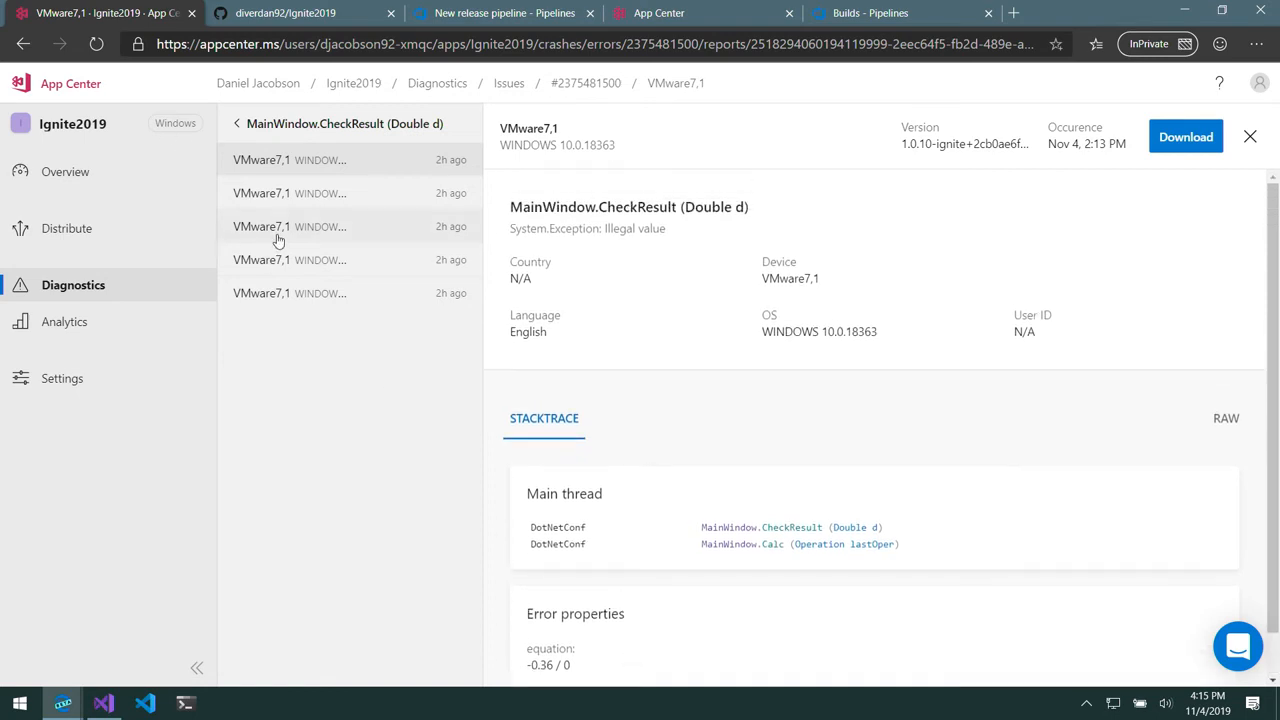
mouse_move(276, 488)
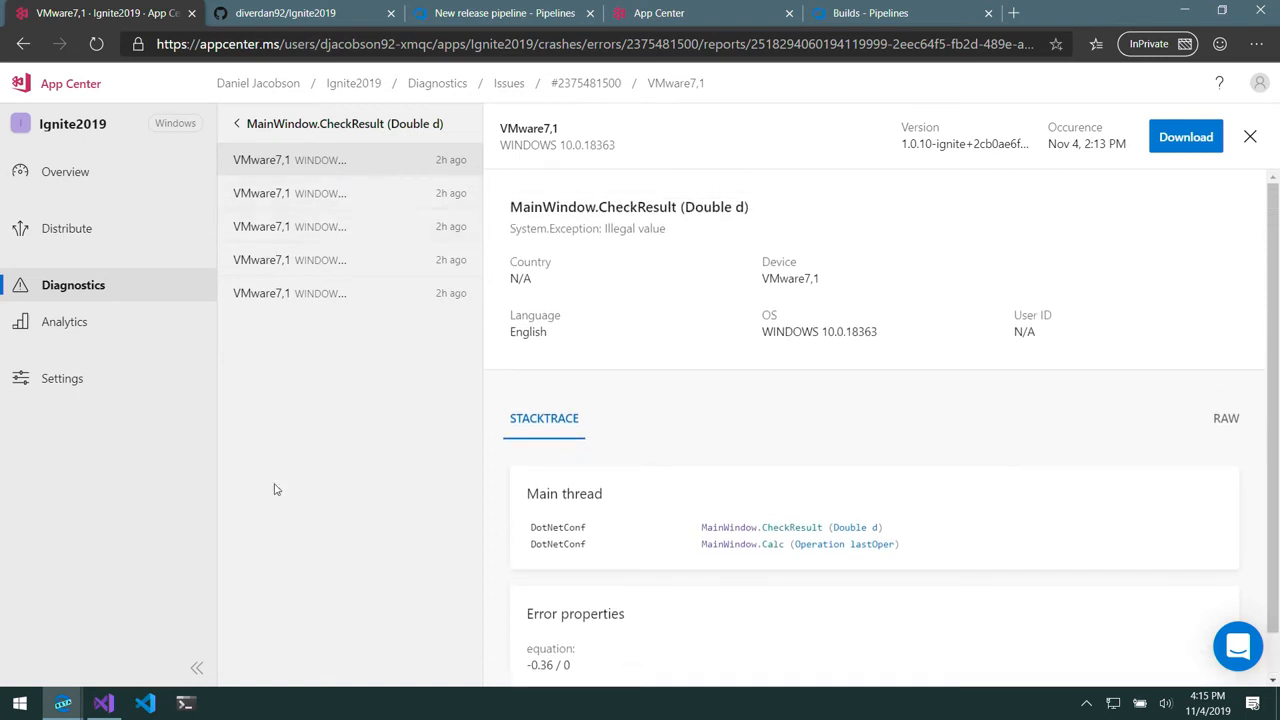
Re-enable the MessageBox.Show line in the calculator's catch block
left_click(100, 700)
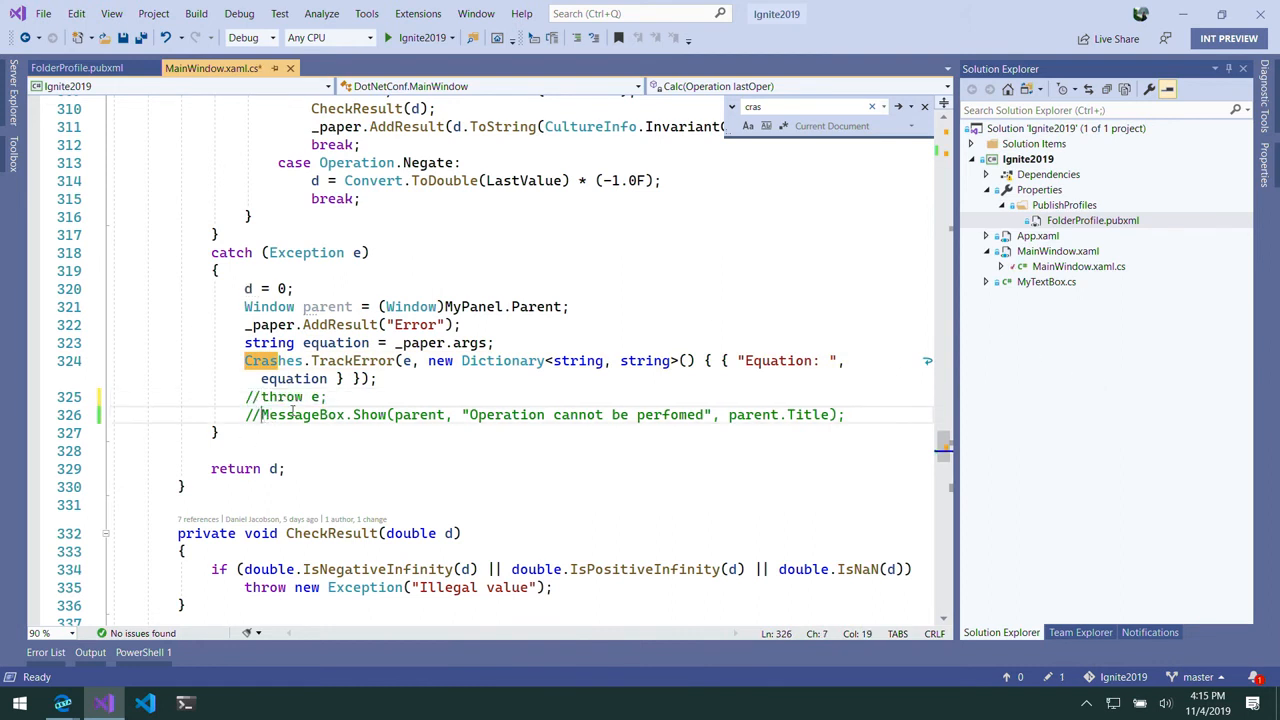
left_click(252, 414)
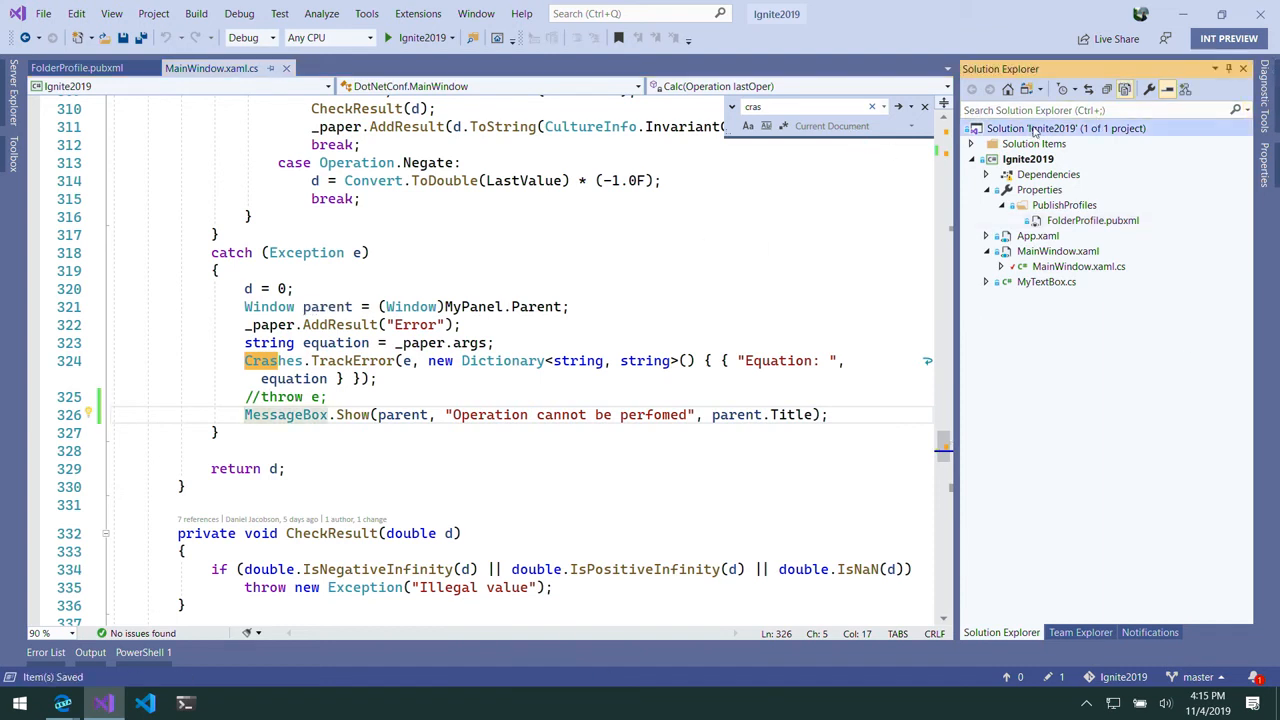
Commit all changes with message 'fixed error' and sync with the remote
right_click(1064, 128)
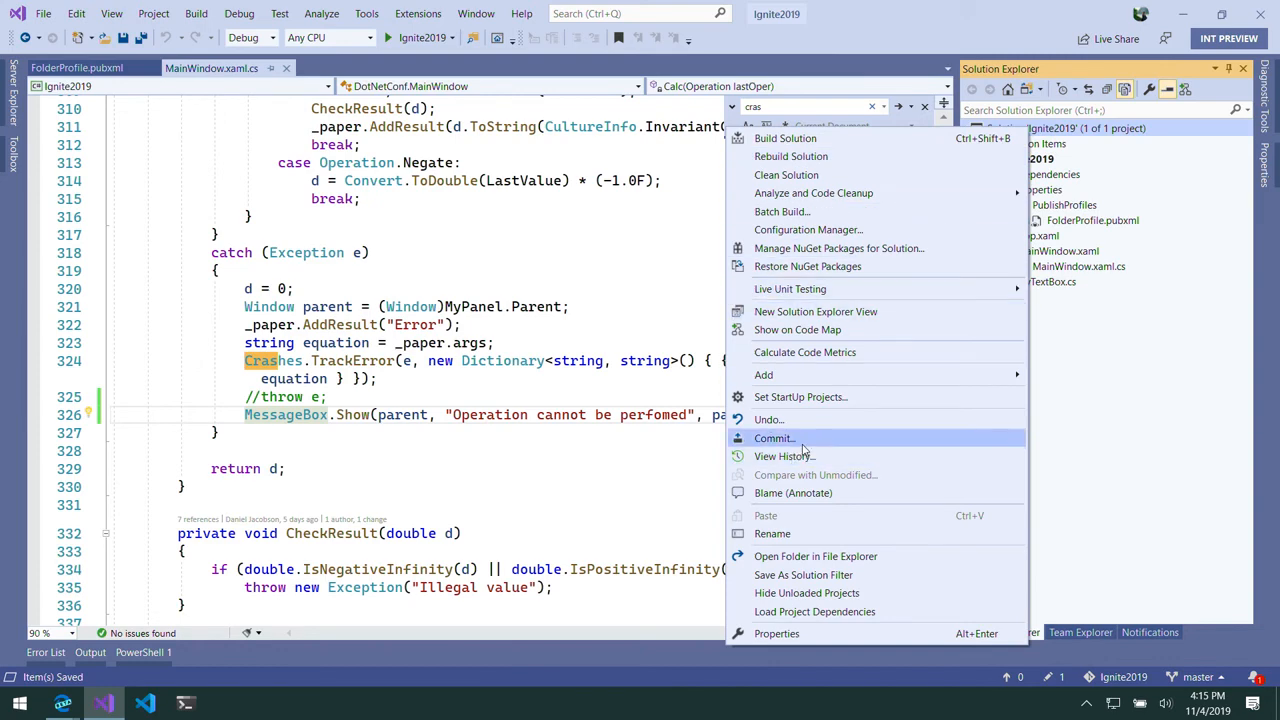
left_click(772, 438)
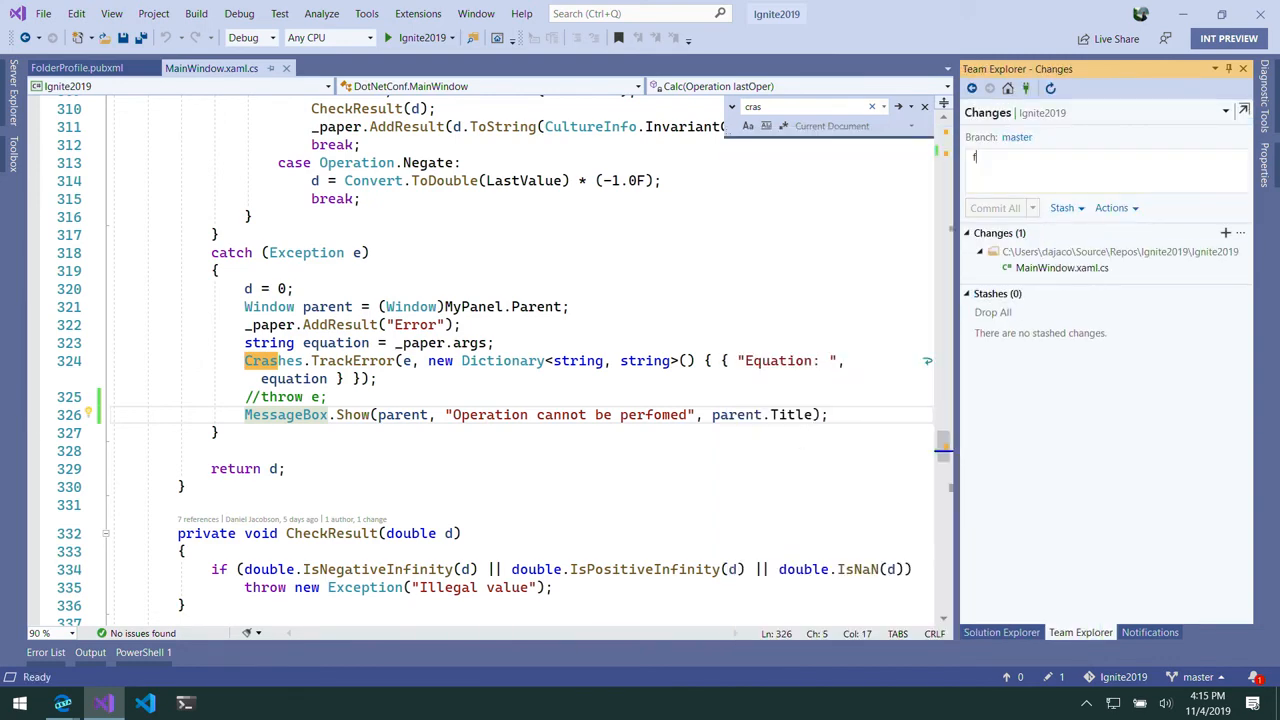
type("fixed error")
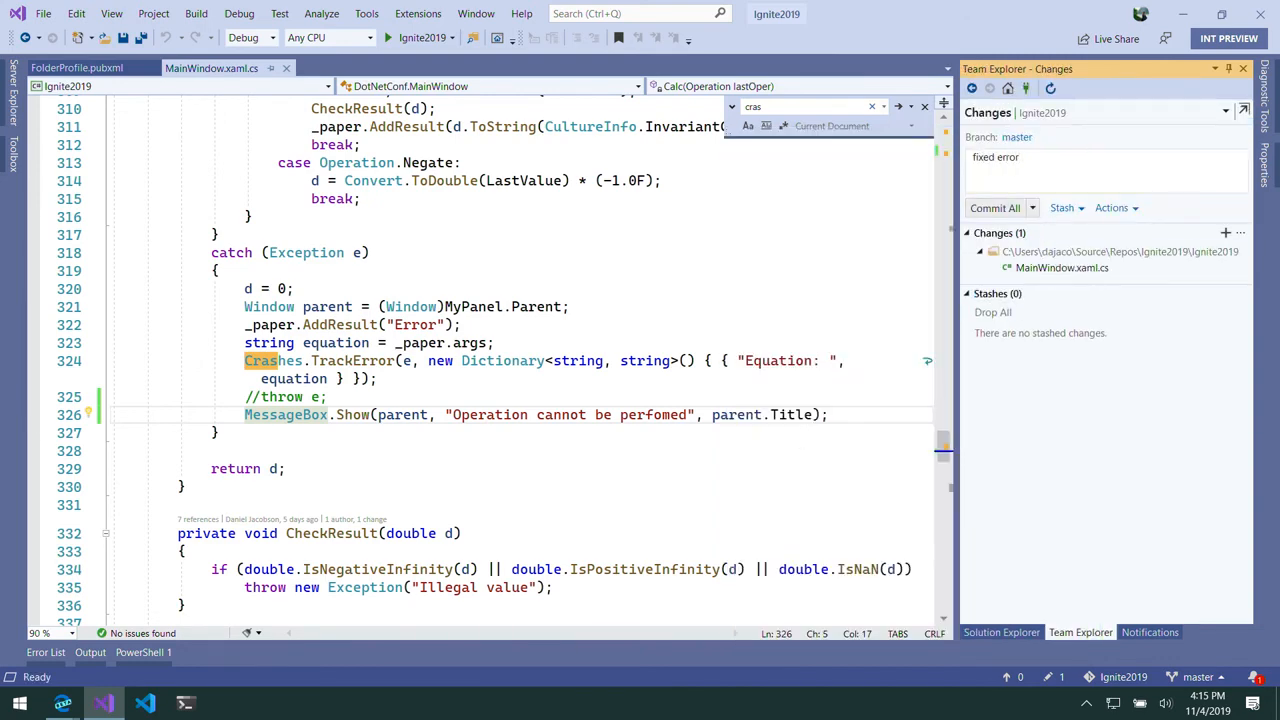
left_click(1032, 206)
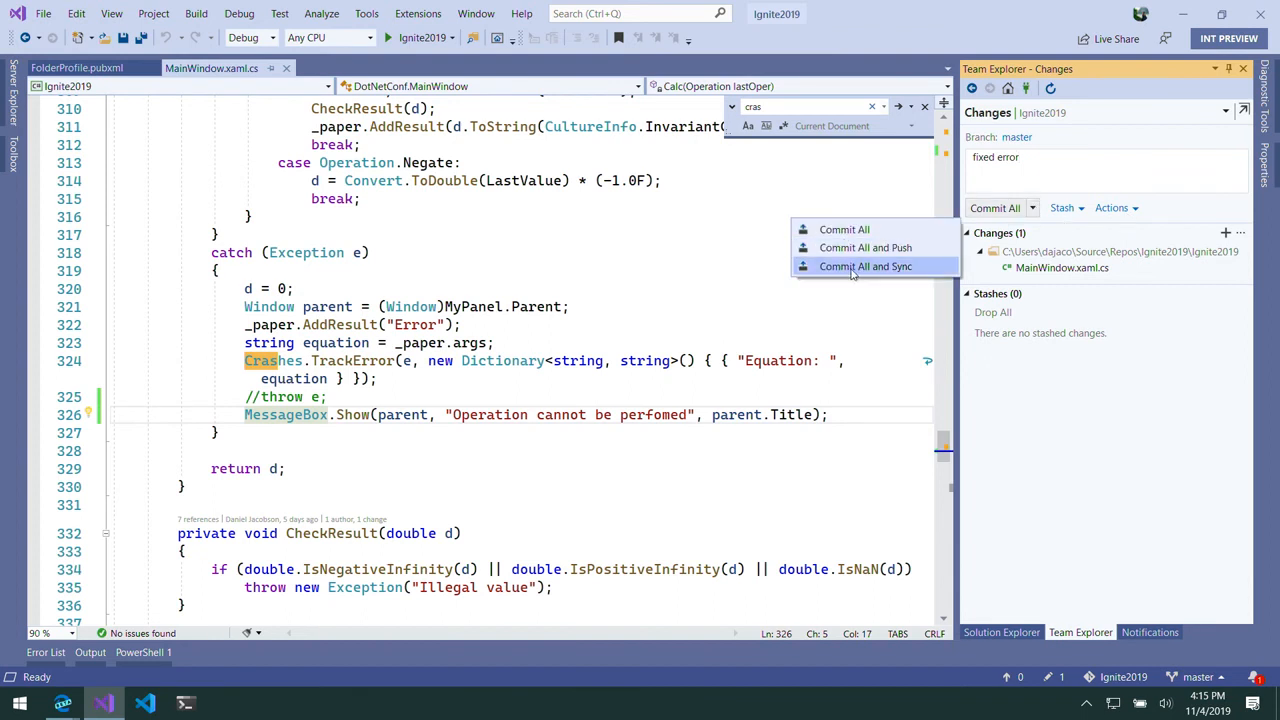
left_click(864, 266)
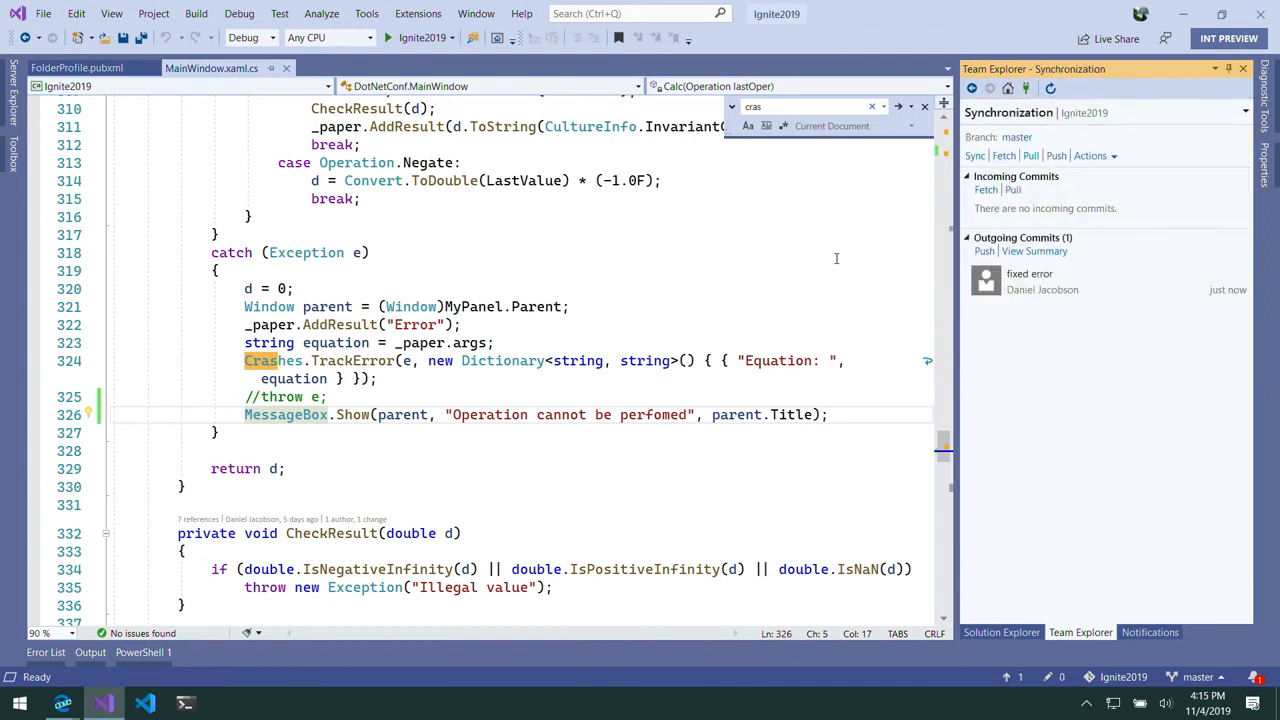
Push the outgoing 'fixed error' commit from Team Explorer Synchronization
left_click(972, 156)
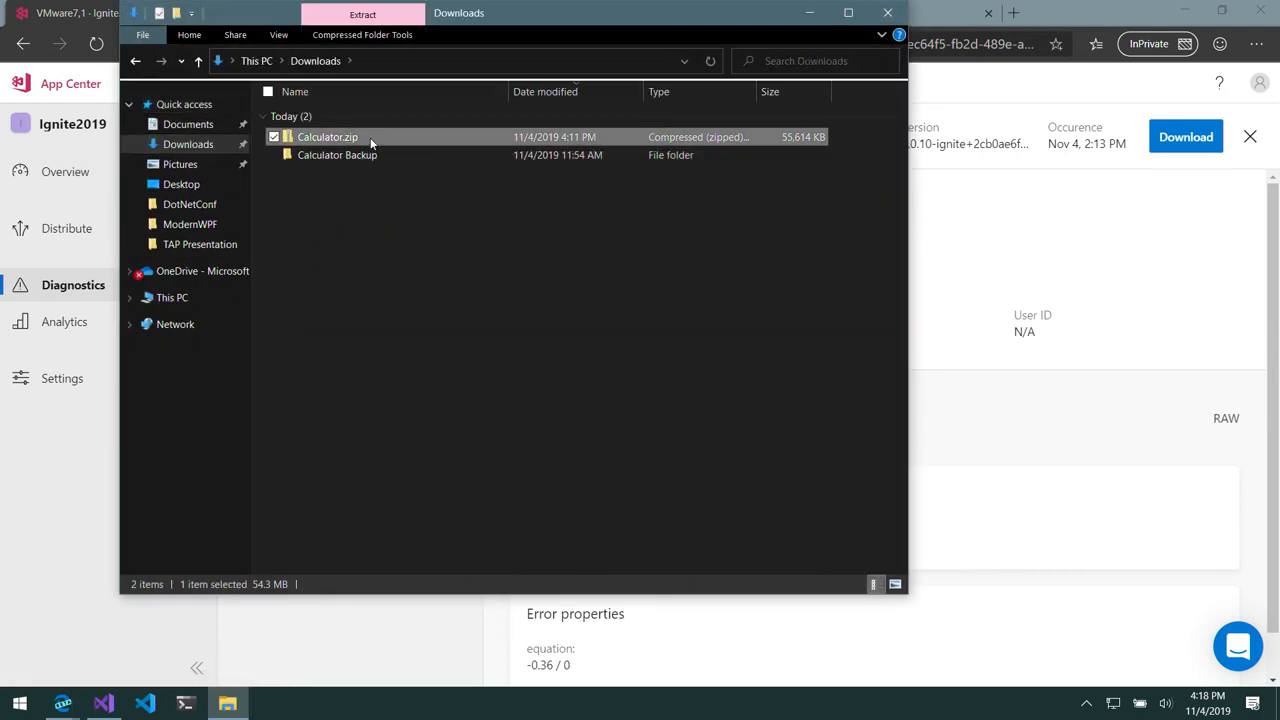
Extract Calculator.zip into the Downloads Calculator folder instead of running from the archive
double_click(328, 136)
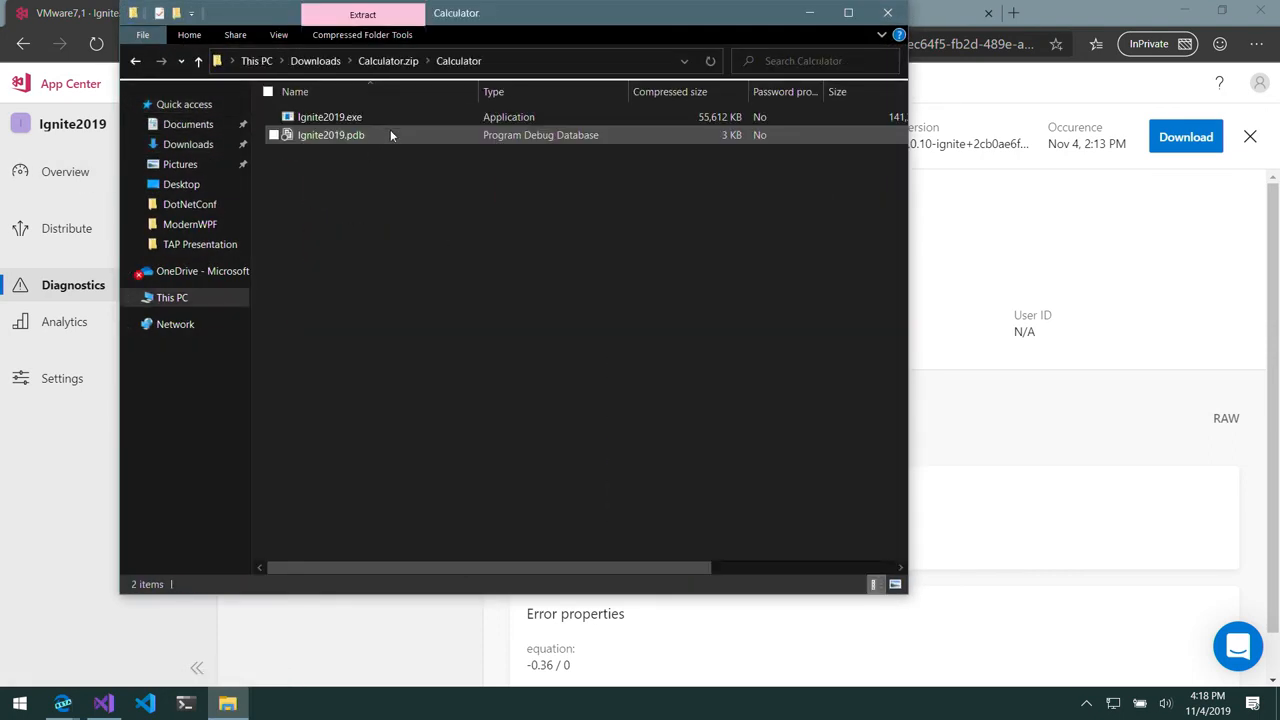
double_click(328, 116)
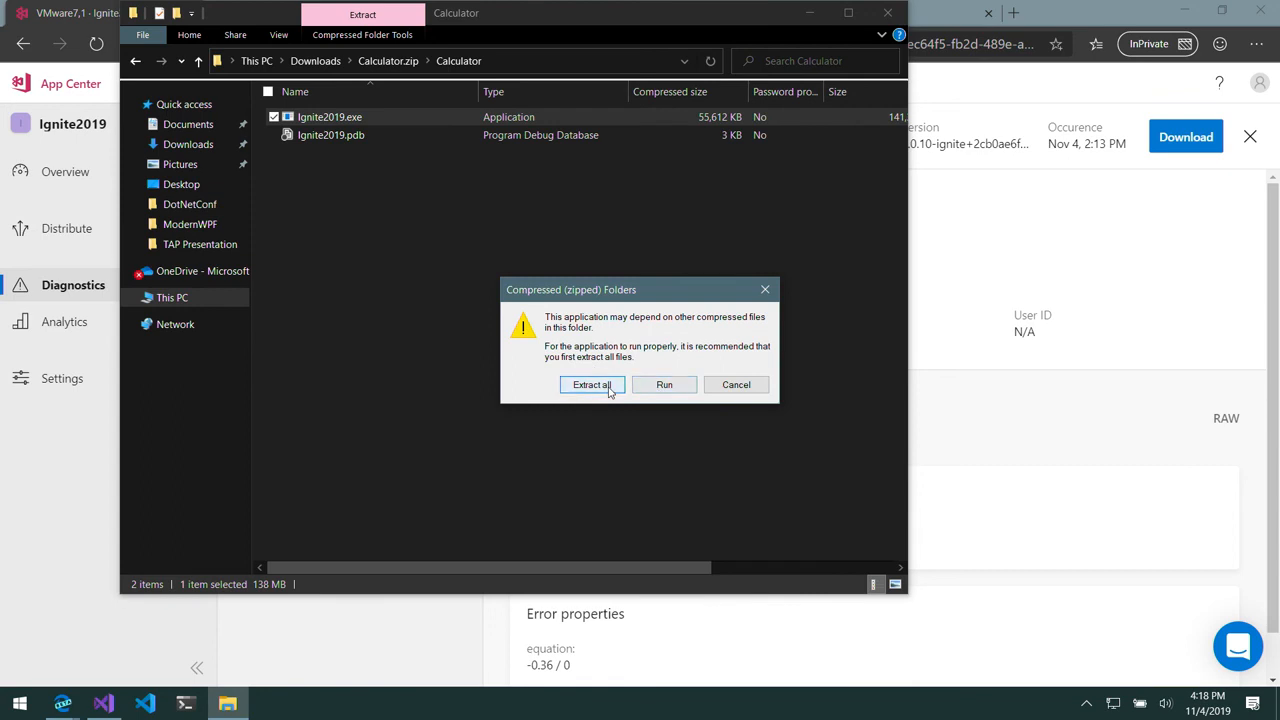
left_click(592, 384)
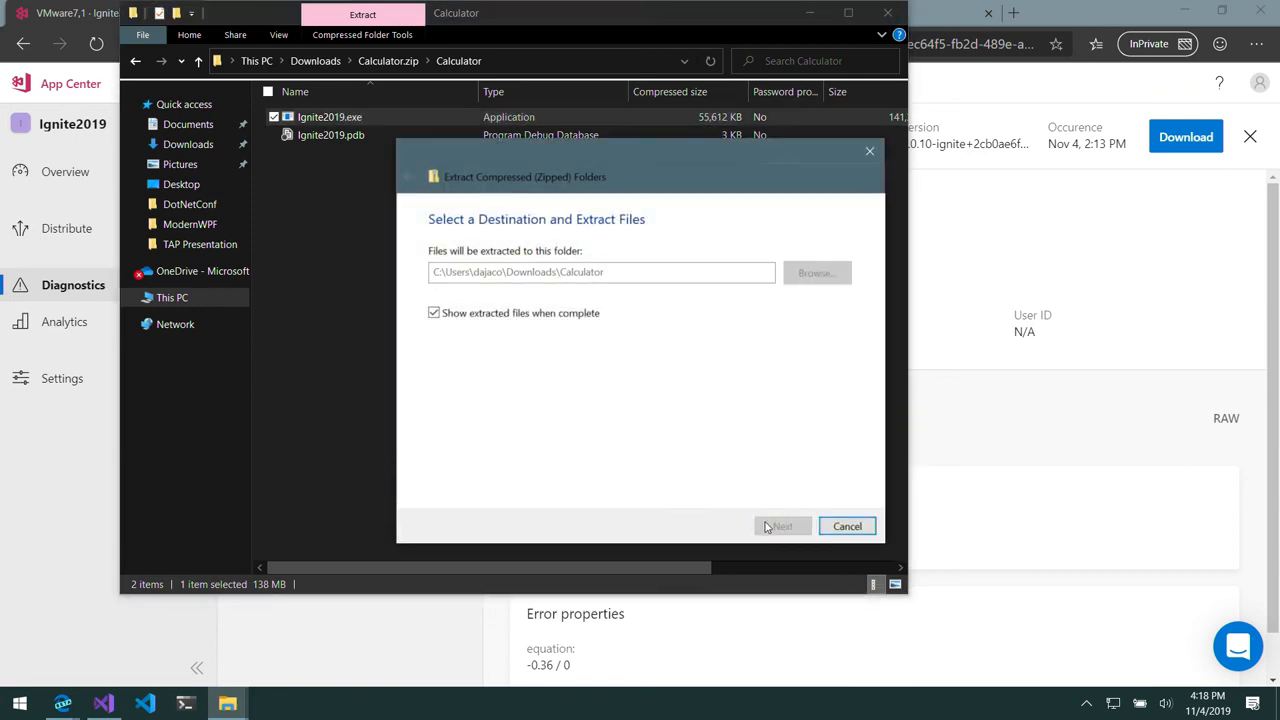
left_click(782, 524)
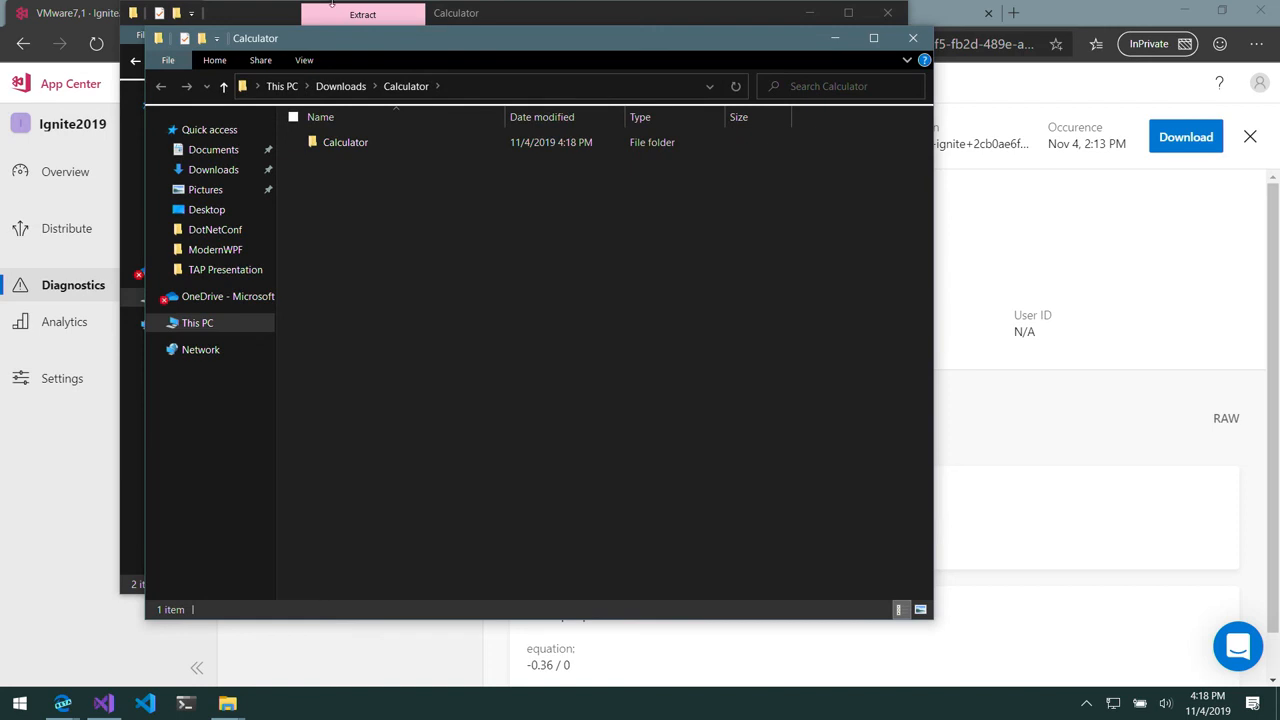
Launch the extracted Ignite2019.exe calculator, close it, and run it again
double_click(344, 142)
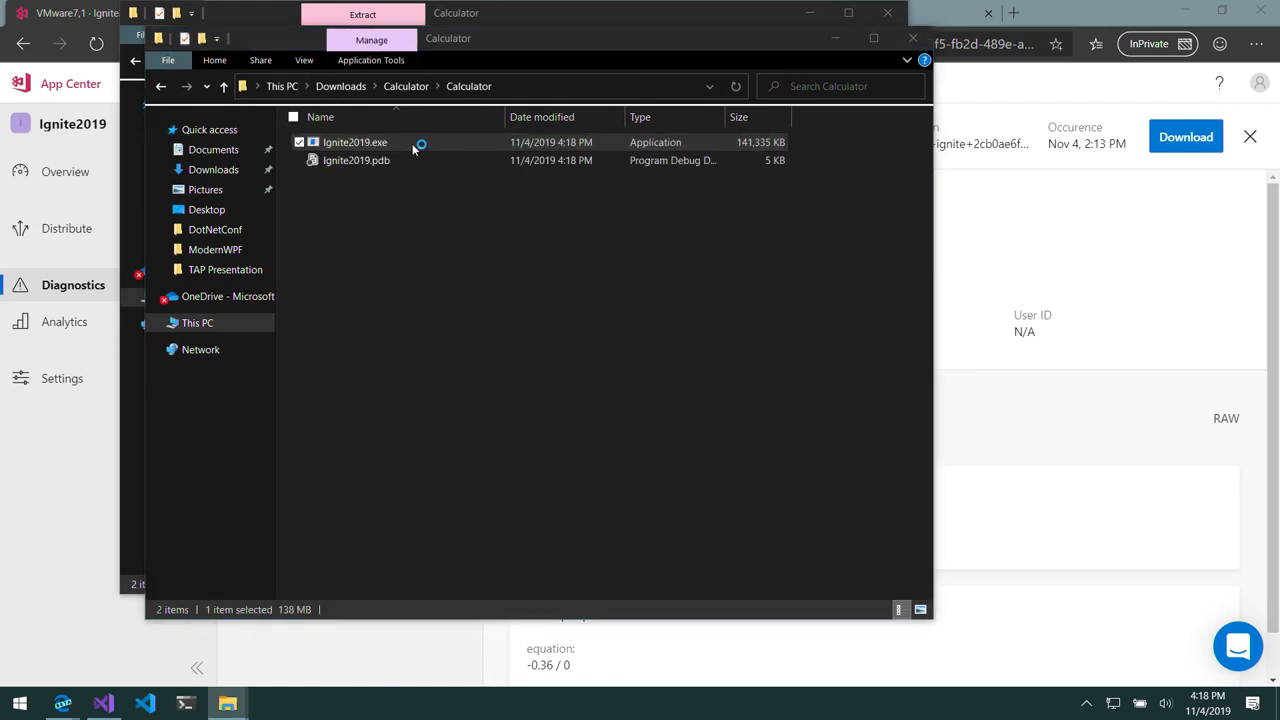
double_click(352, 142)
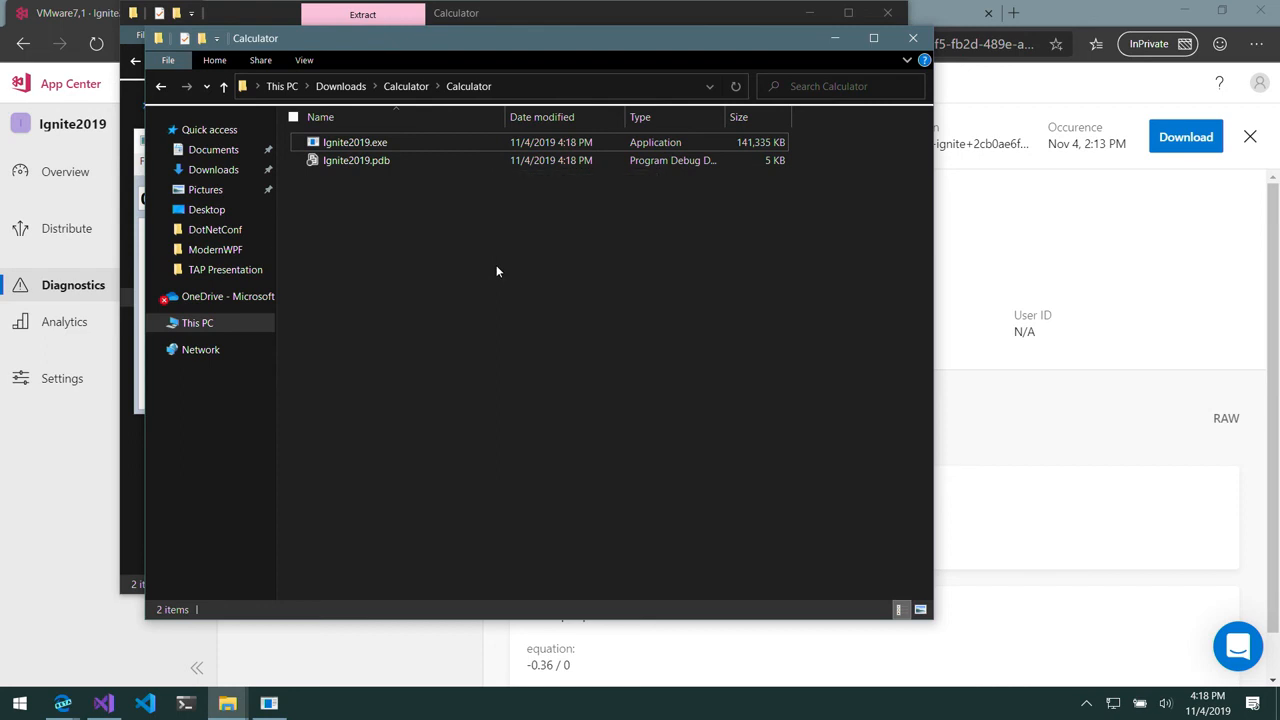
double_click(352, 140)
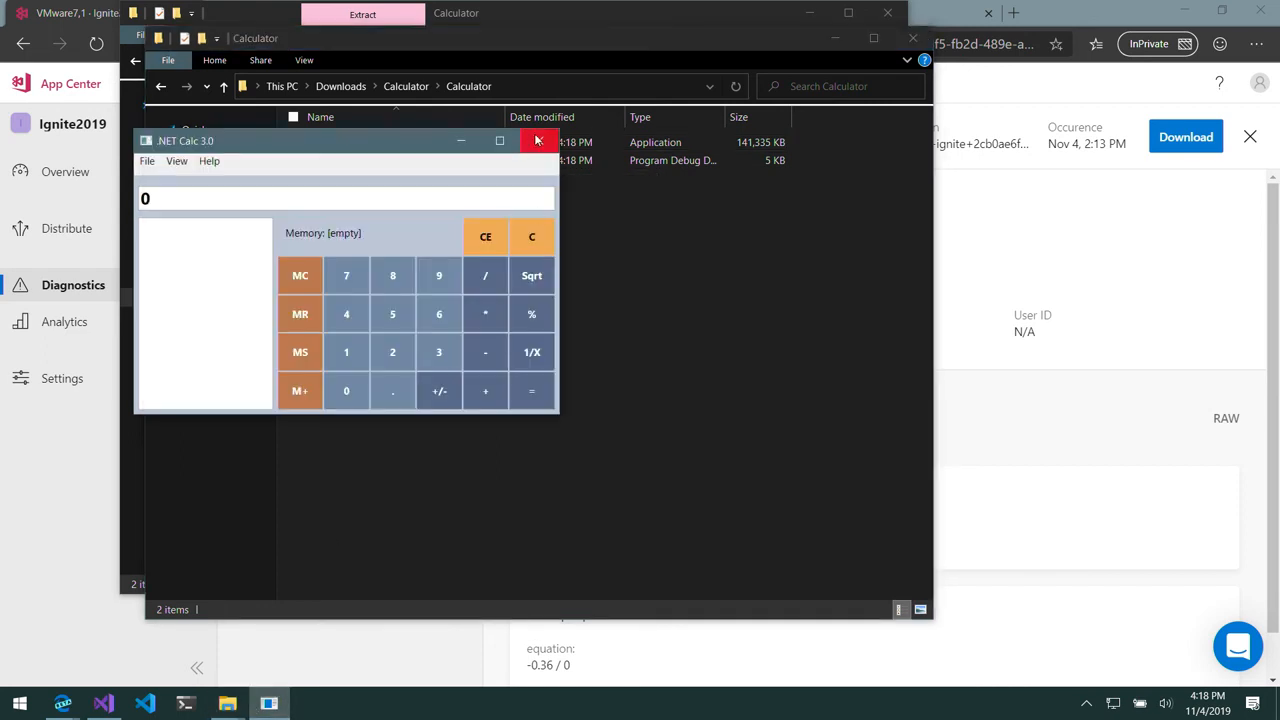
left_click(538, 140)
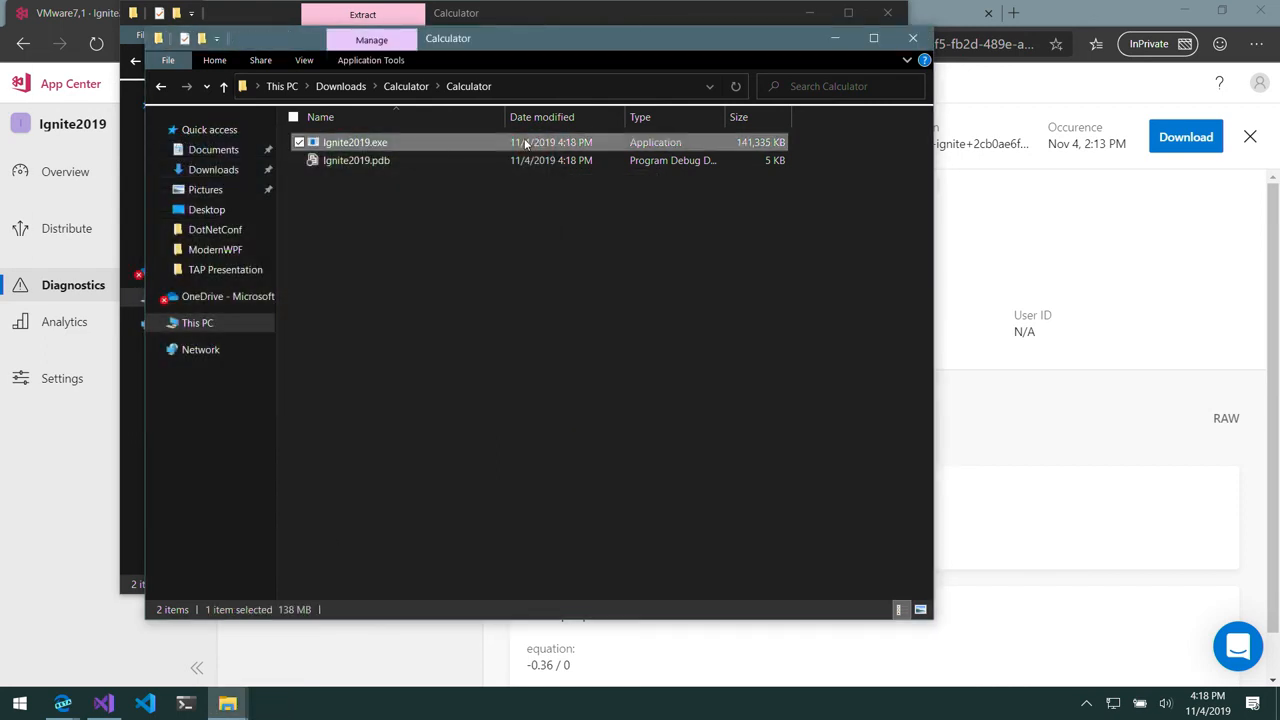
double_click(354, 142)
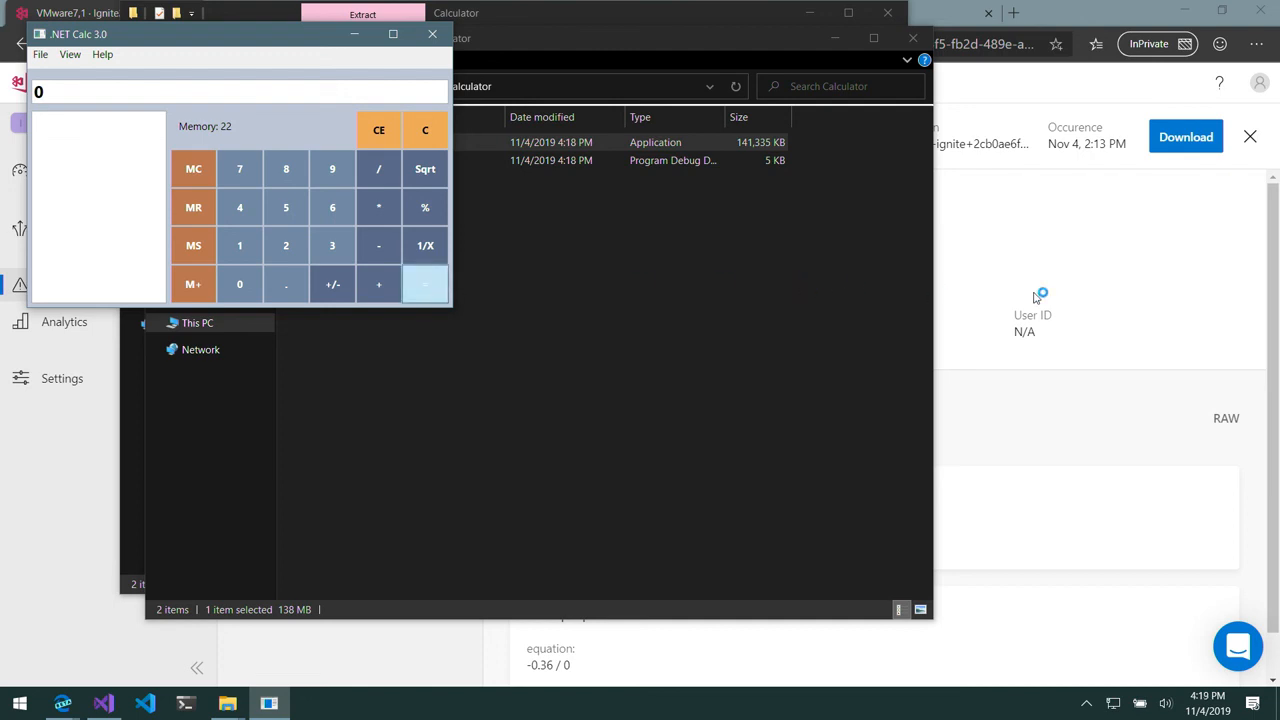
mouse_move(1044, 298)
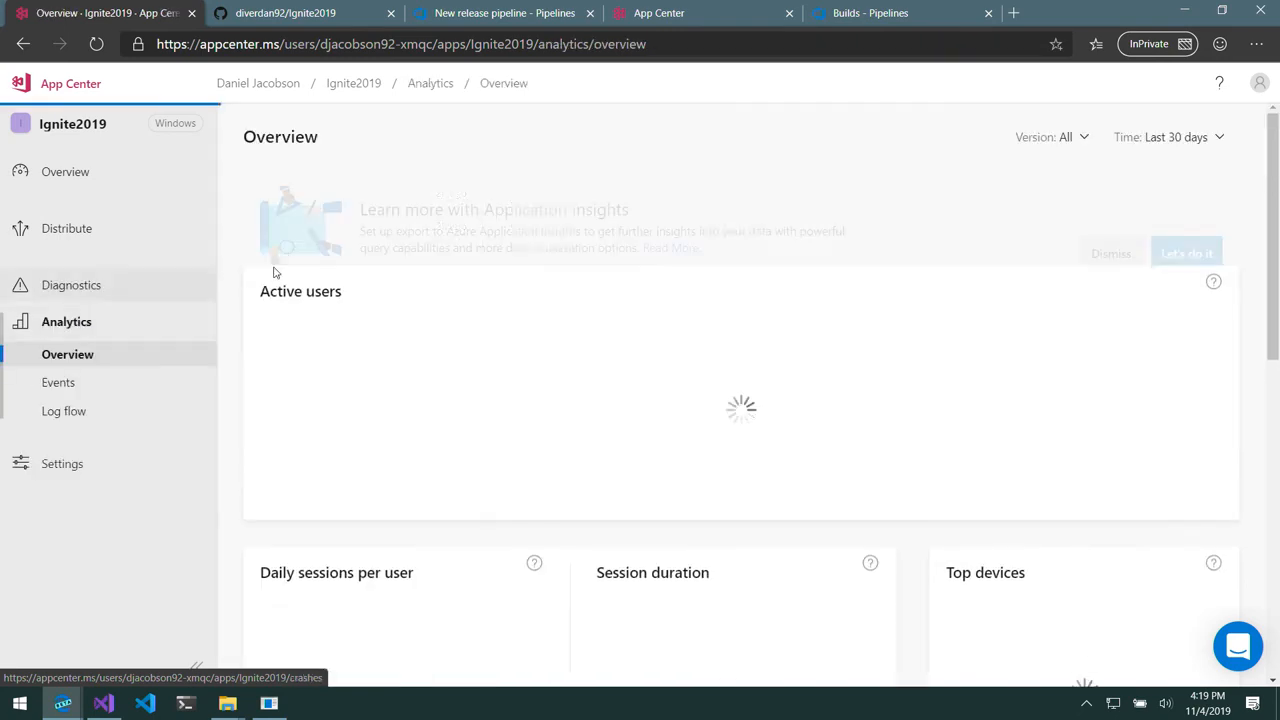
Look through Analytics Overview and Events, then return to the Diagnostics issues list
scroll("down", 3)
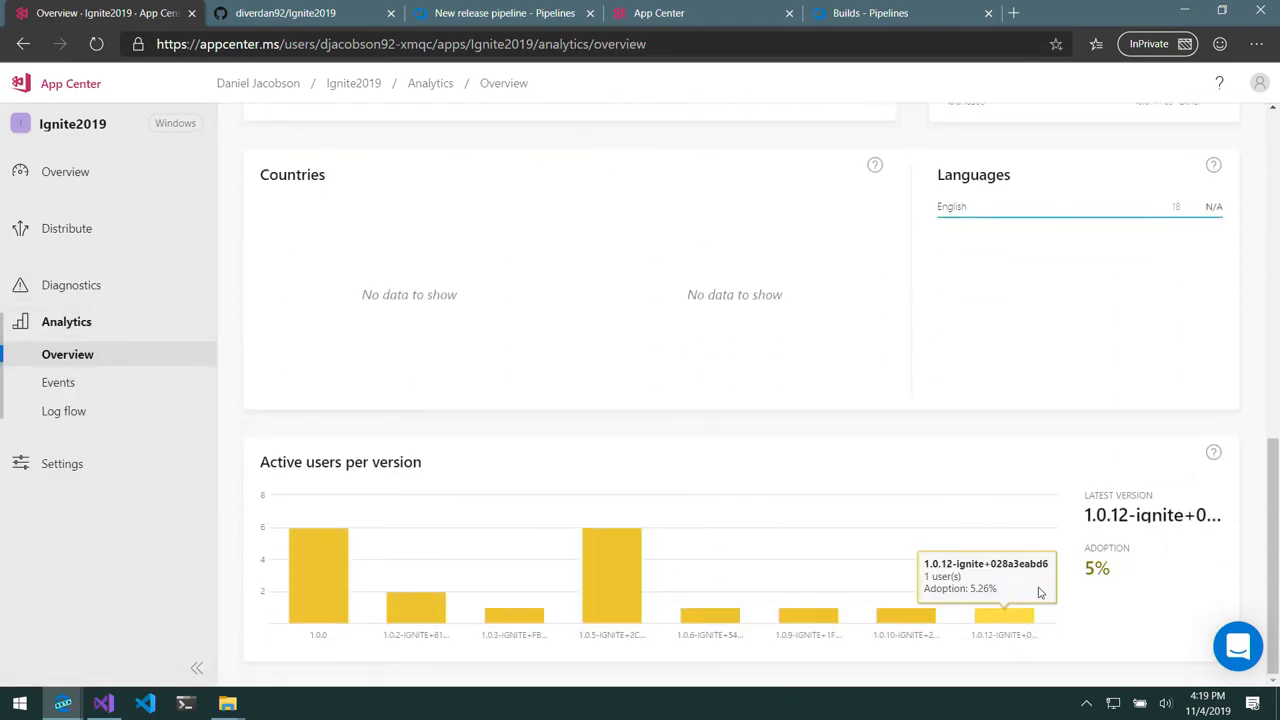
mouse_move(58, 382)
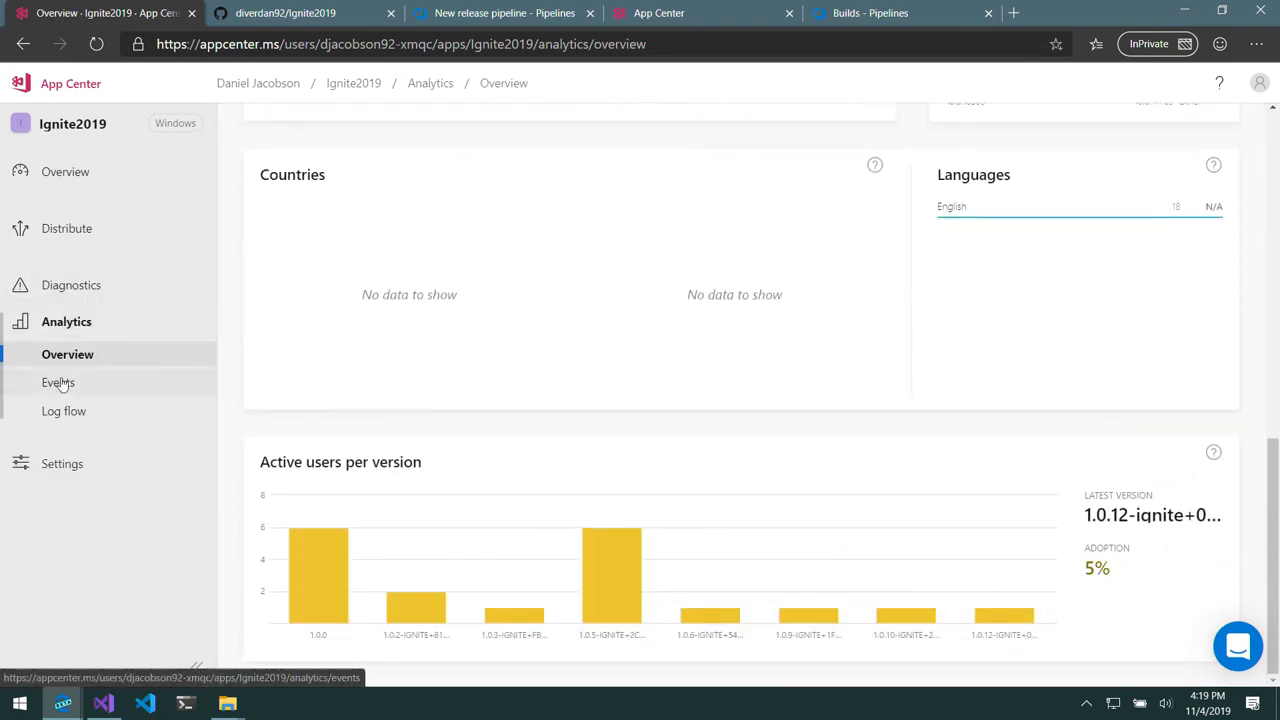
left_click(58, 382)
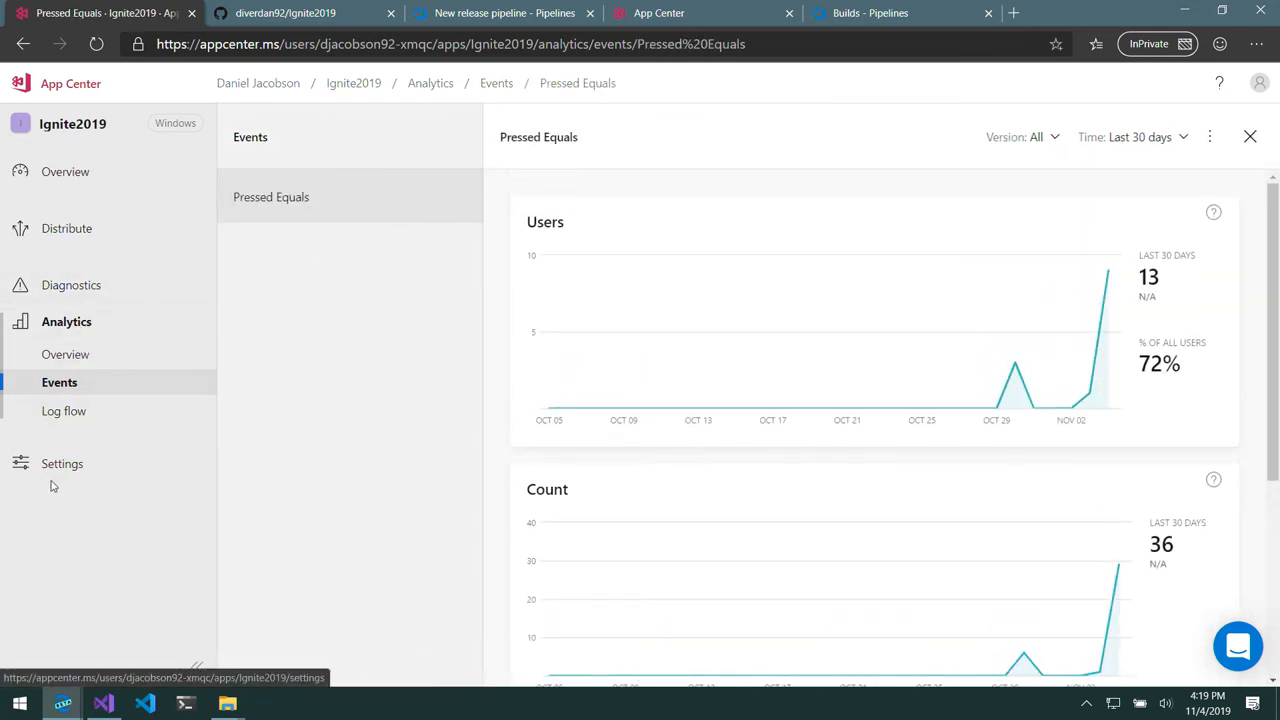
left_click(72, 284)
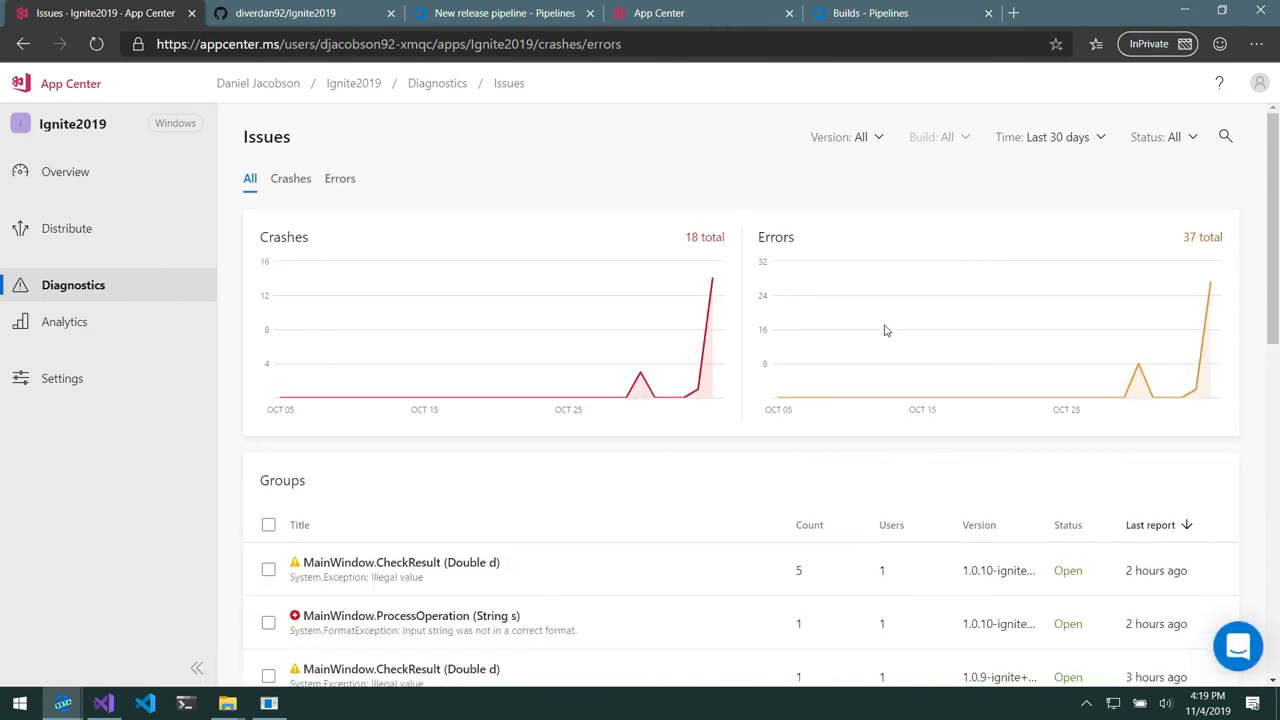
mouse_move(878, 396)
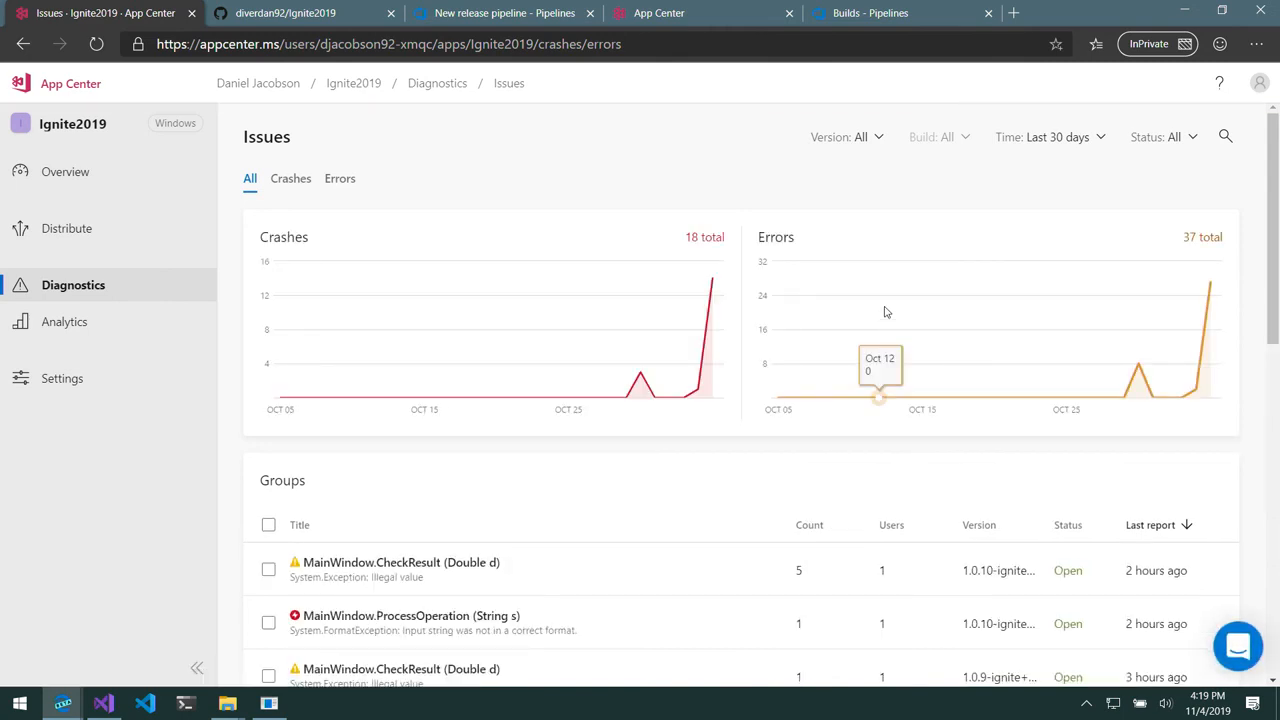